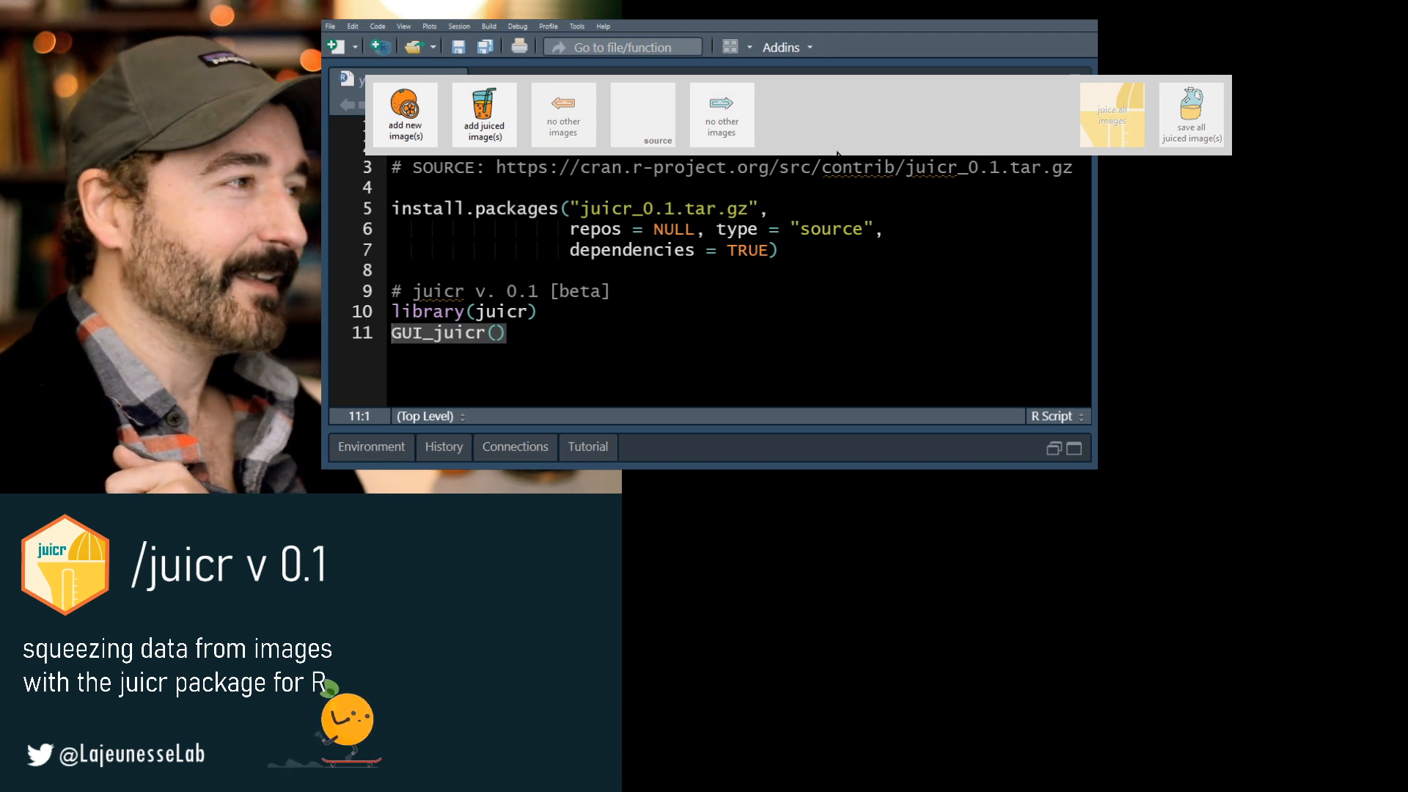
{"action": "mouse_move", "coordinate": [691, 114]}
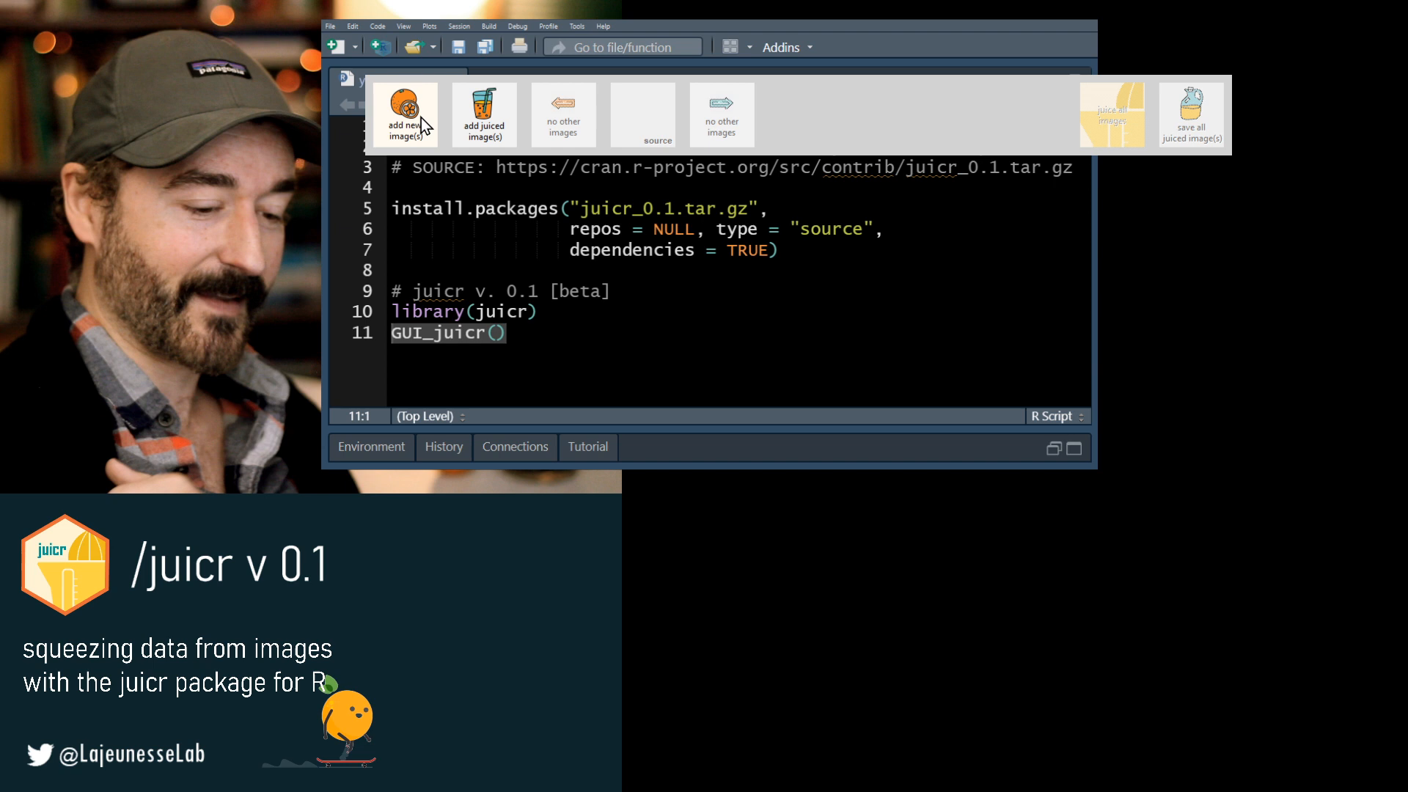
Open juicr's 'add new image(s)' file picker to choose the plot images.
{"action": "left_click", "coordinate": [406, 113]}
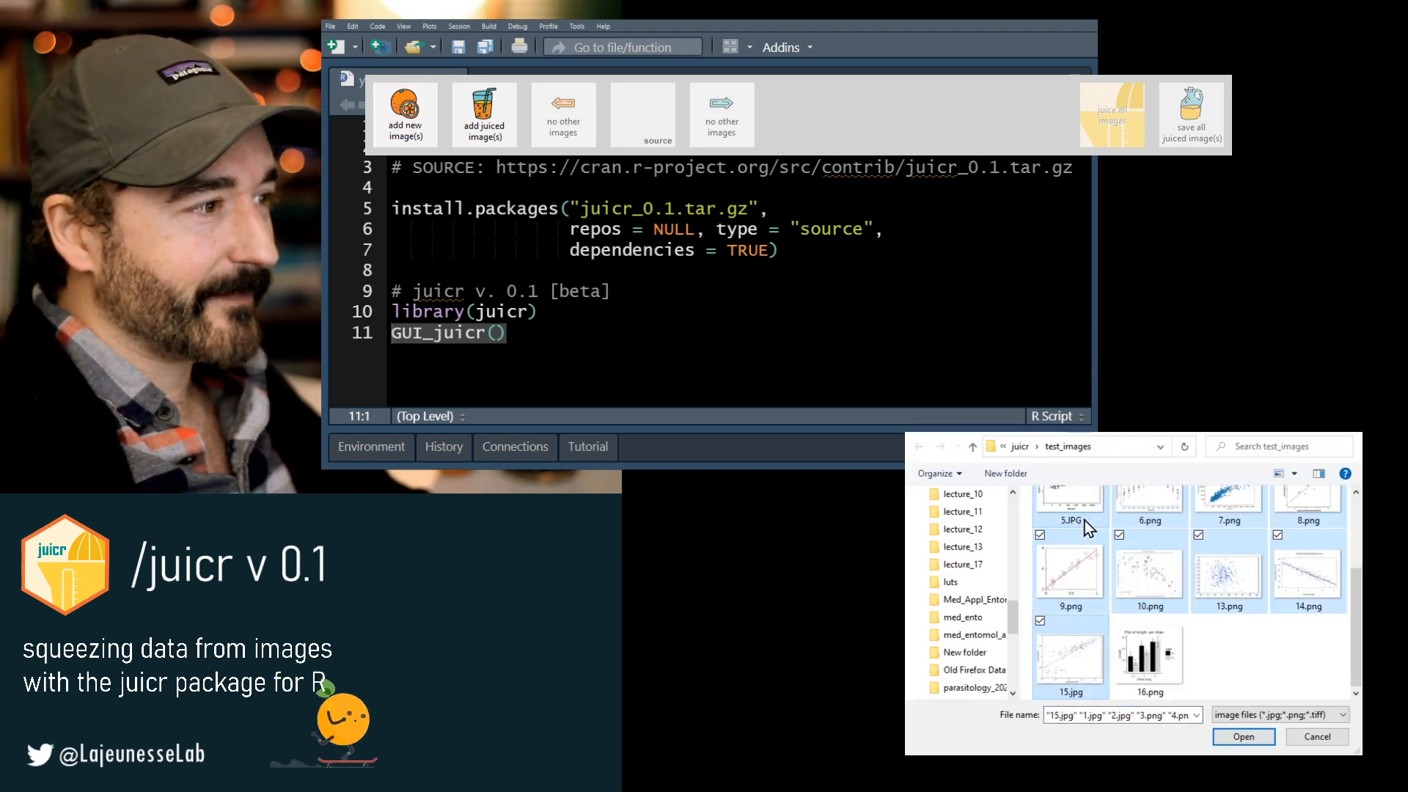
Load the fourteen selected plot images, starting with the ADMR scatterplot.
{"action": "left_click", "coordinate": [1245, 737]}
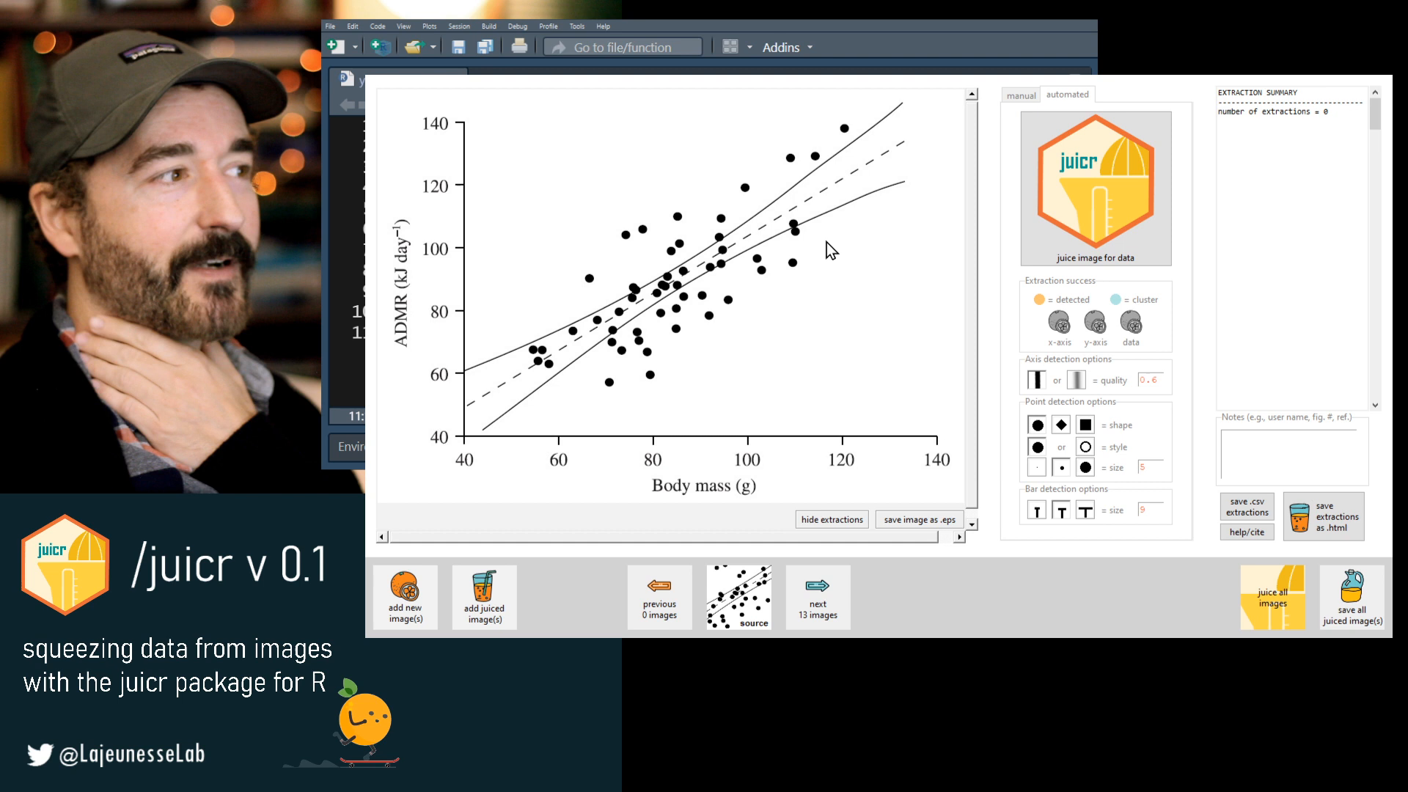
Auto-juice the ADMR scatterplot for axes and points, peeking at the manual tab.
{"action": "left_click", "coordinate": [1095, 189]}
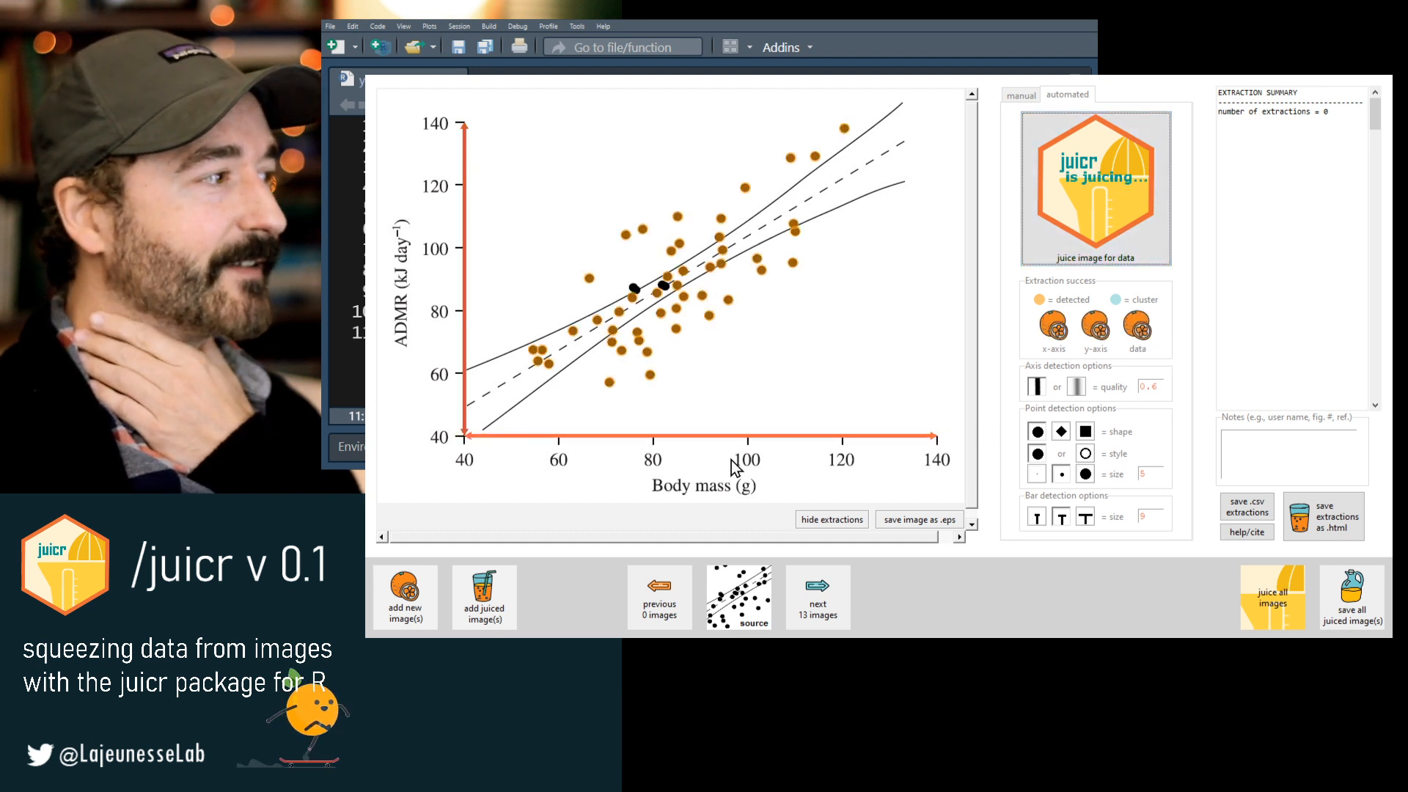
{"action": "left_click", "coordinate": [1095, 189]}
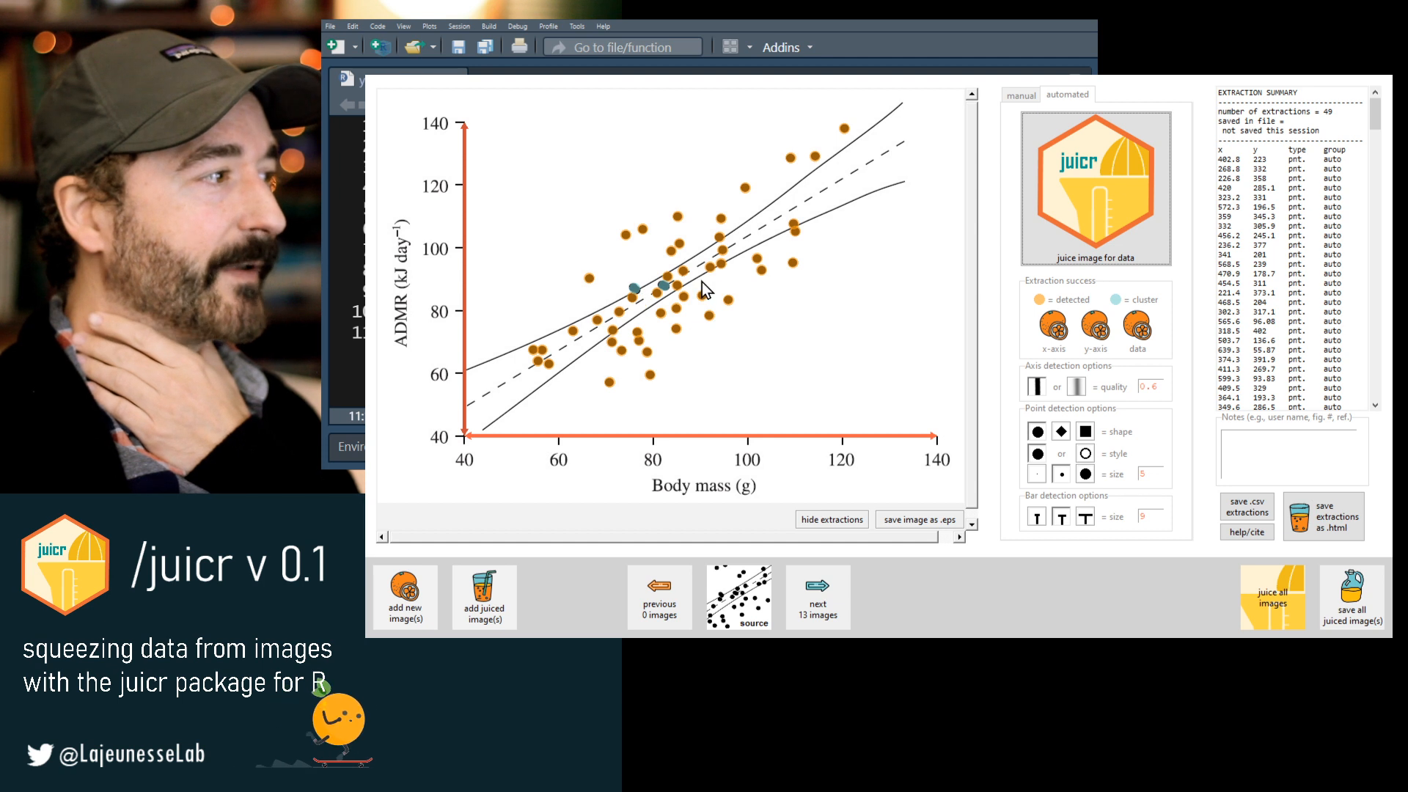
{"action": "left_click", "coordinate": [1021, 95]}
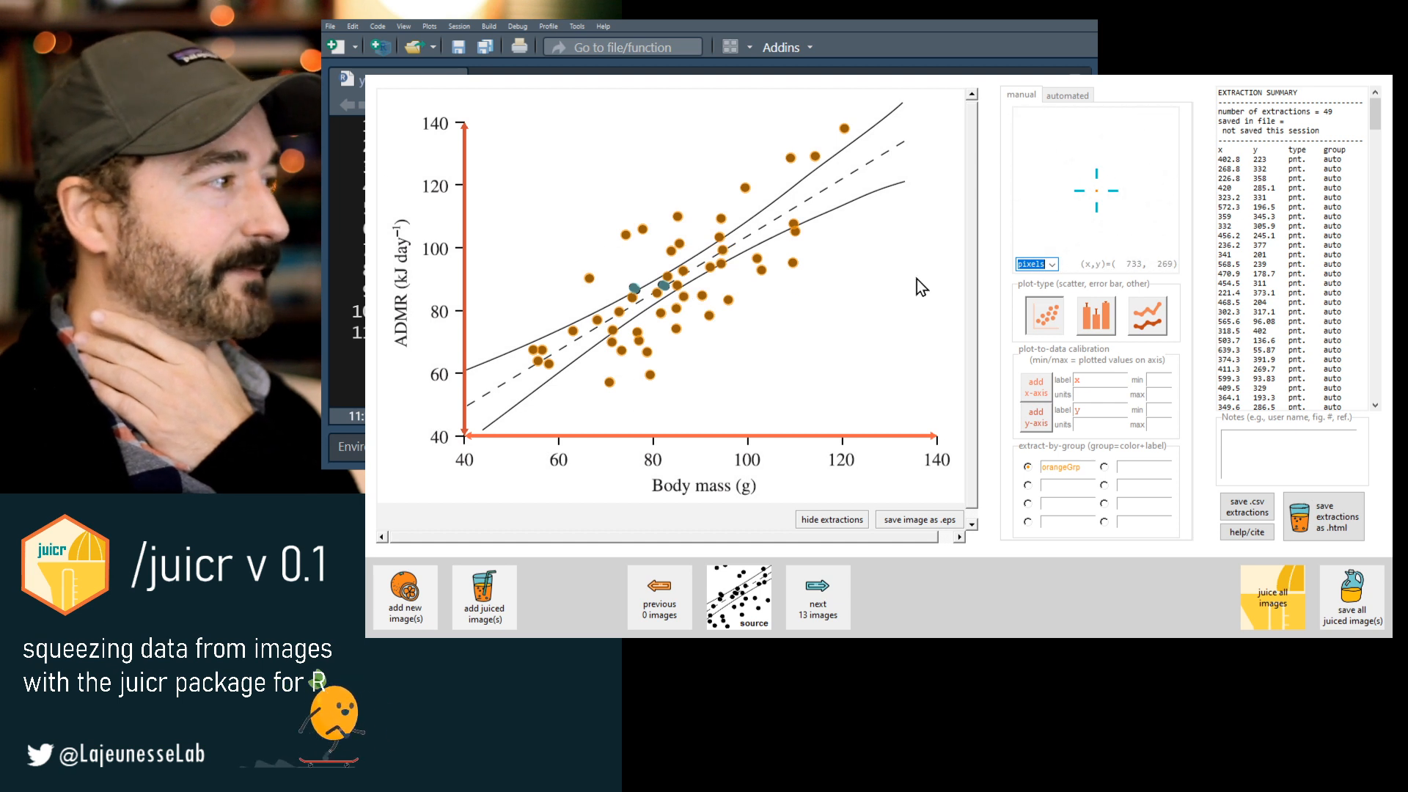
{"action": "left_click", "coordinate": [1067, 94]}
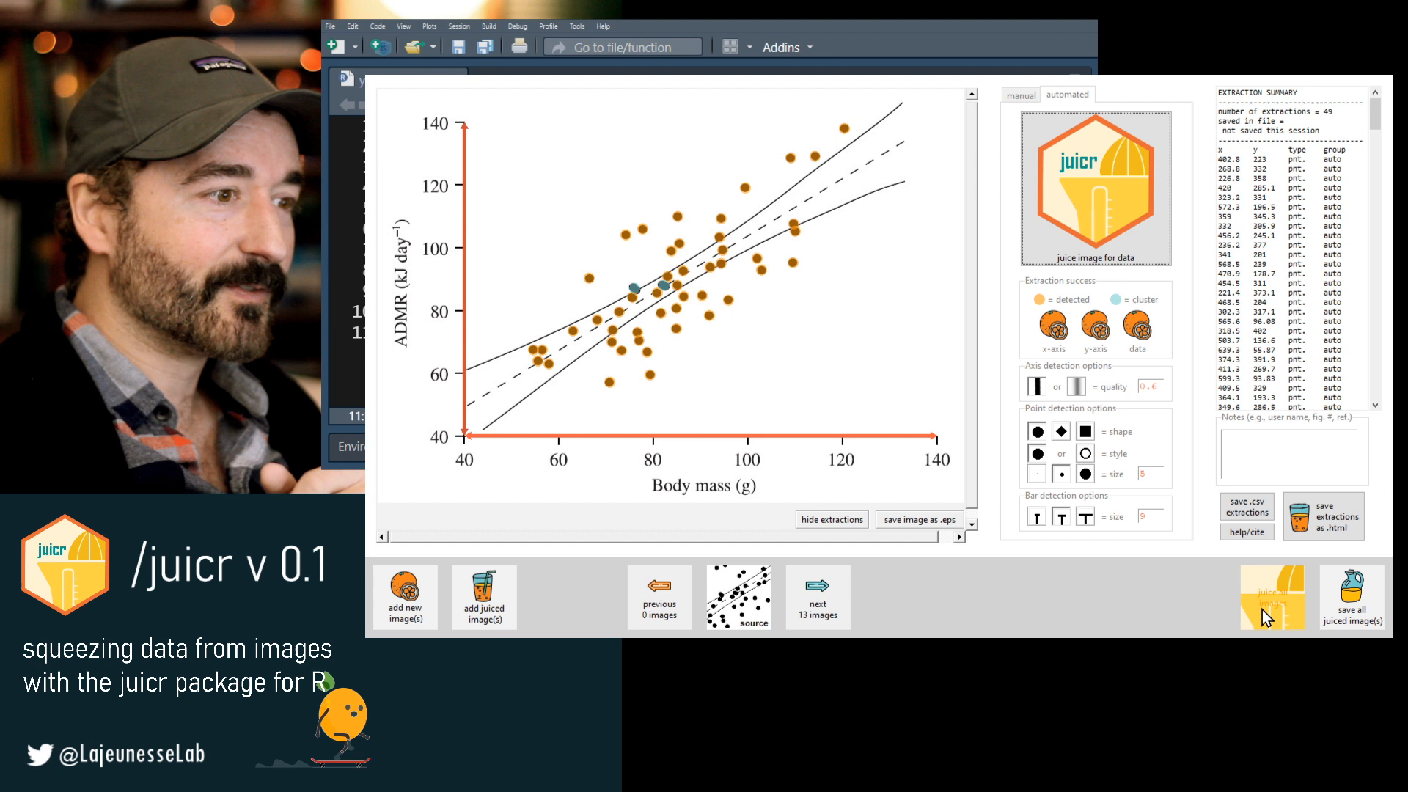
Batch-juice all 14 images, stepping through to the length-per-dose bar plot.
{"action": "left_click", "coordinate": [1273, 597]}
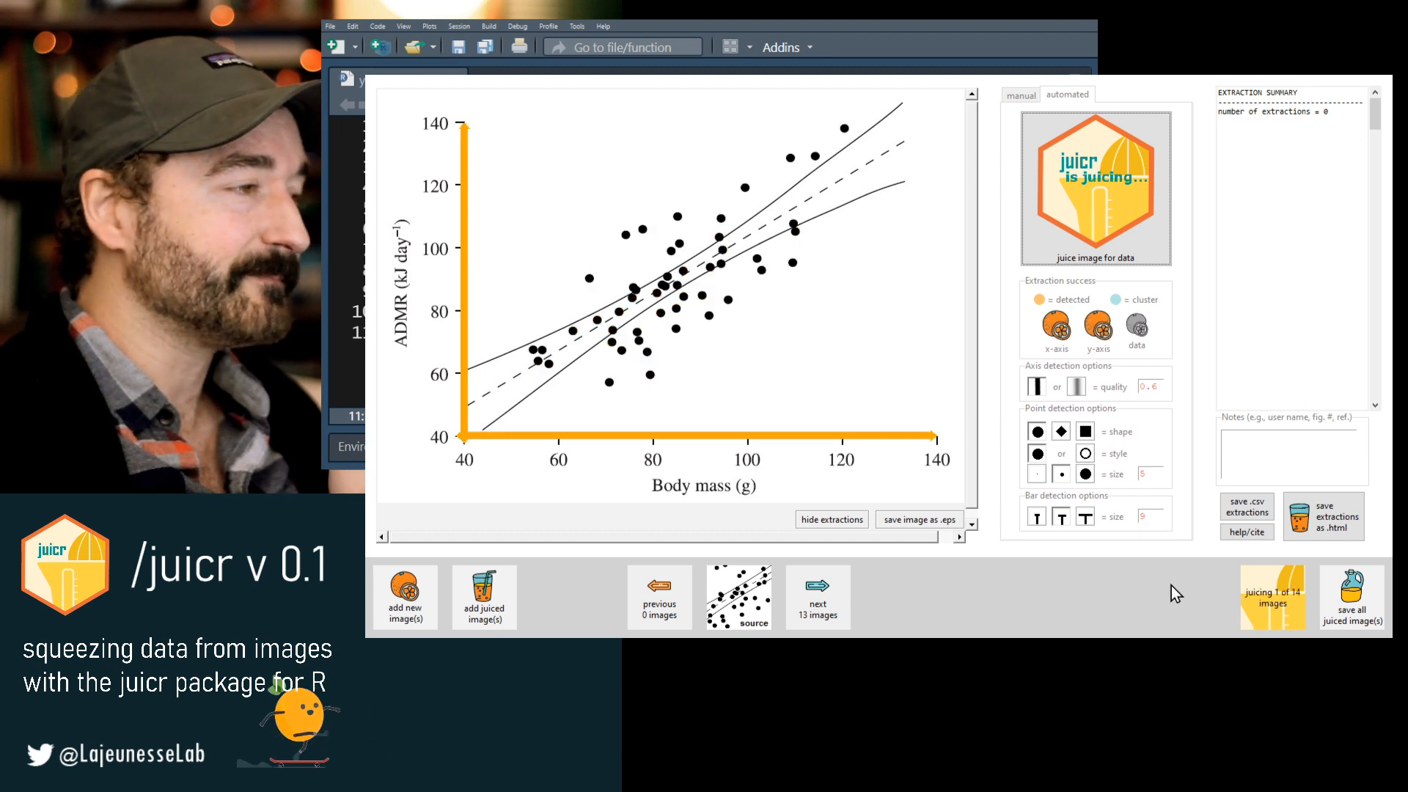
{"action": "left_click", "coordinate": [818, 585]}
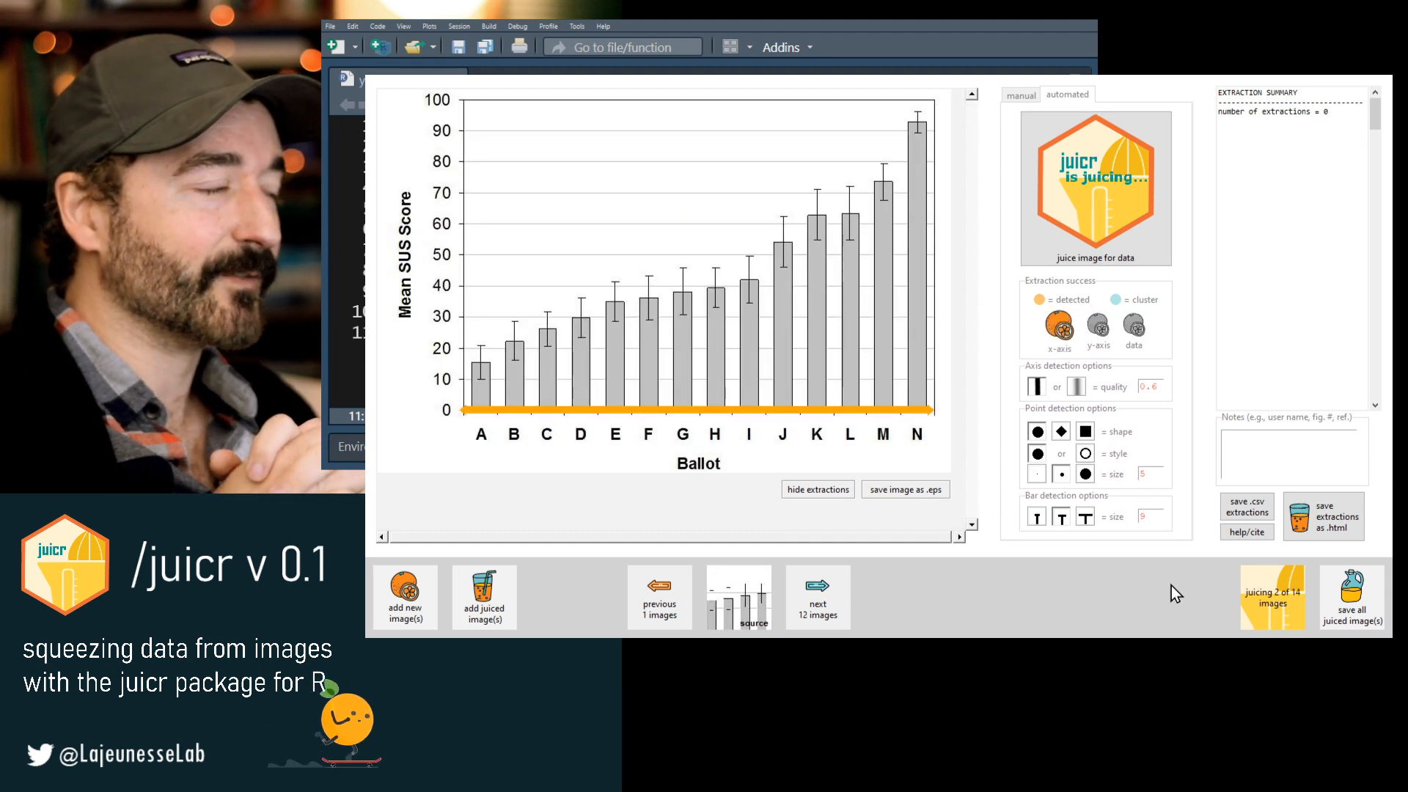
{"action": "left_click", "coordinate": [818, 596]}
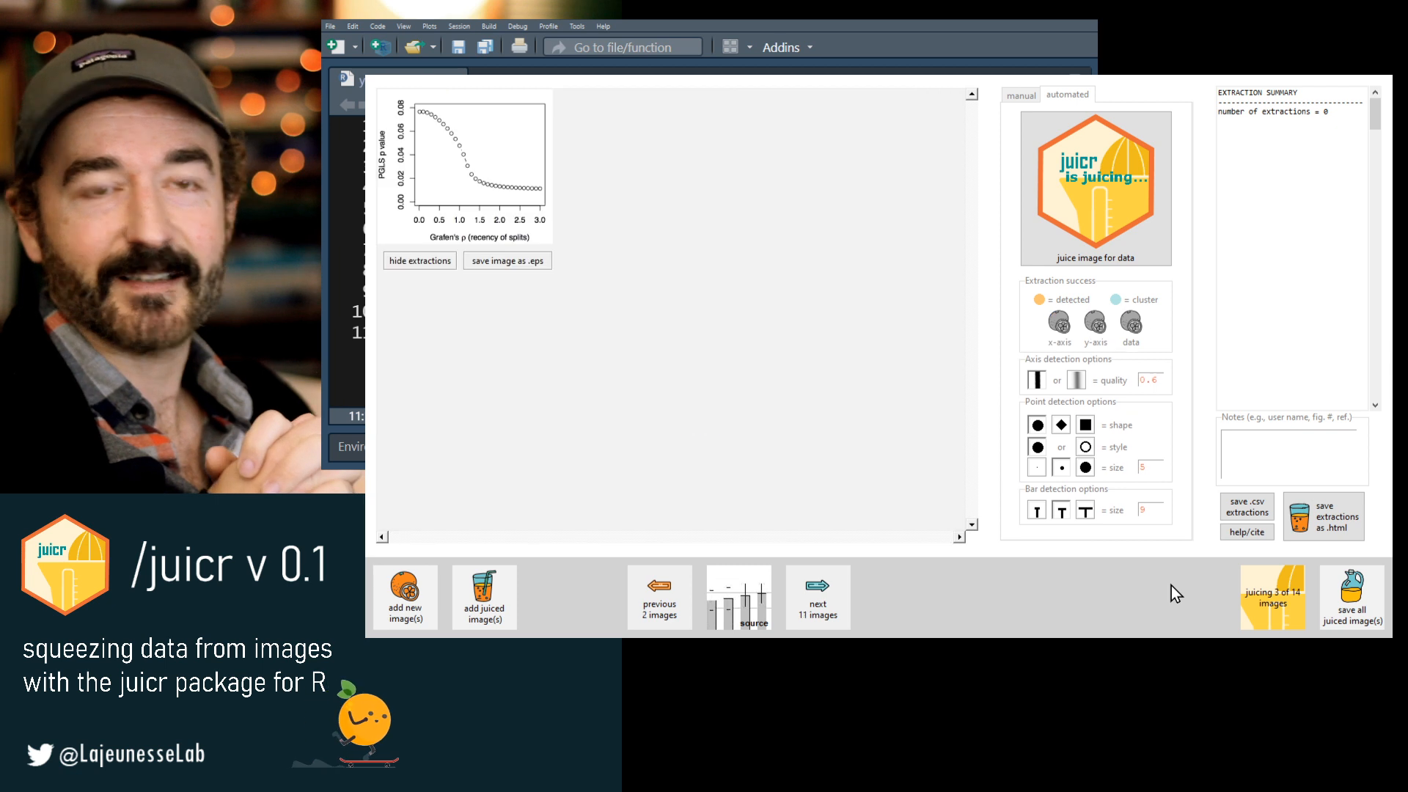
{"action": "left_click", "coordinate": [818, 597]}
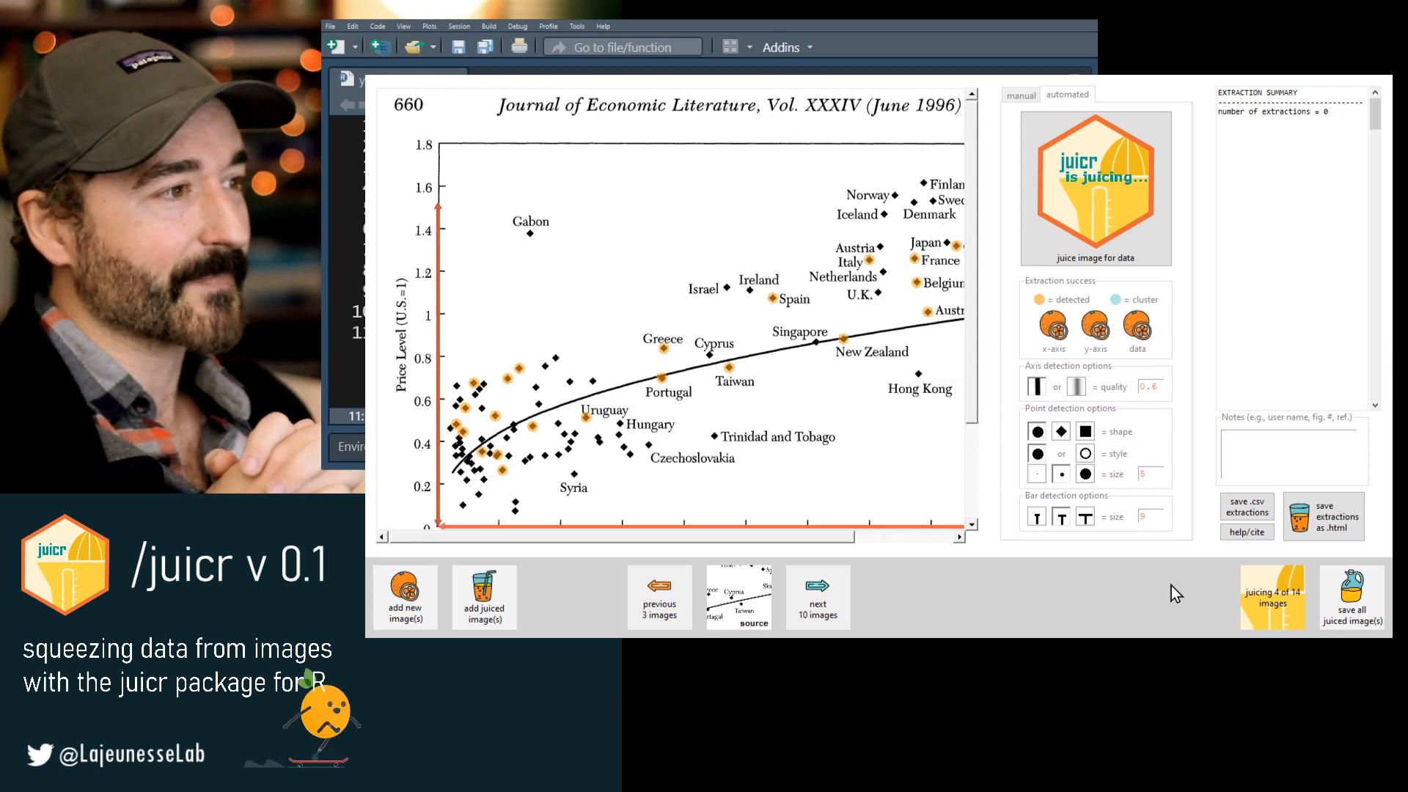
{"action": "left_click", "coordinate": [817, 593]}
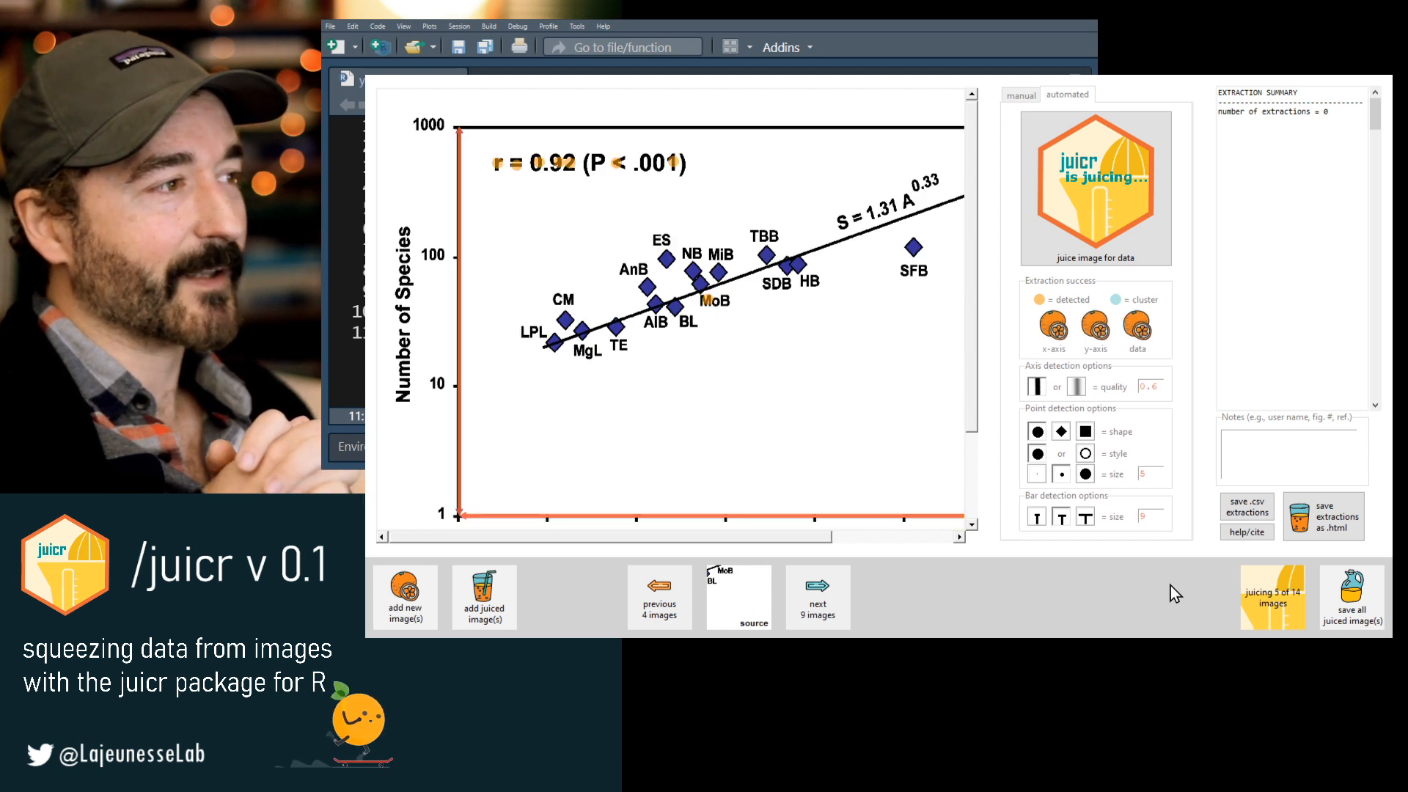
{"action": "left_click", "coordinate": [818, 597]}
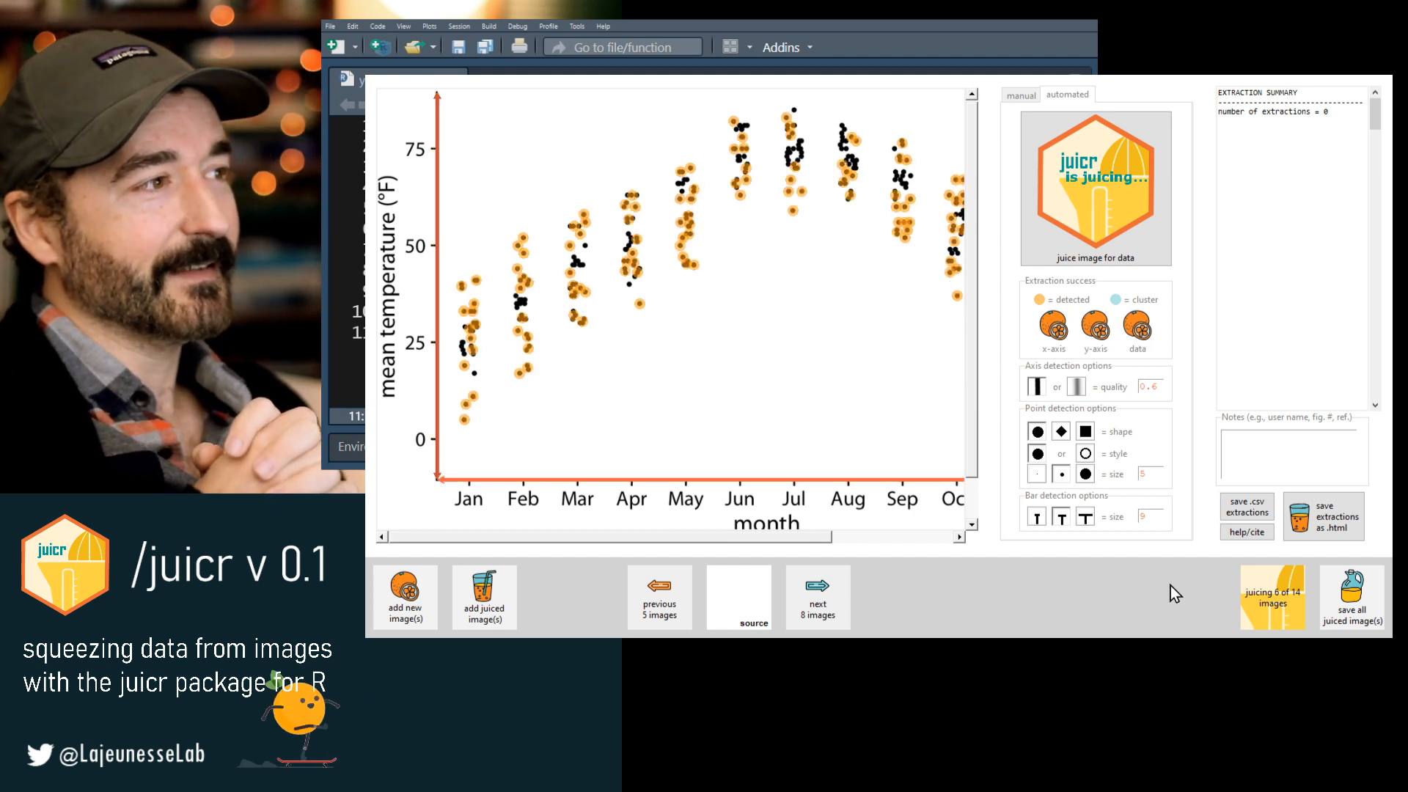
{"action": "left_click", "coordinate": [817, 596]}
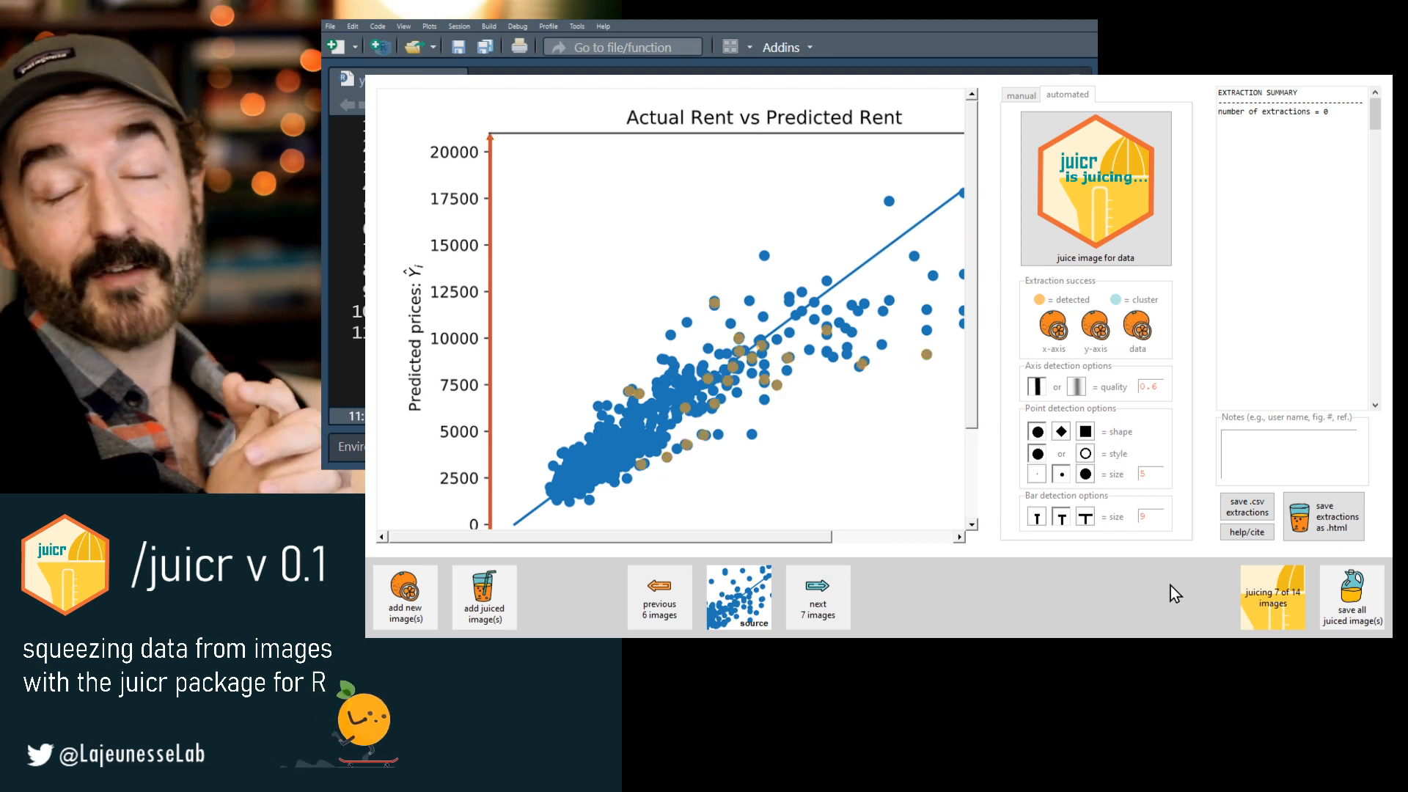
{"action": "left_click", "coordinate": [818, 597]}
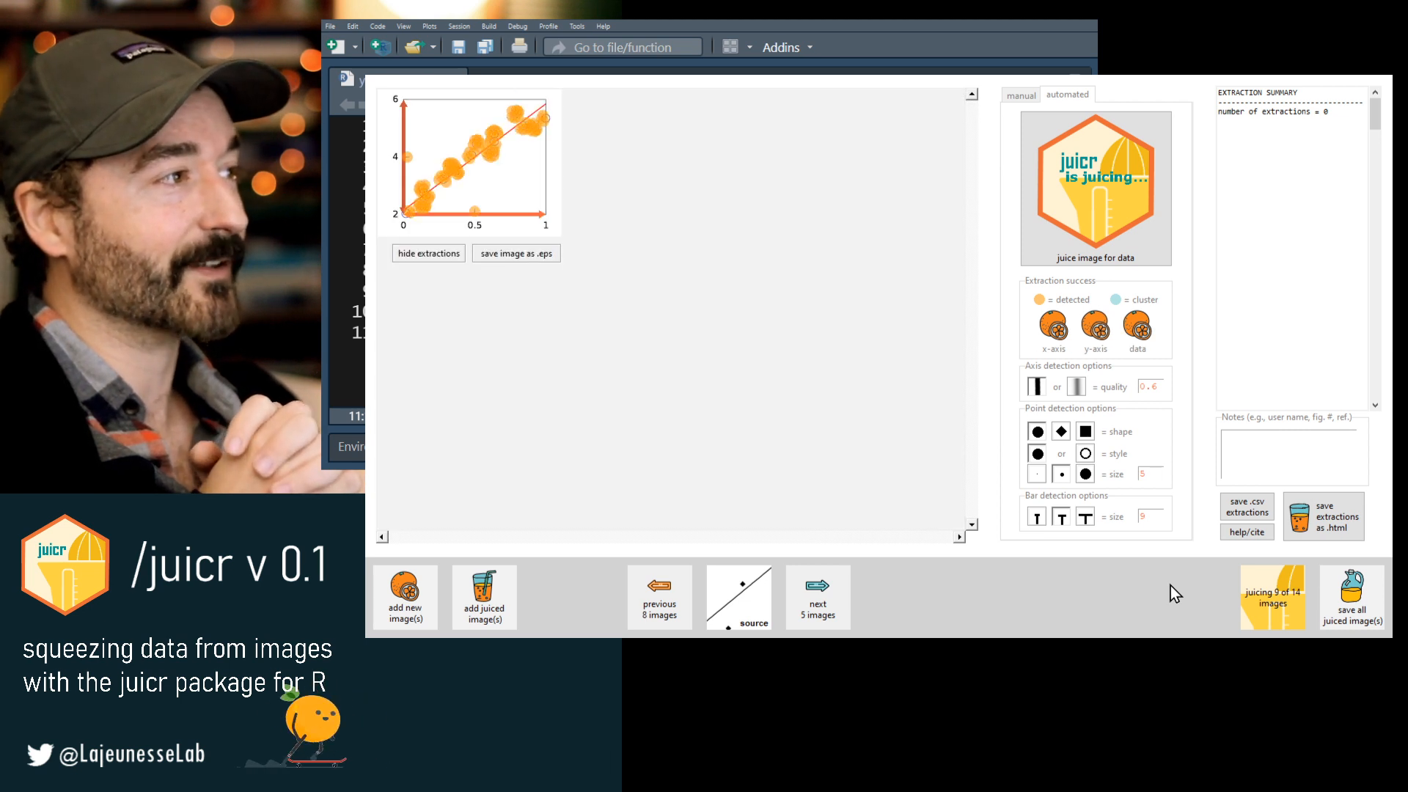
{"action": "left_click", "coordinate": [817, 589]}
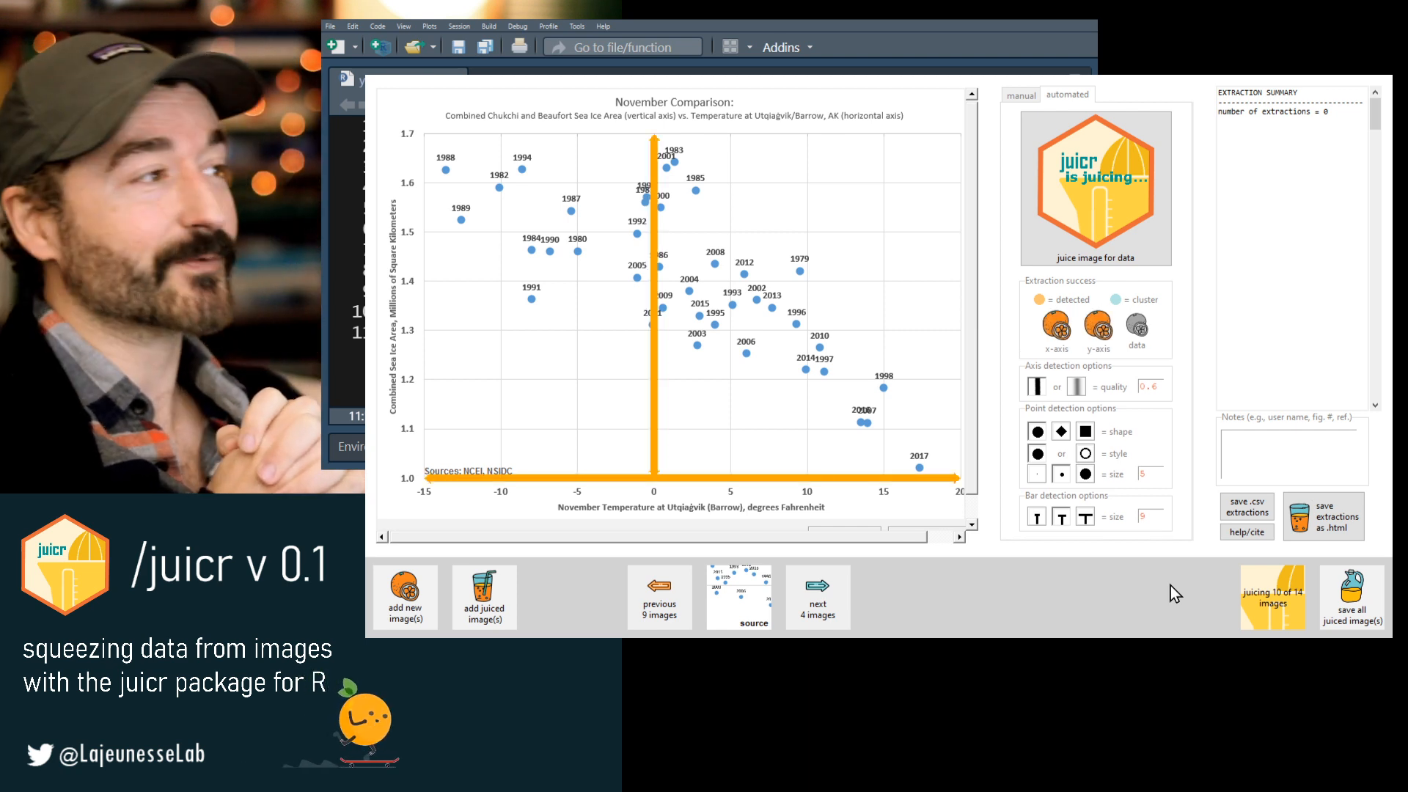
{"action": "left_click", "coordinate": [818, 597]}
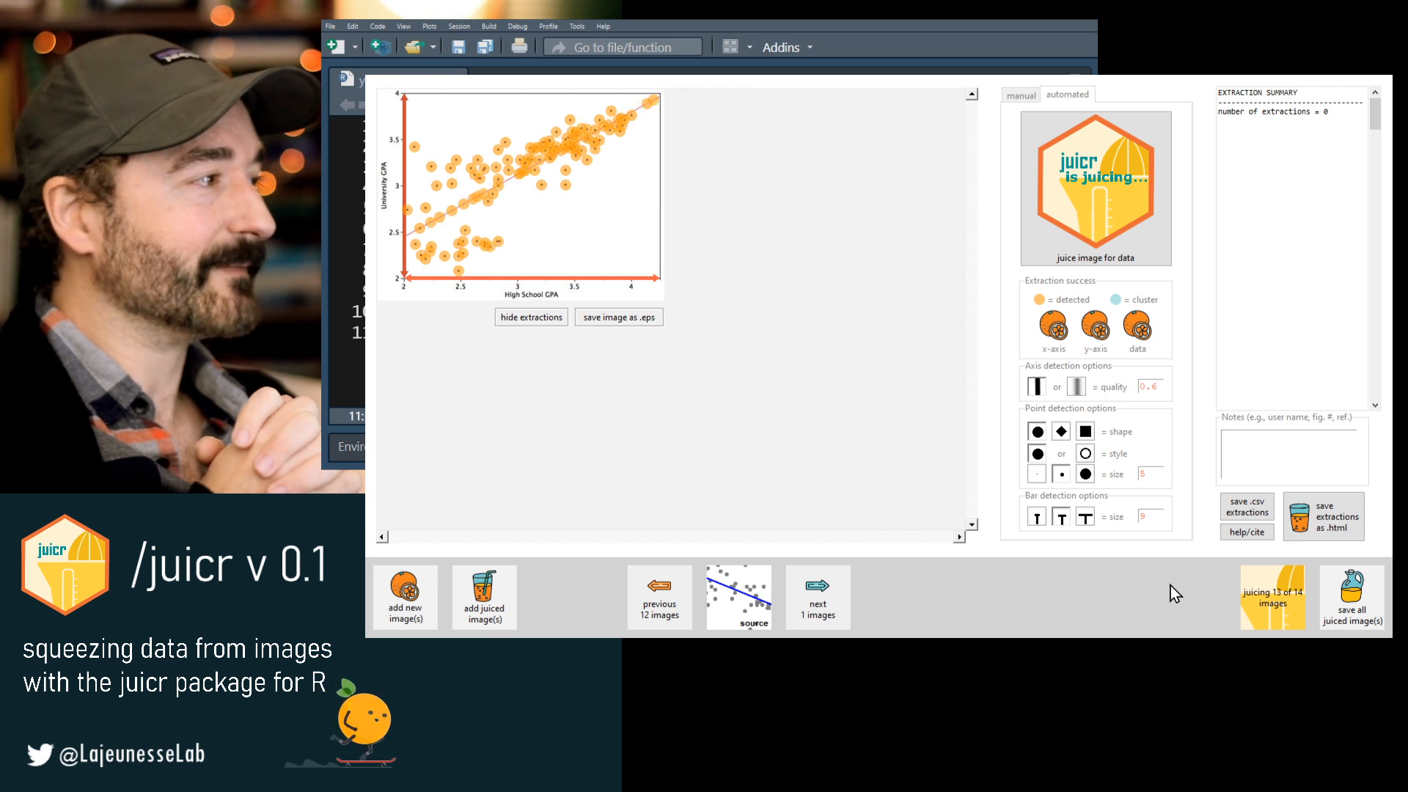
{"action": "left_click", "coordinate": [818, 597]}
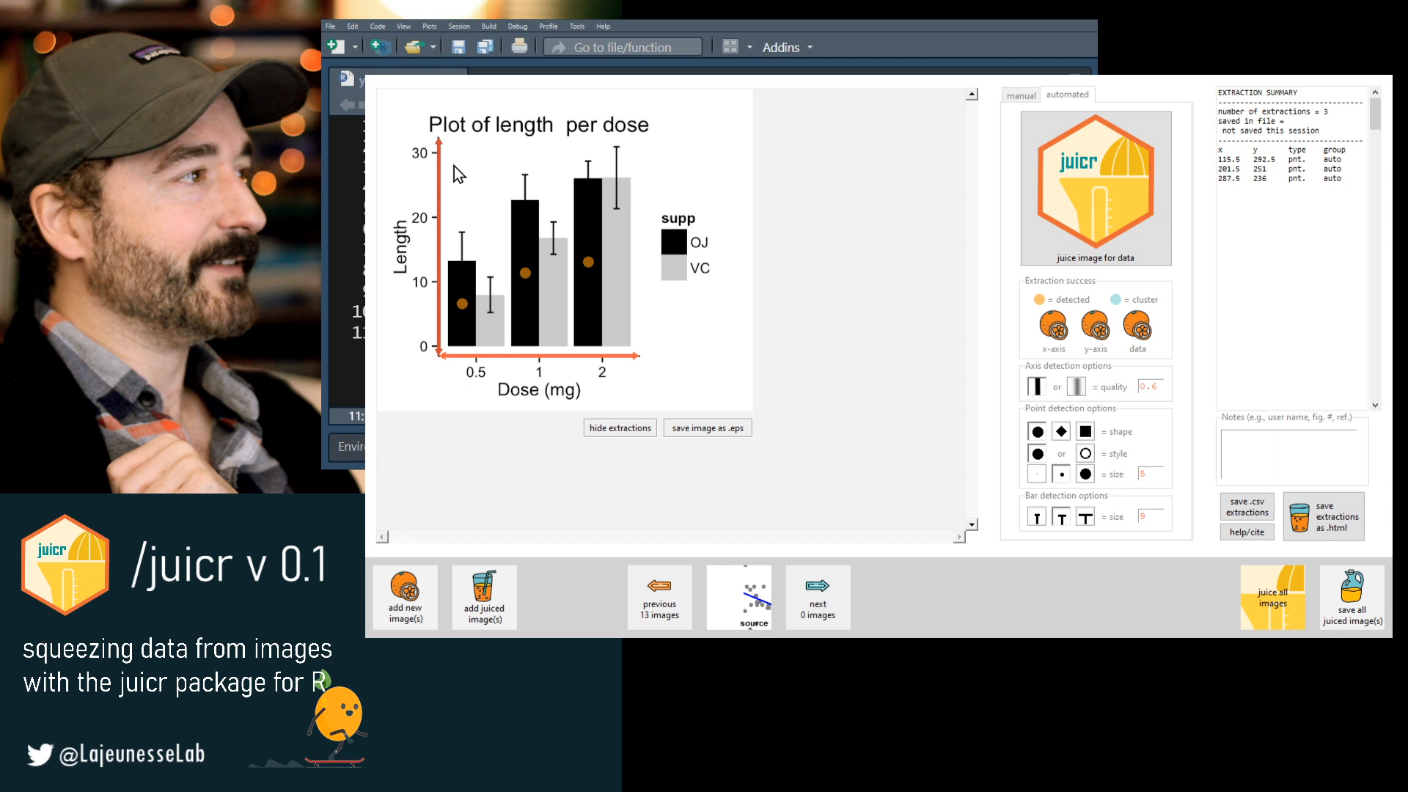
{"action": "mouse_move", "coordinate": [612, 393]}
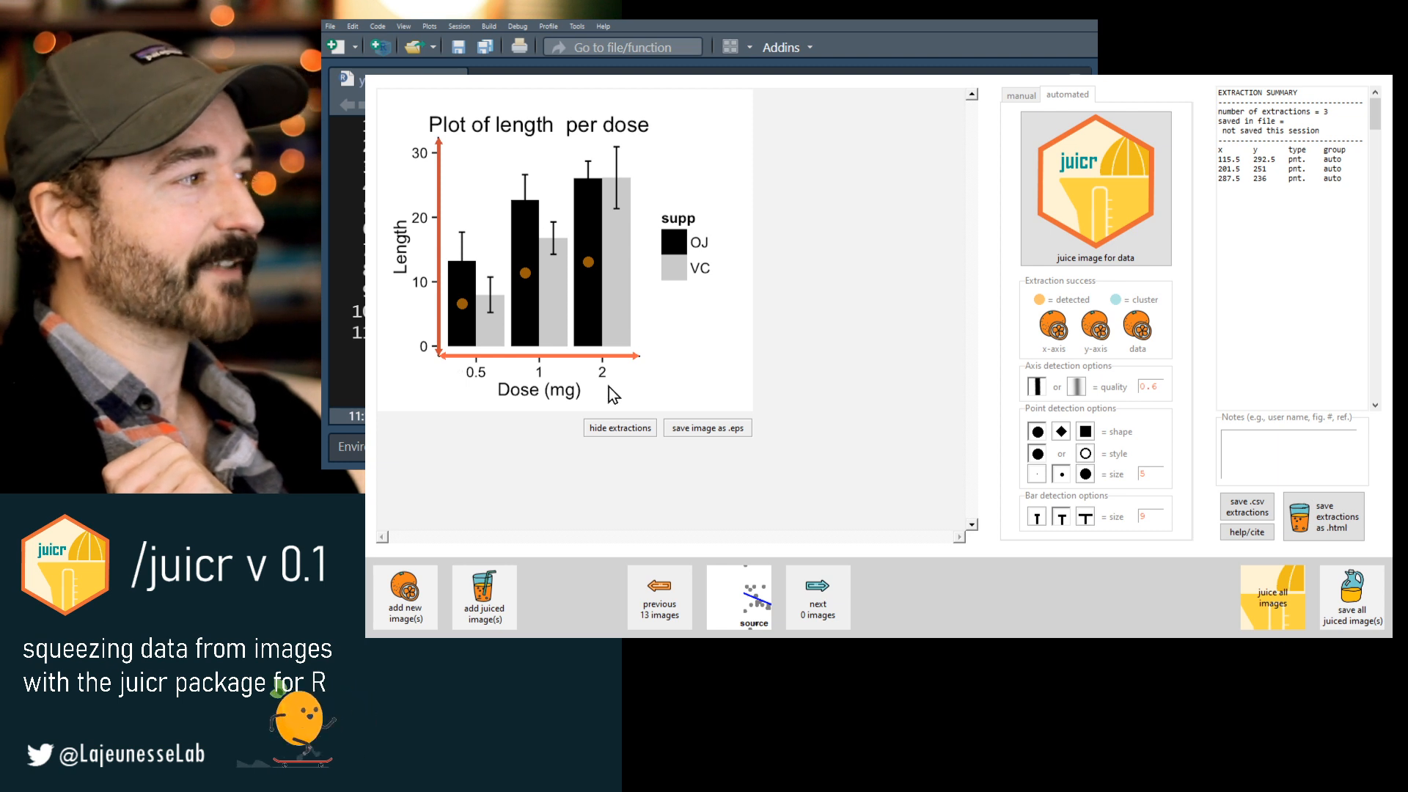
Hide extractions, delete the bar plot's detected points, and show manual options.
{"action": "left_click", "coordinate": [620, 428]}
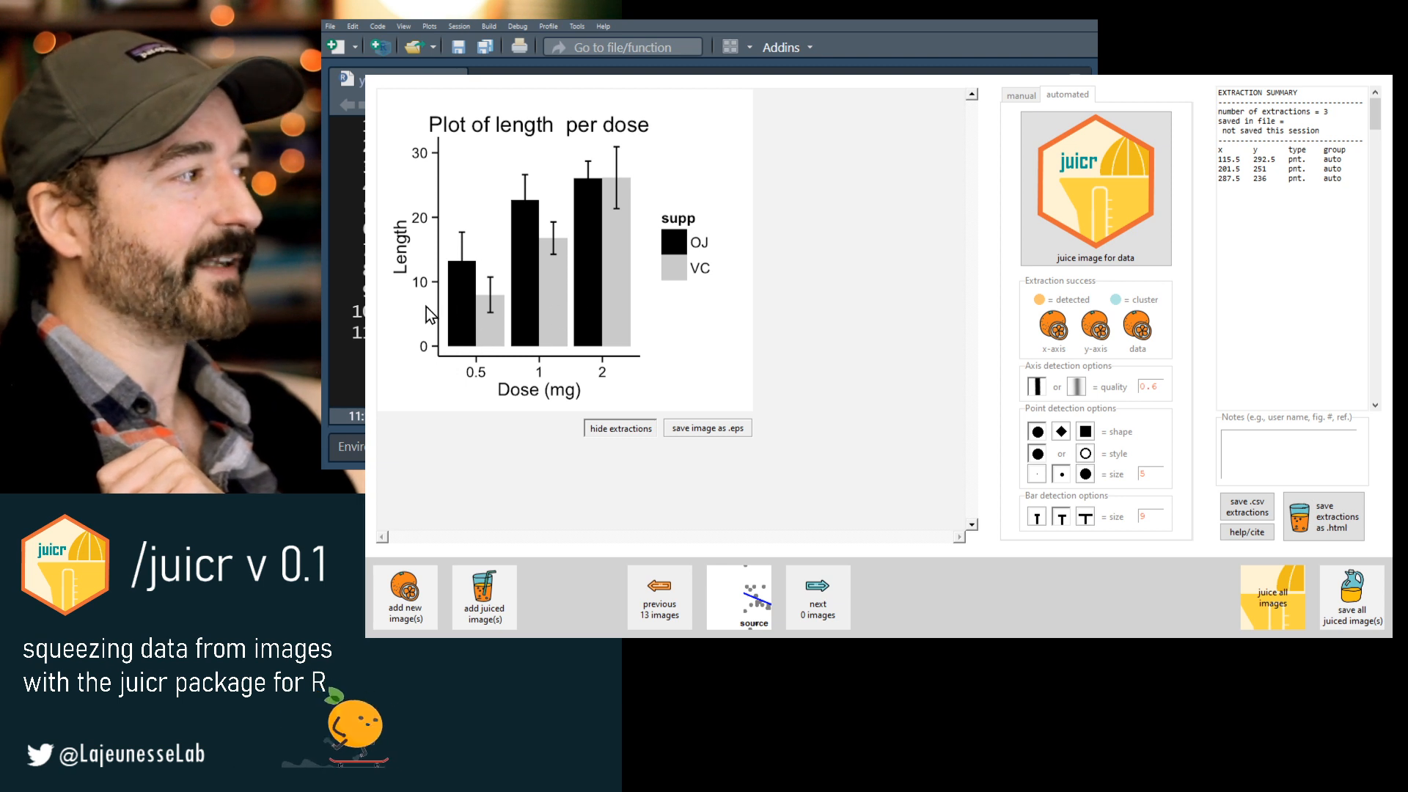
{"action": "mouse_move", "coordinate": [442, 385]}
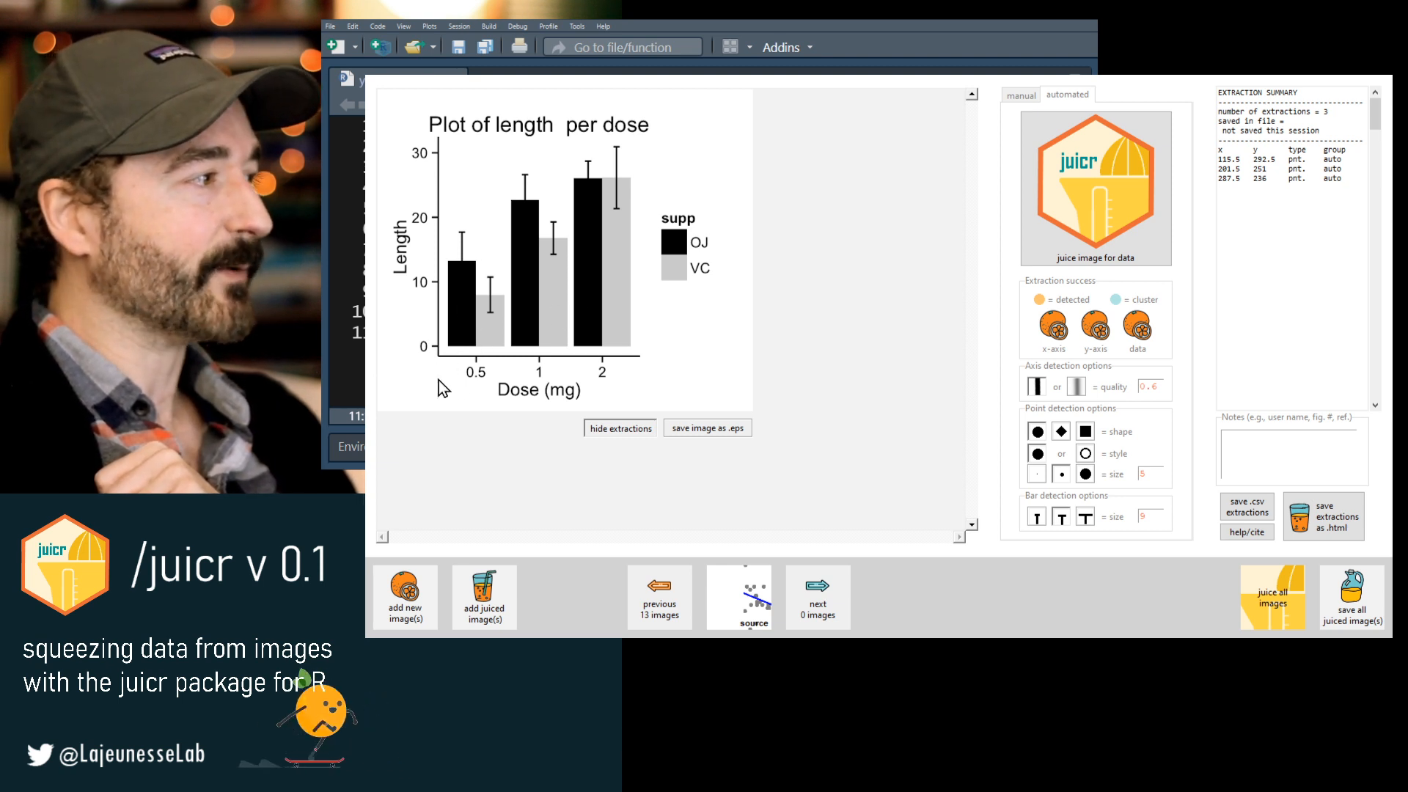
{"action": "mouse_move", "coordinate": [474, 289]}
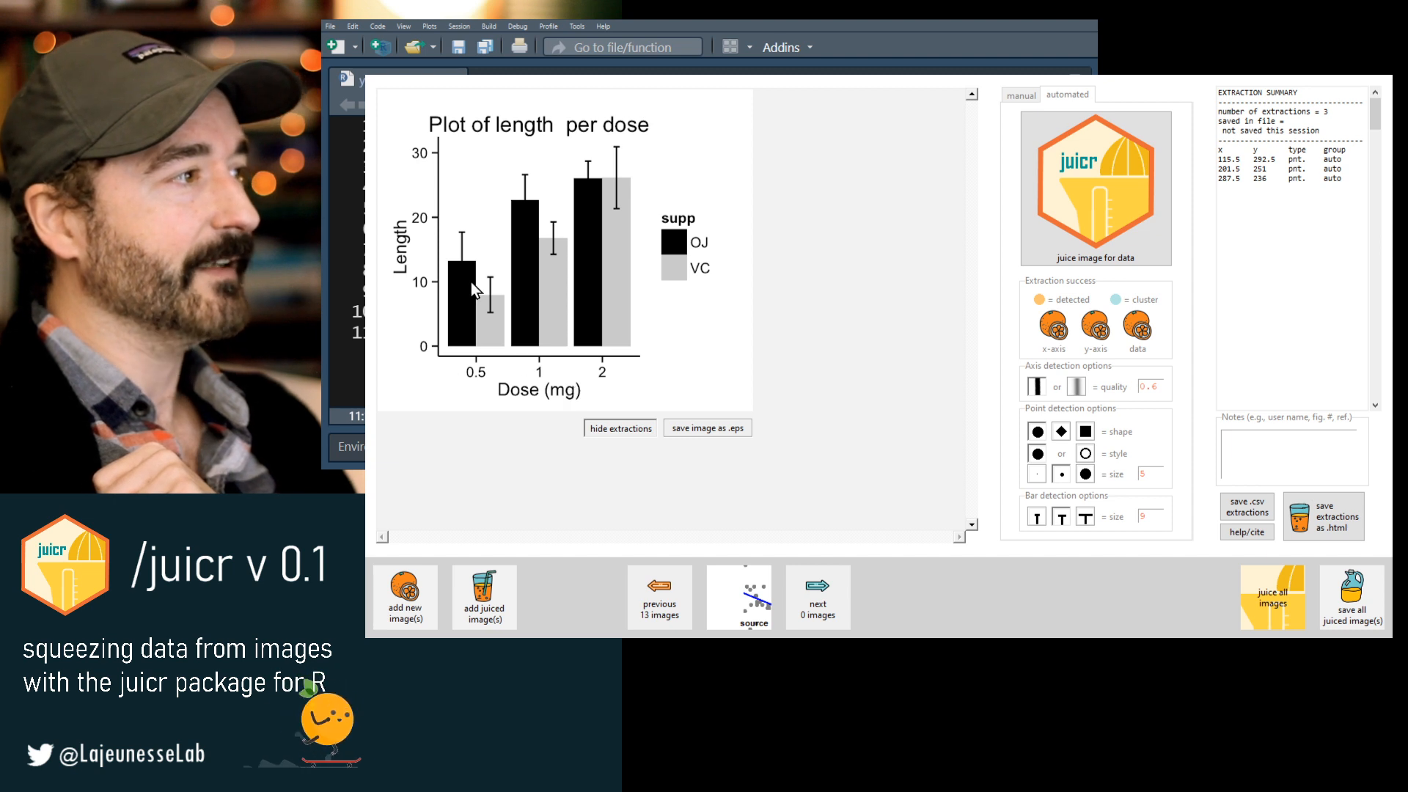
{"action": "mouse_move", "coordinate": [450, 354]}
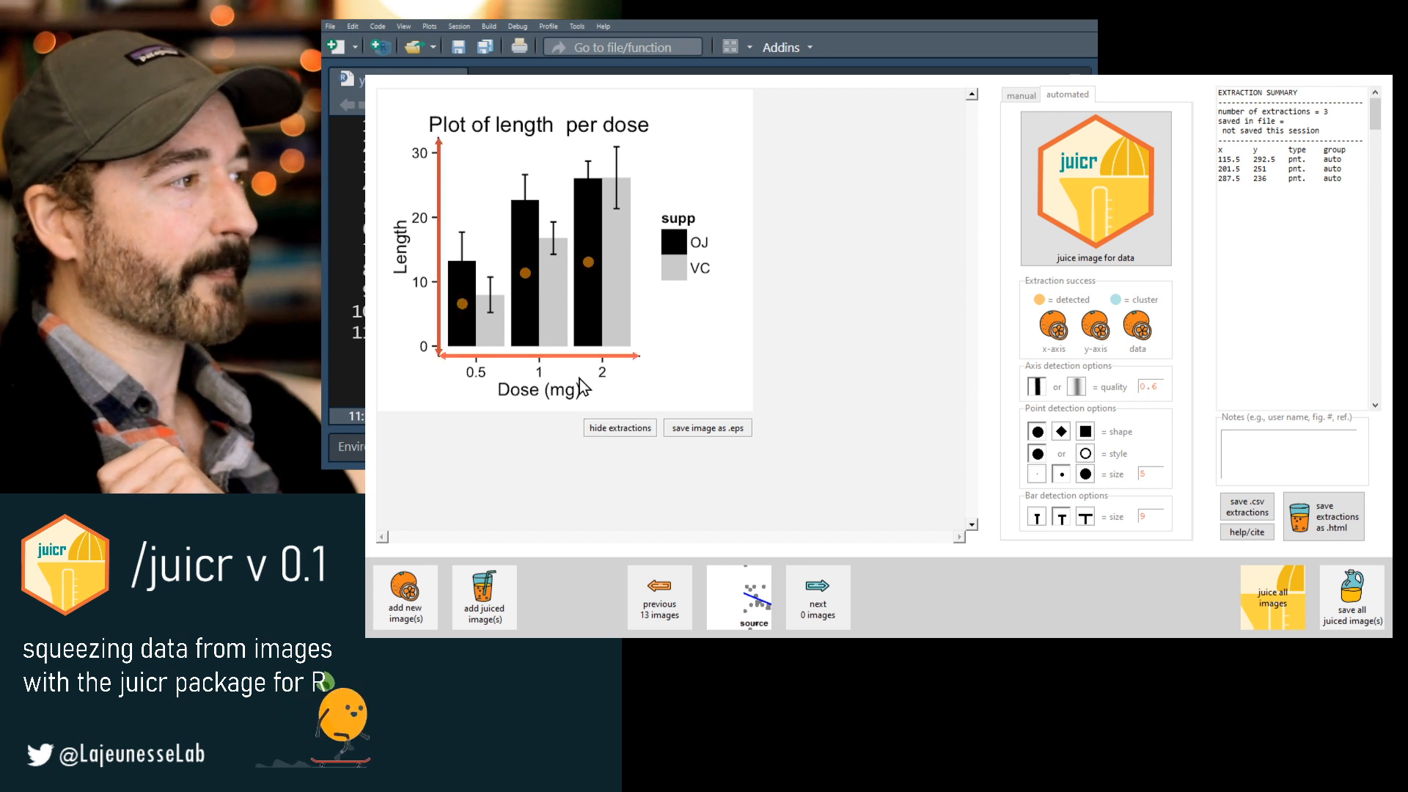
{"action": "mouse_move", "coordinate": [682, 370]}
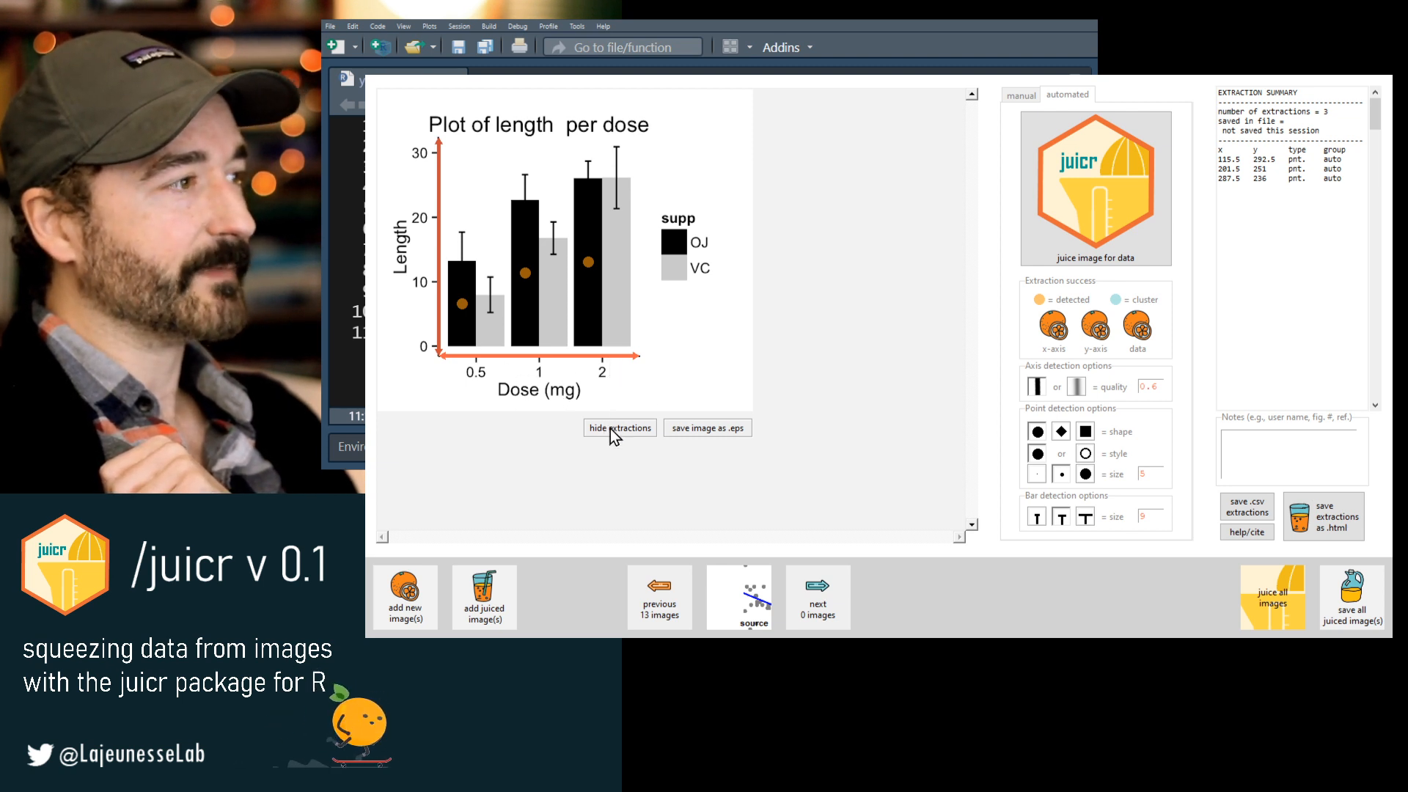
{"action": "mouse_move", "coordinate": [581, 275]}
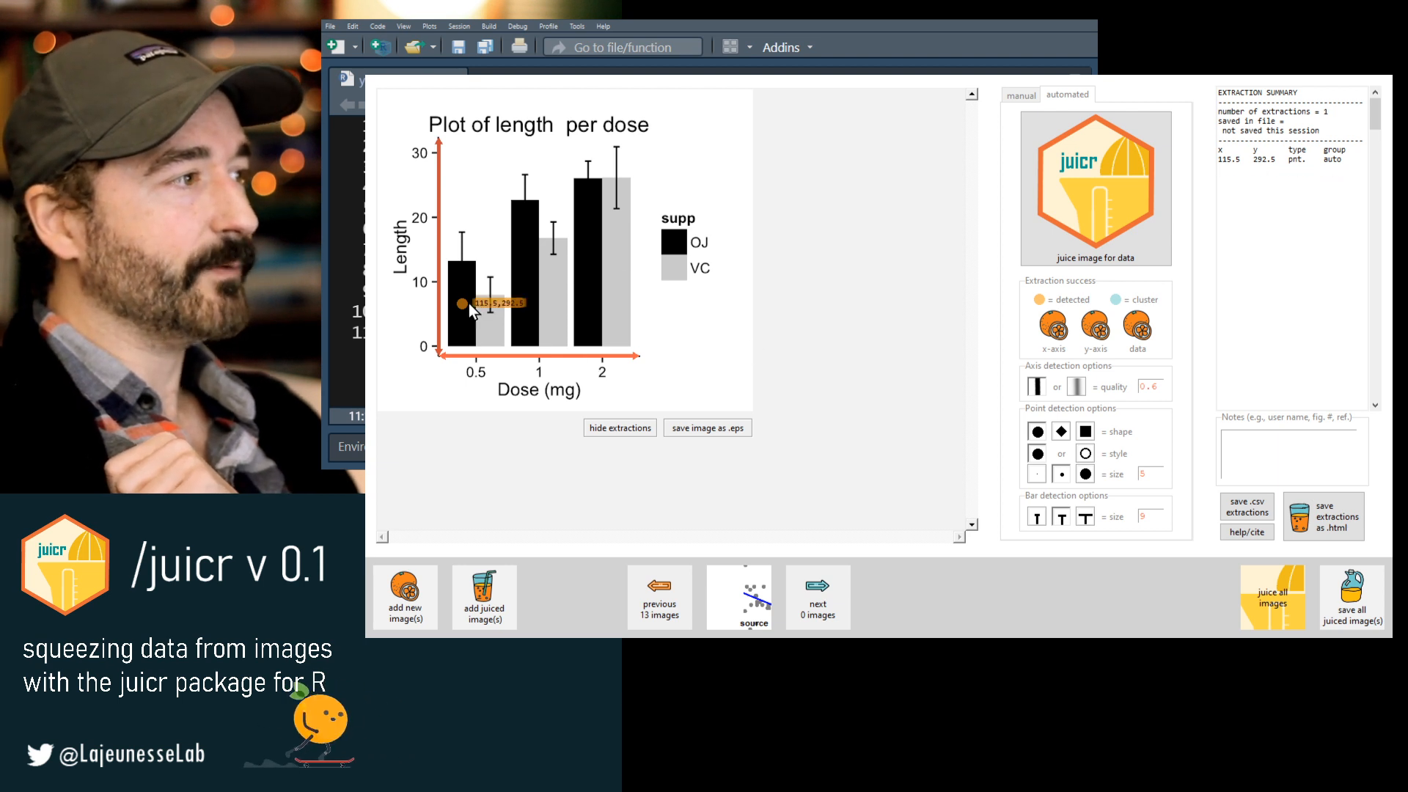
{"action": "left_click", "coordinate": [1020, 94]}
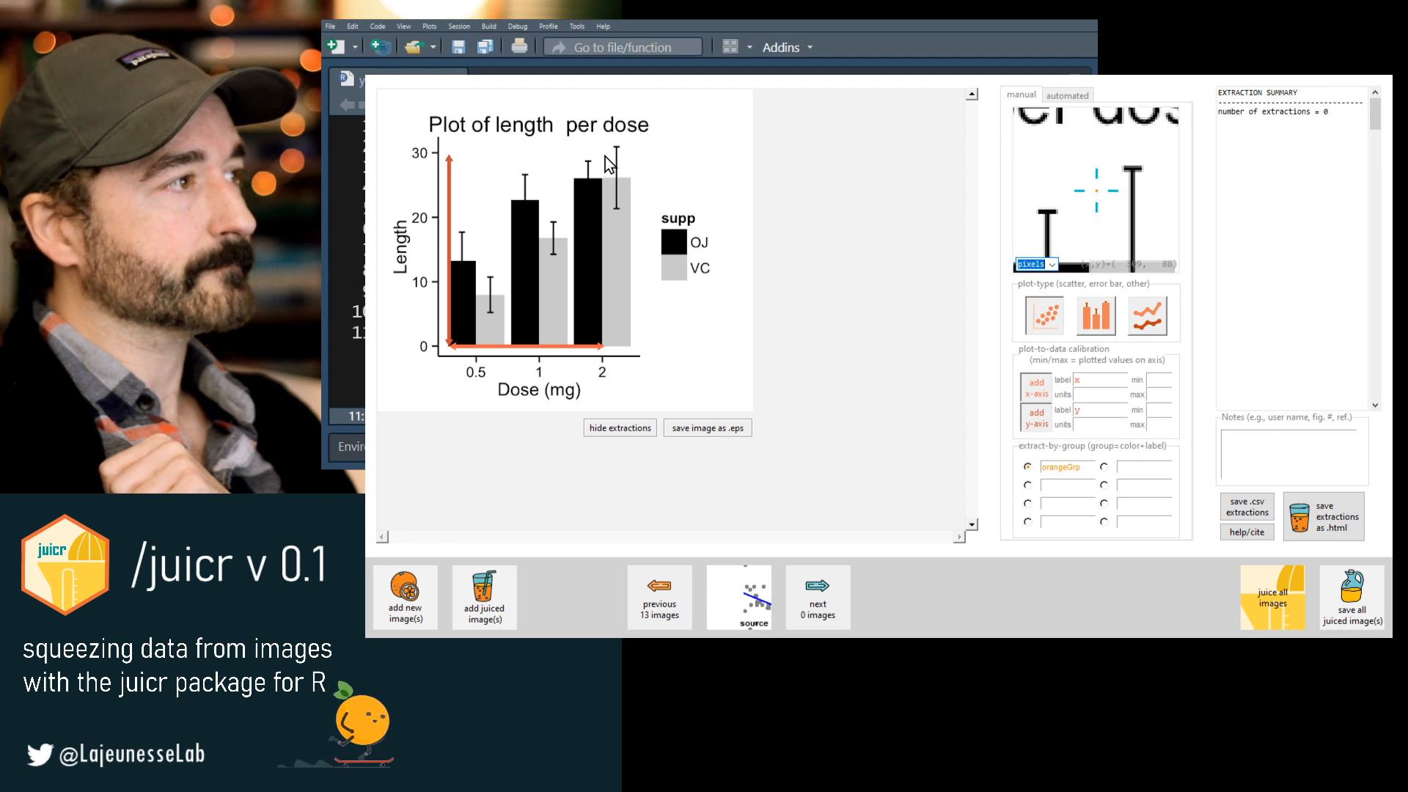
Extract error bars on the dose bar chart, including the 0.5 mg OJ and 2 mg VC bars.
{"action": "left_click", "coordinate": [1096, 315]}
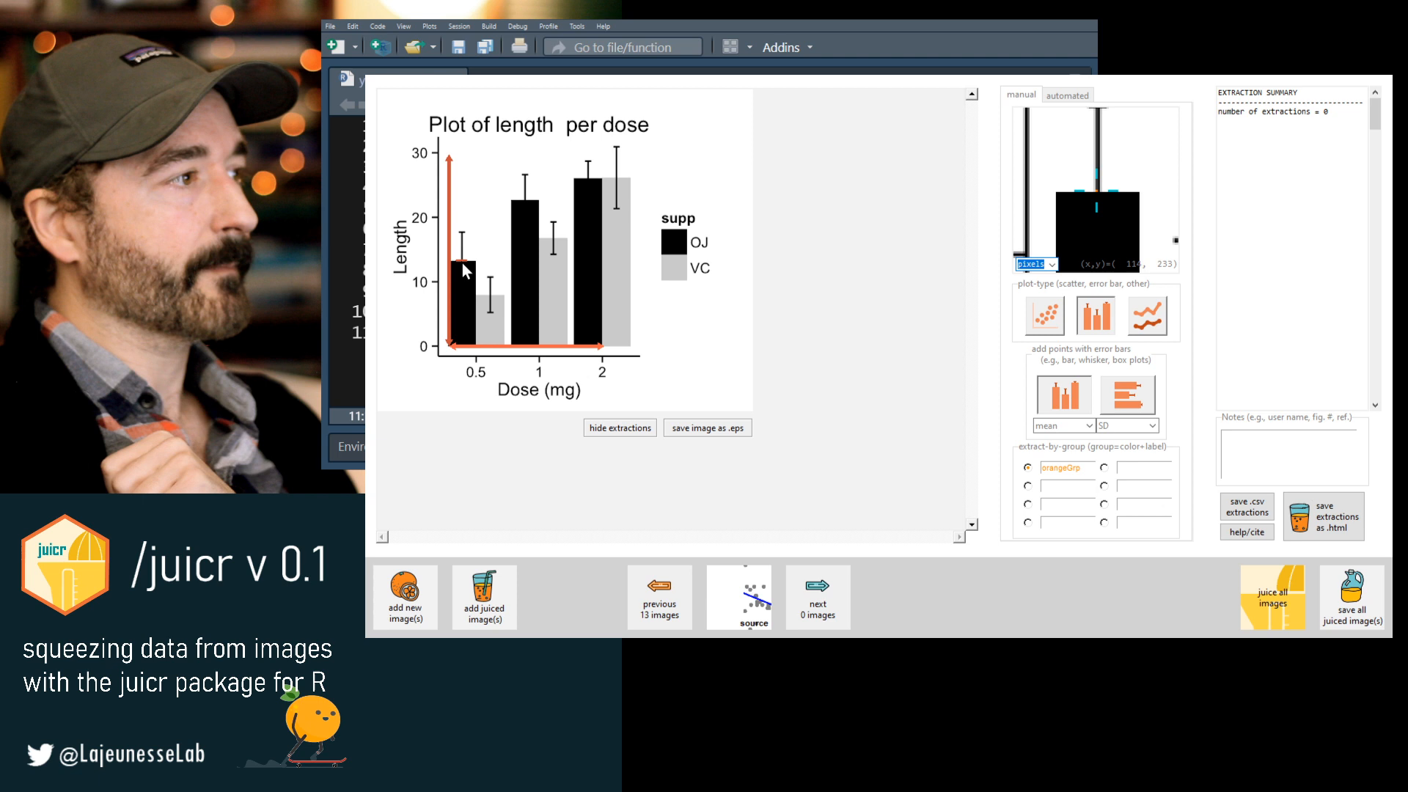
{"action": "left_click", "coordinate": [525, 213]}
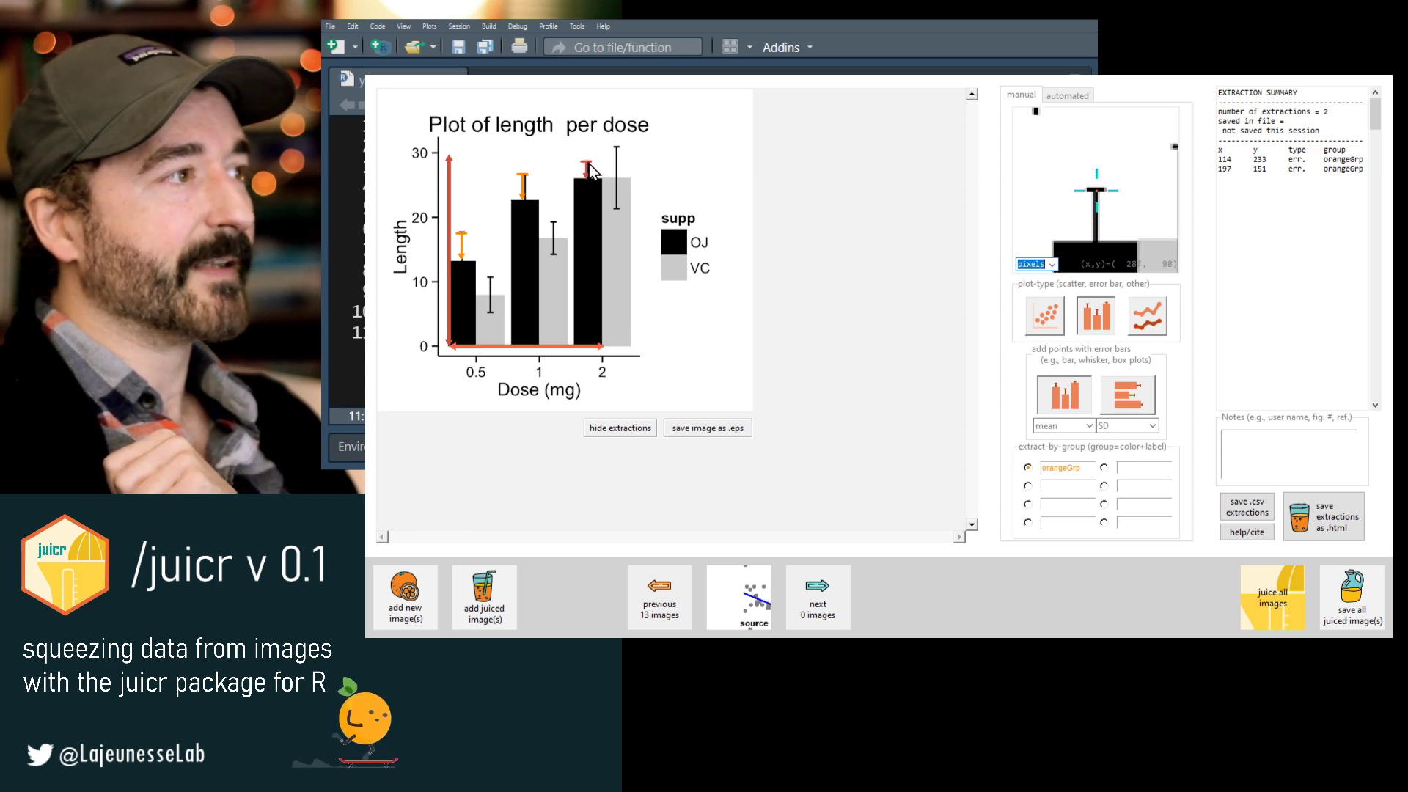
{"action": "left_click", "coordinate": [586, 167]}
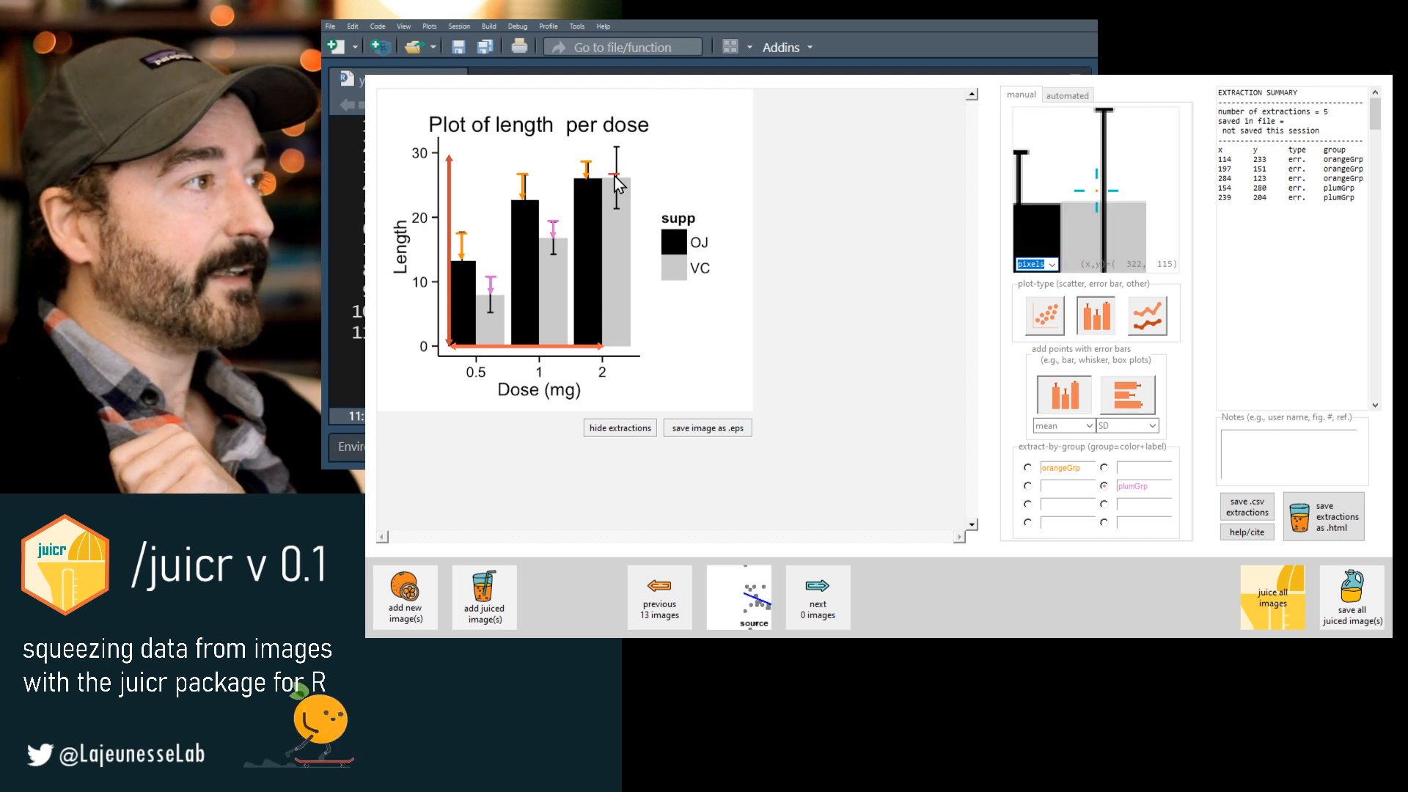
{"action": "left_click", "coordinate": [615, 175]}
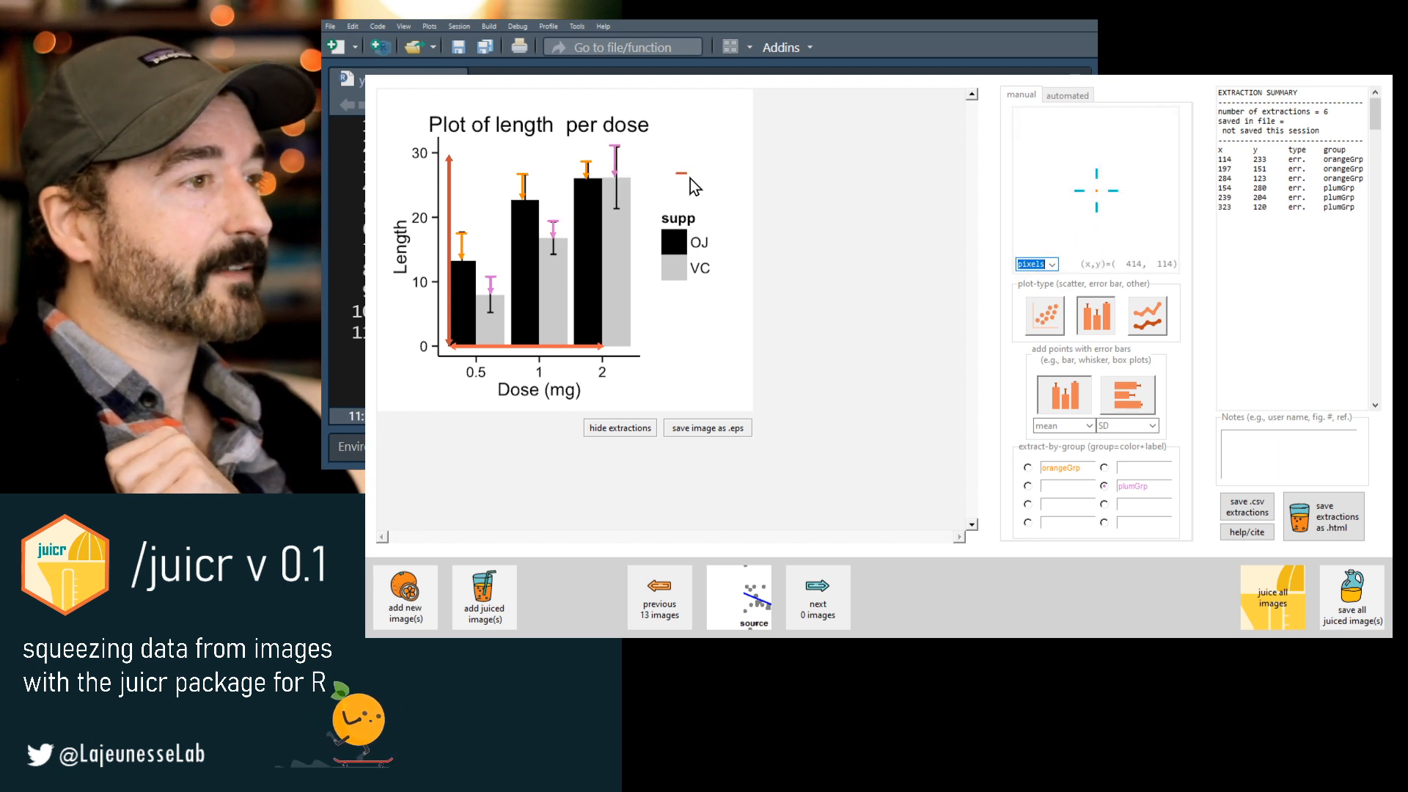
Show the manual calibration tools and enter 30 as a y-axis calibration value.
{"action": "left_click", "coordinate": [1068, 94]}
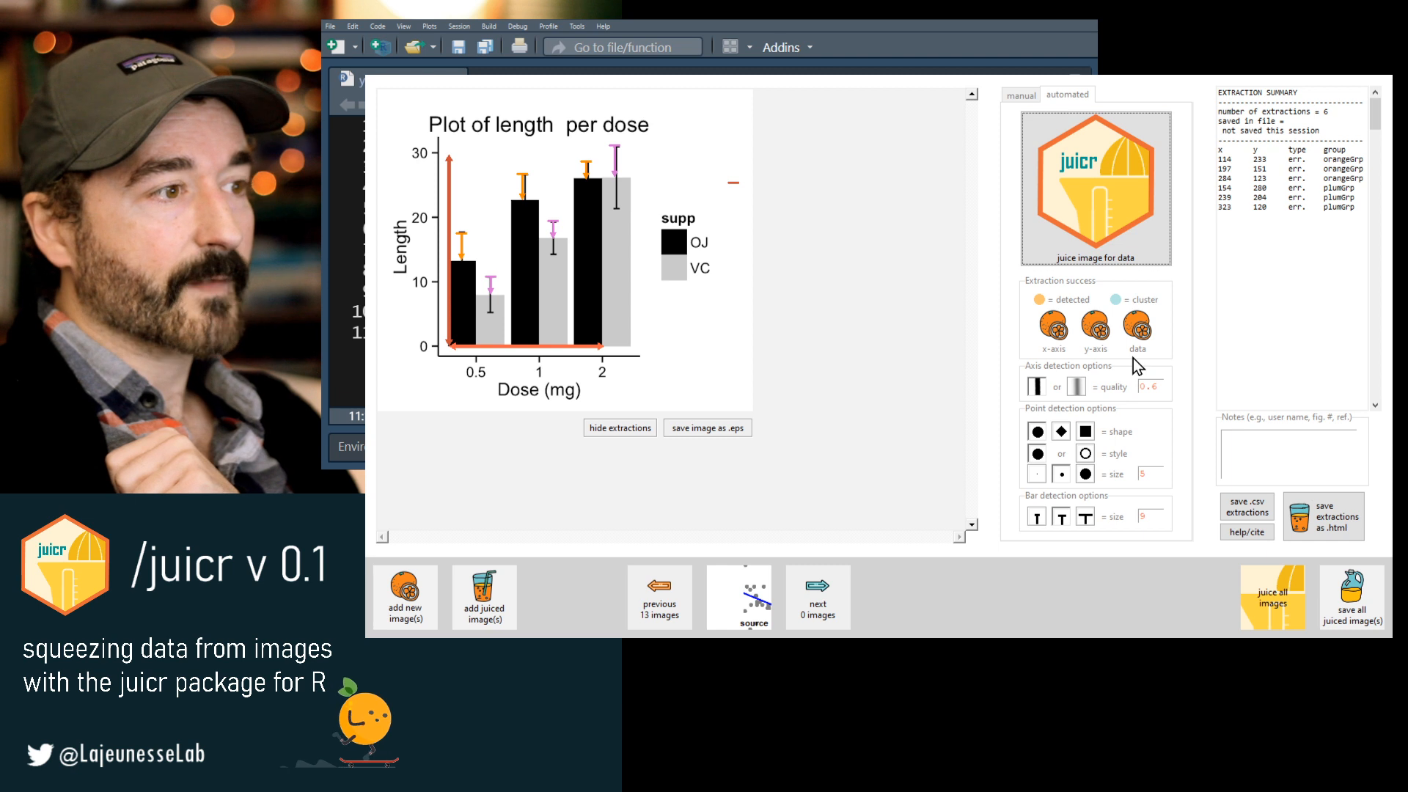
{"action": "left_click", "coordinate": [1021, 94]}
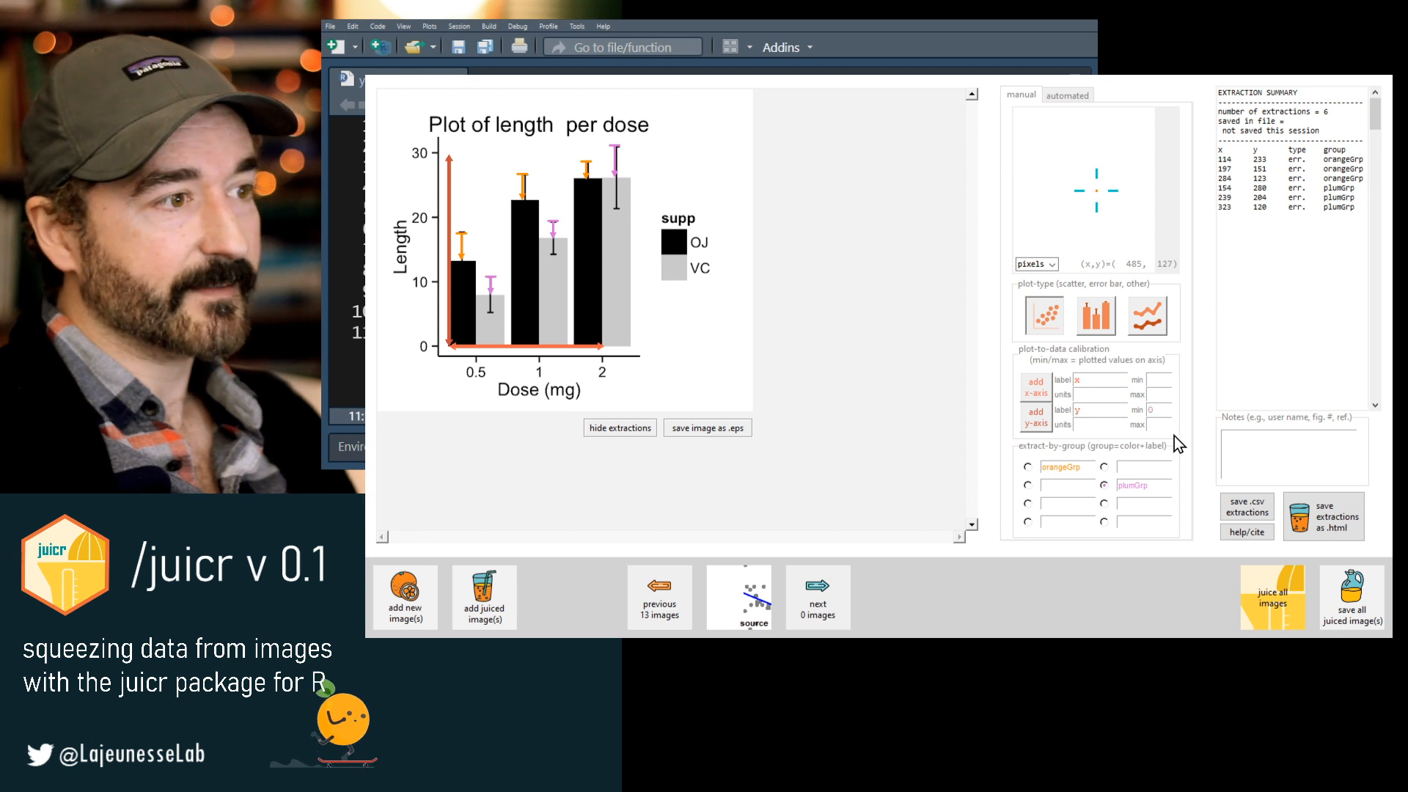
{"action": "type", "text": "30"}
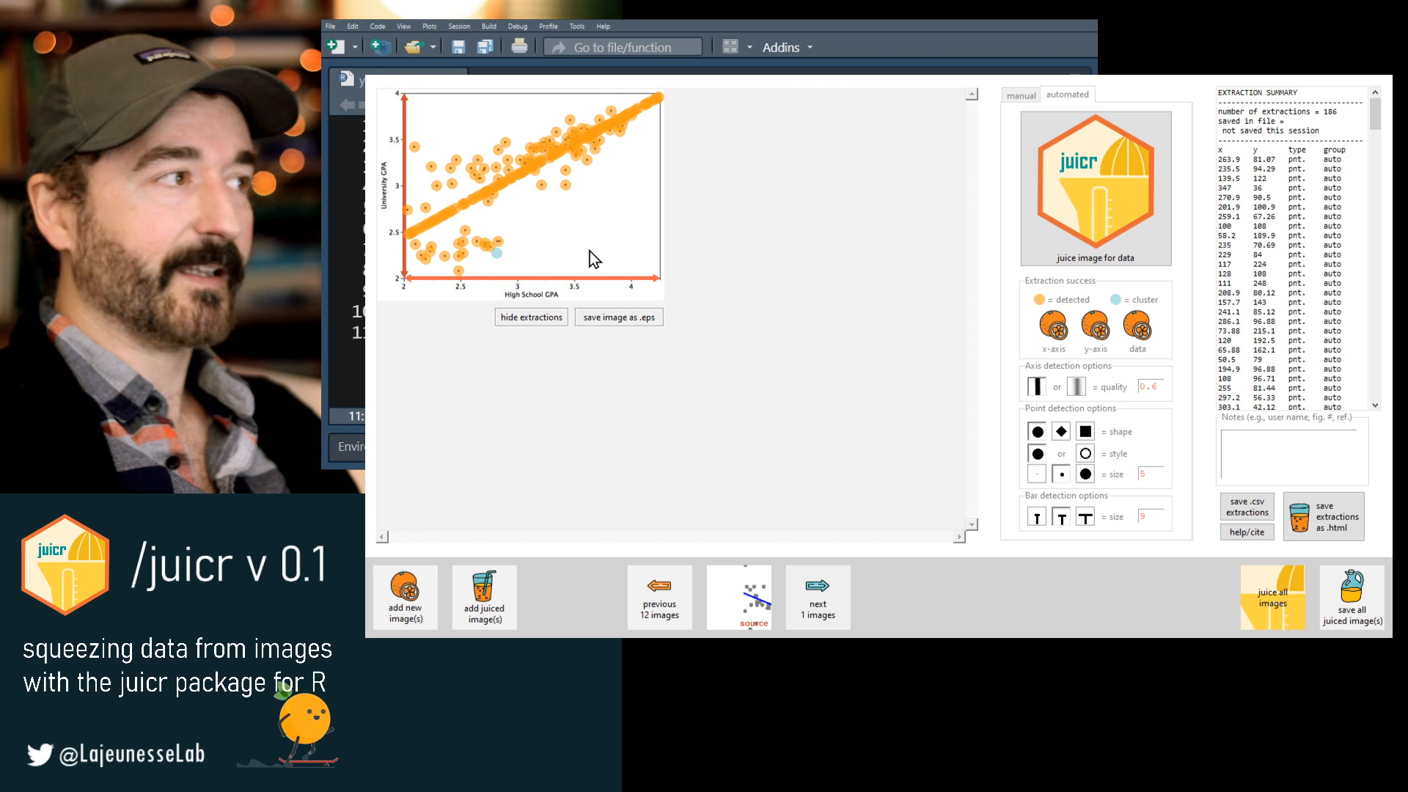
{"action": "mouse_move", "coordinate": [579, 286]}
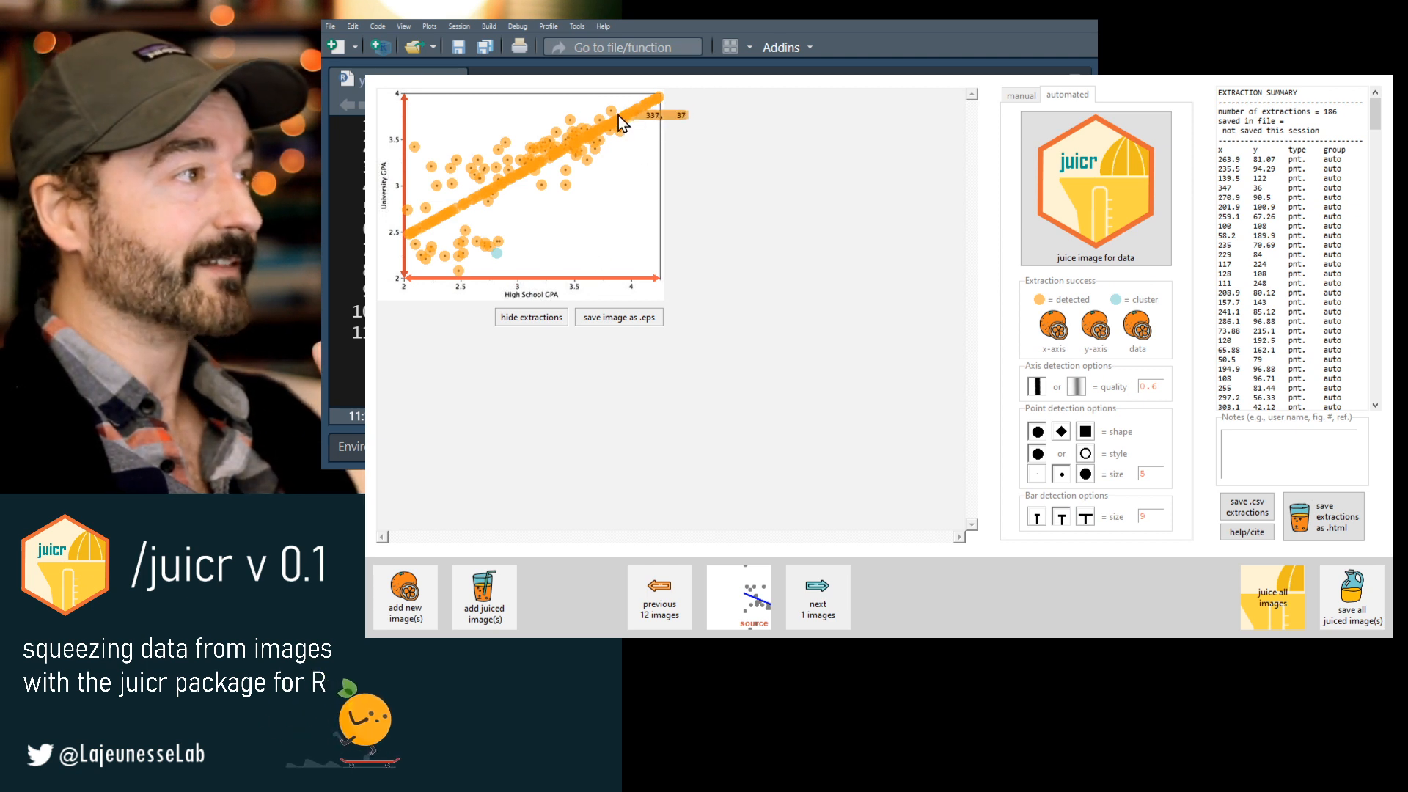
{"action": "mouse_move", "coordinate": [566, 160]}
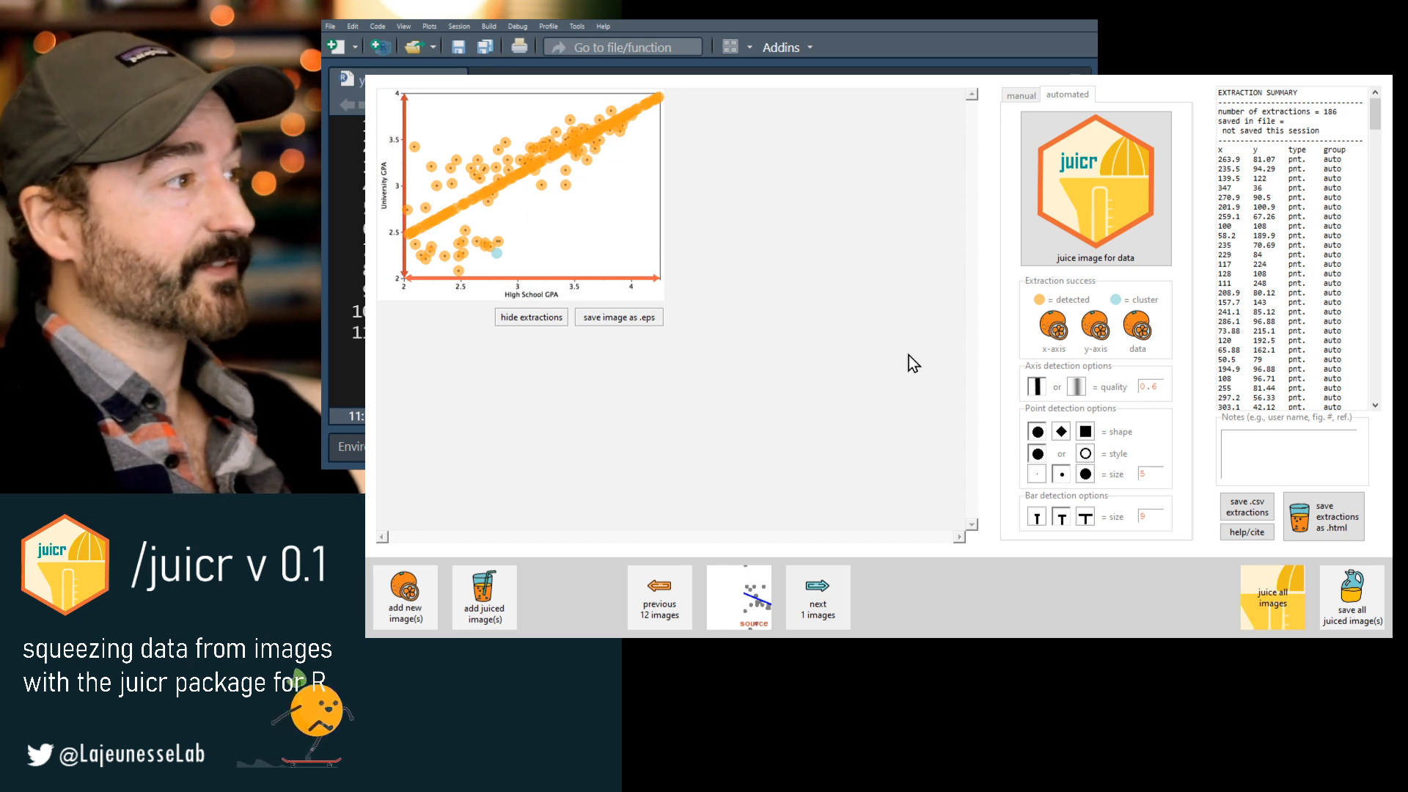
{"action": "mouse_move", "coordinate": [434, 235]}
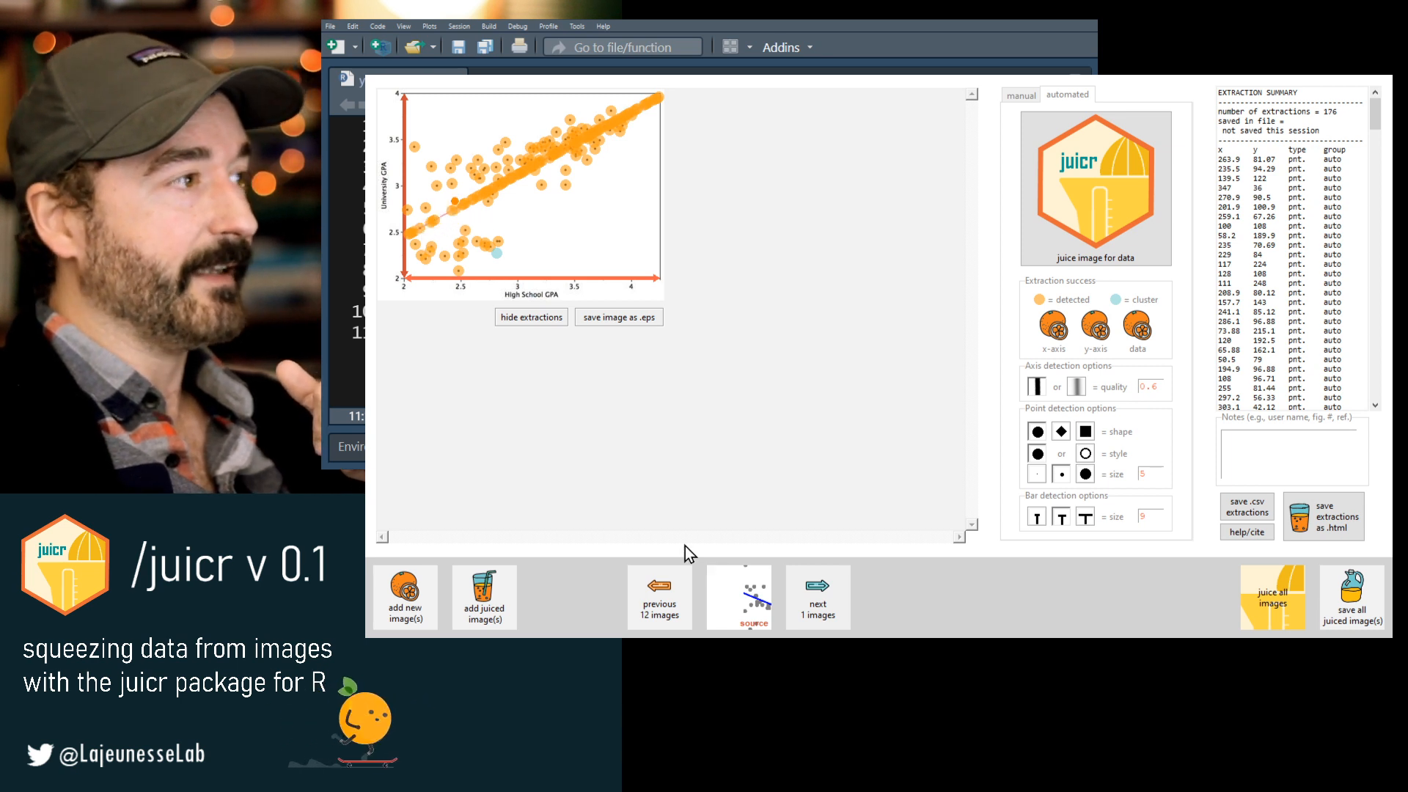
Delete misdetected points on the GPA scatterplot, trimming 186 down to 172.
{"action": "left_click", "coordinate": [456, 204]}
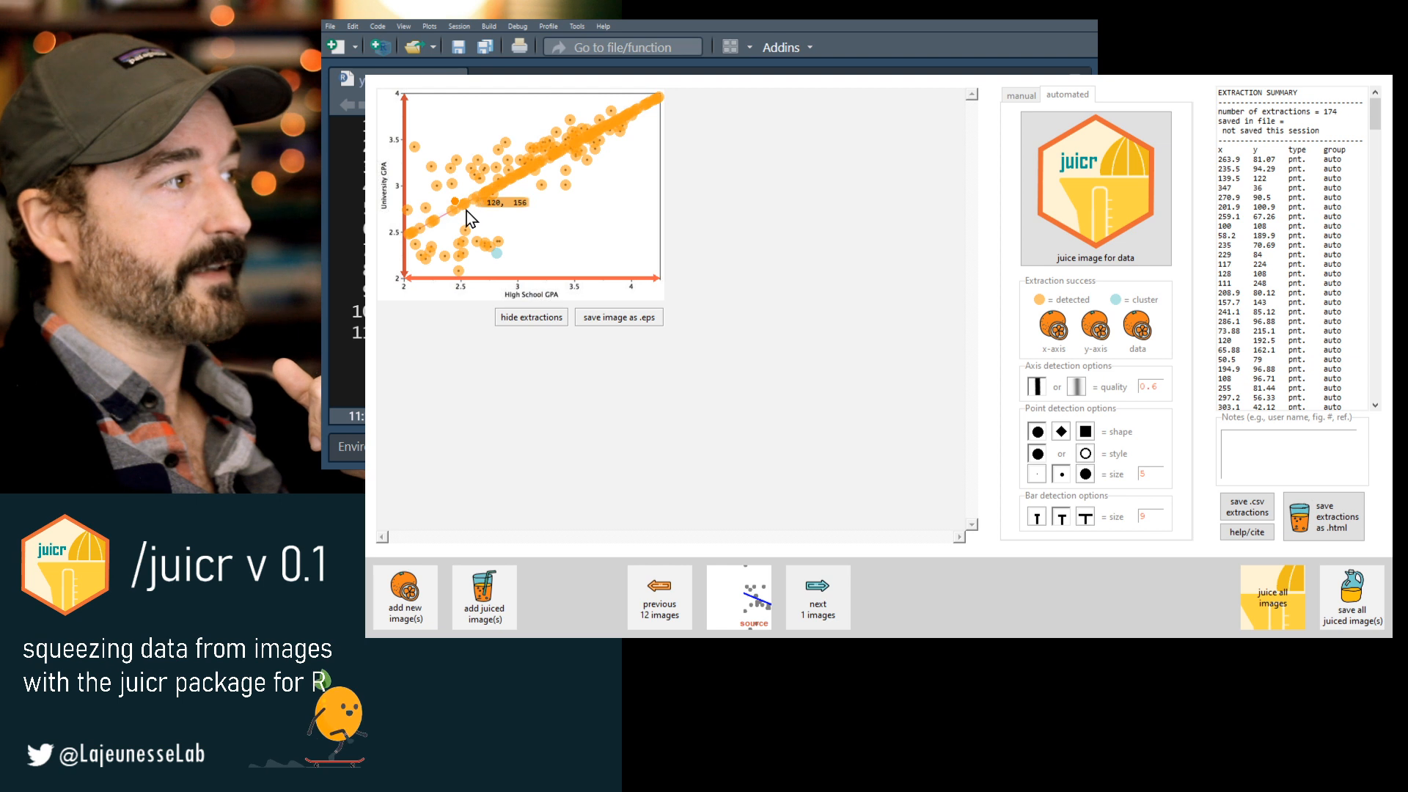
{"action": "left_click", "coordinate": [493, 266]}
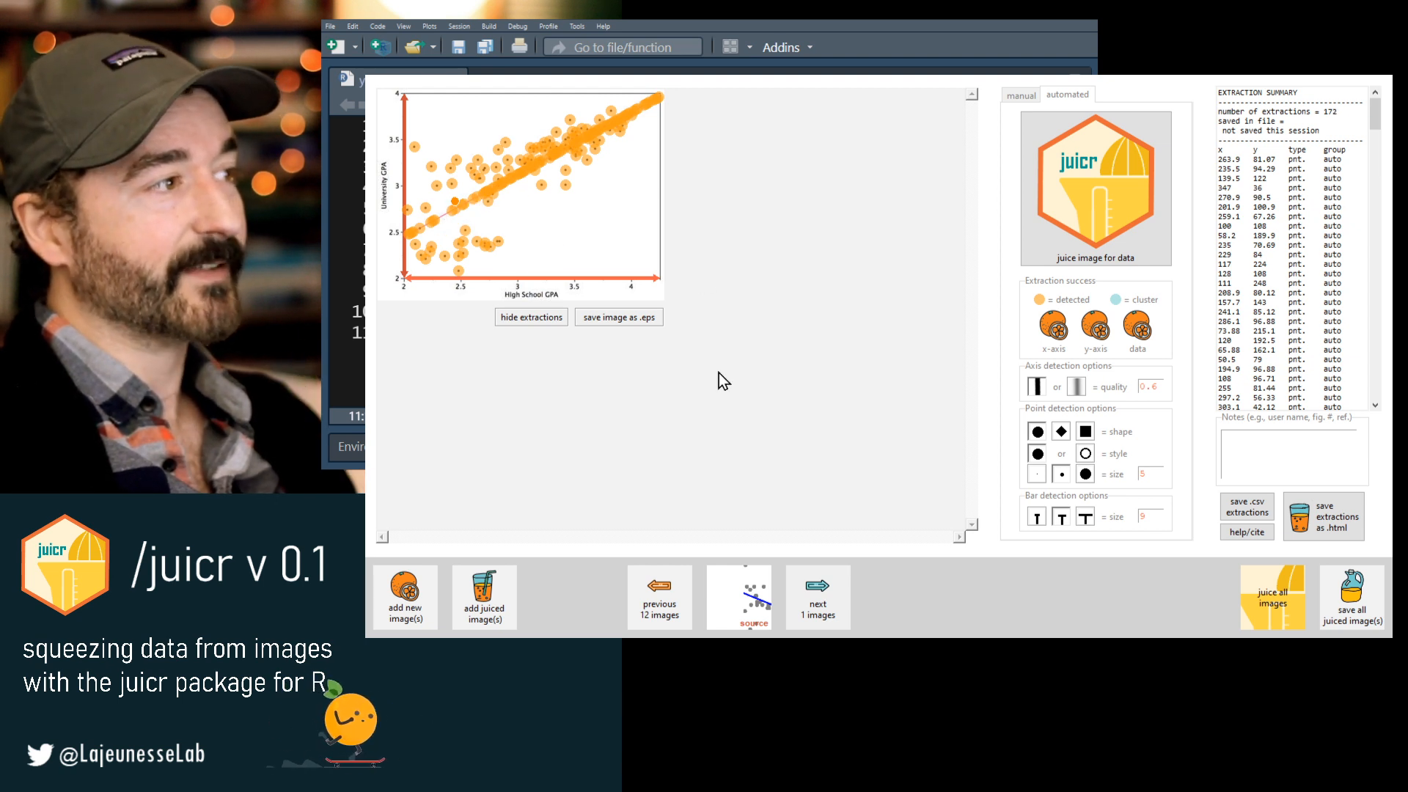
{"action": "left_click", "coordinate": [818, 596]}
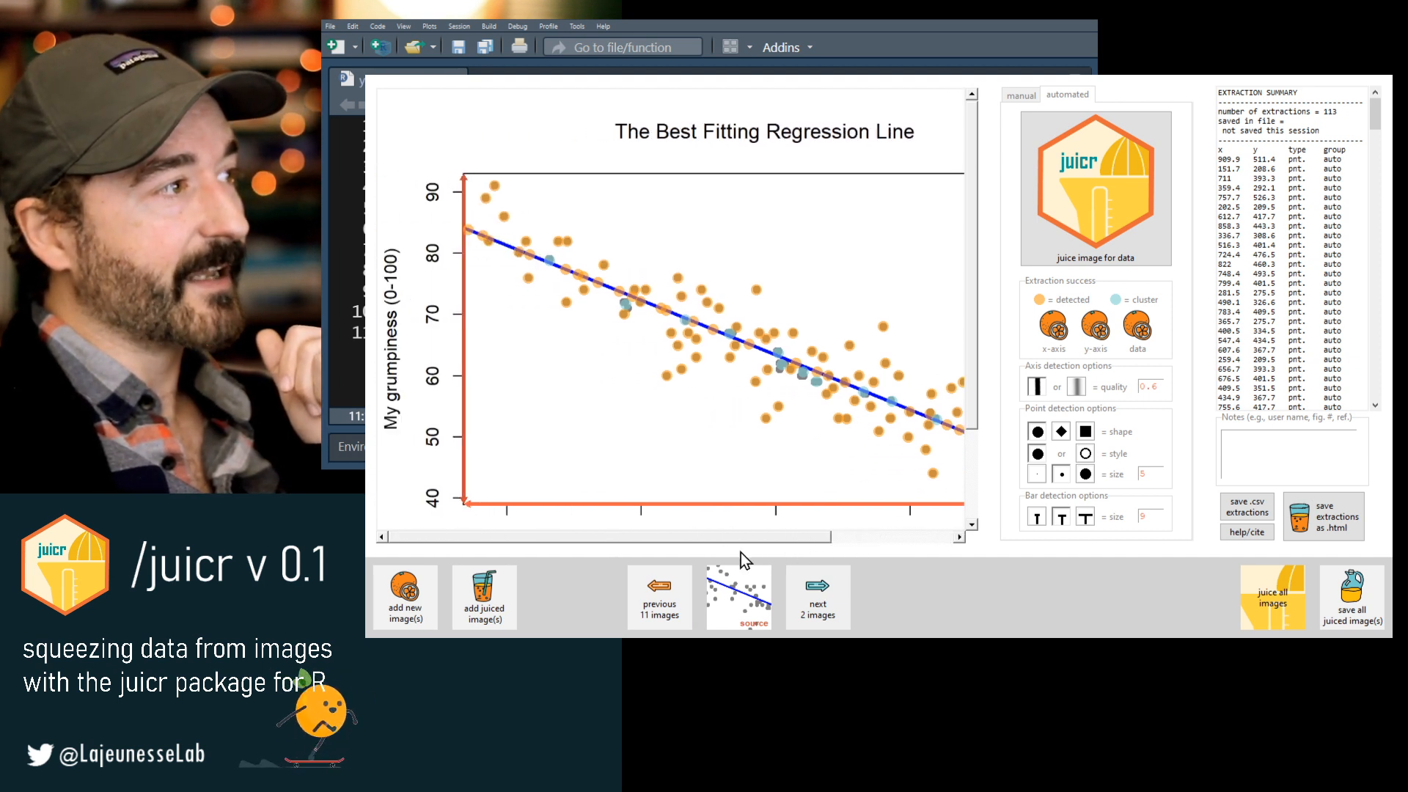
{"action": "mouse_move", "coordinate": [627, 323]}
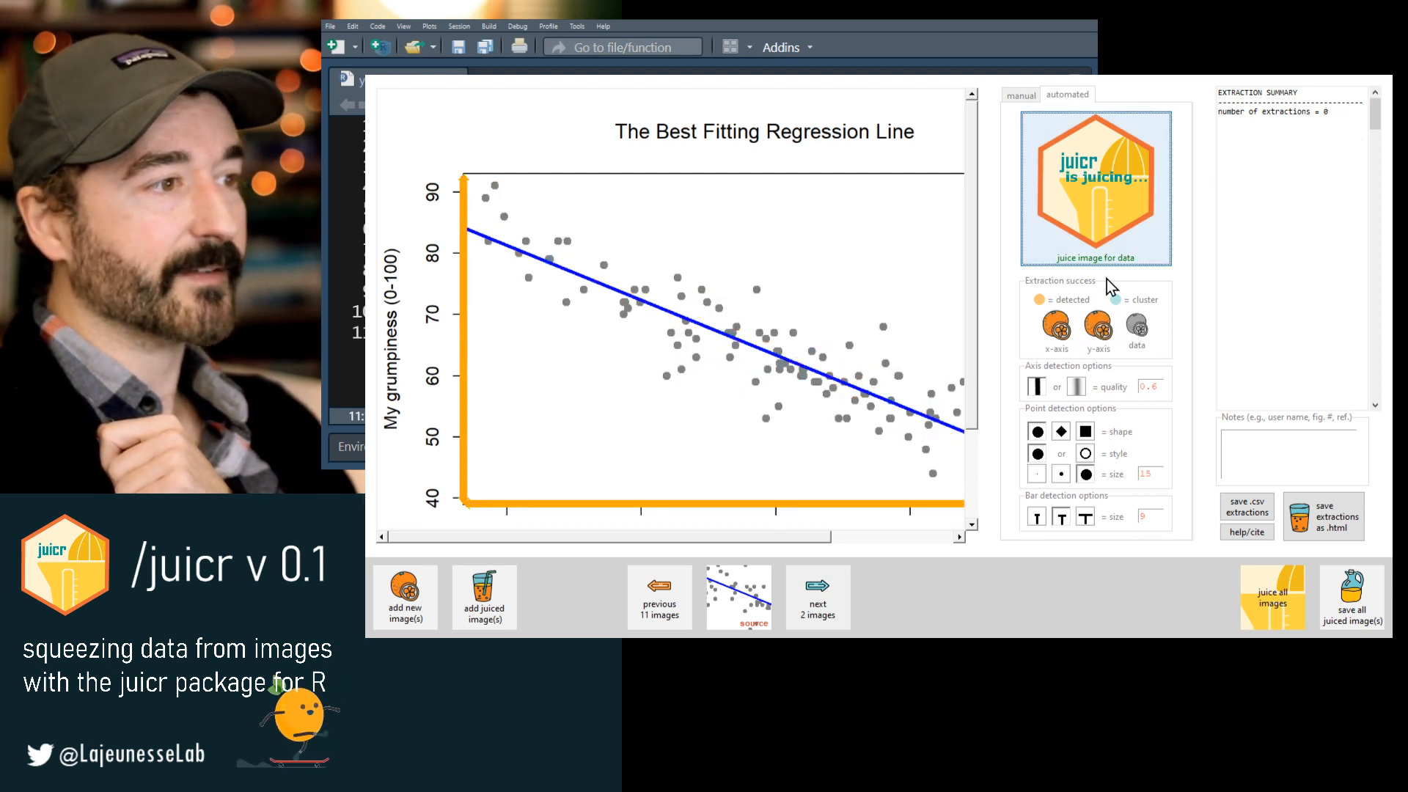
Re-juice the grumpiness plot at point size 15 and delete a bad detection, leaving 84 points.
{"action": "left_click", "coordinate": [1097, 188]}
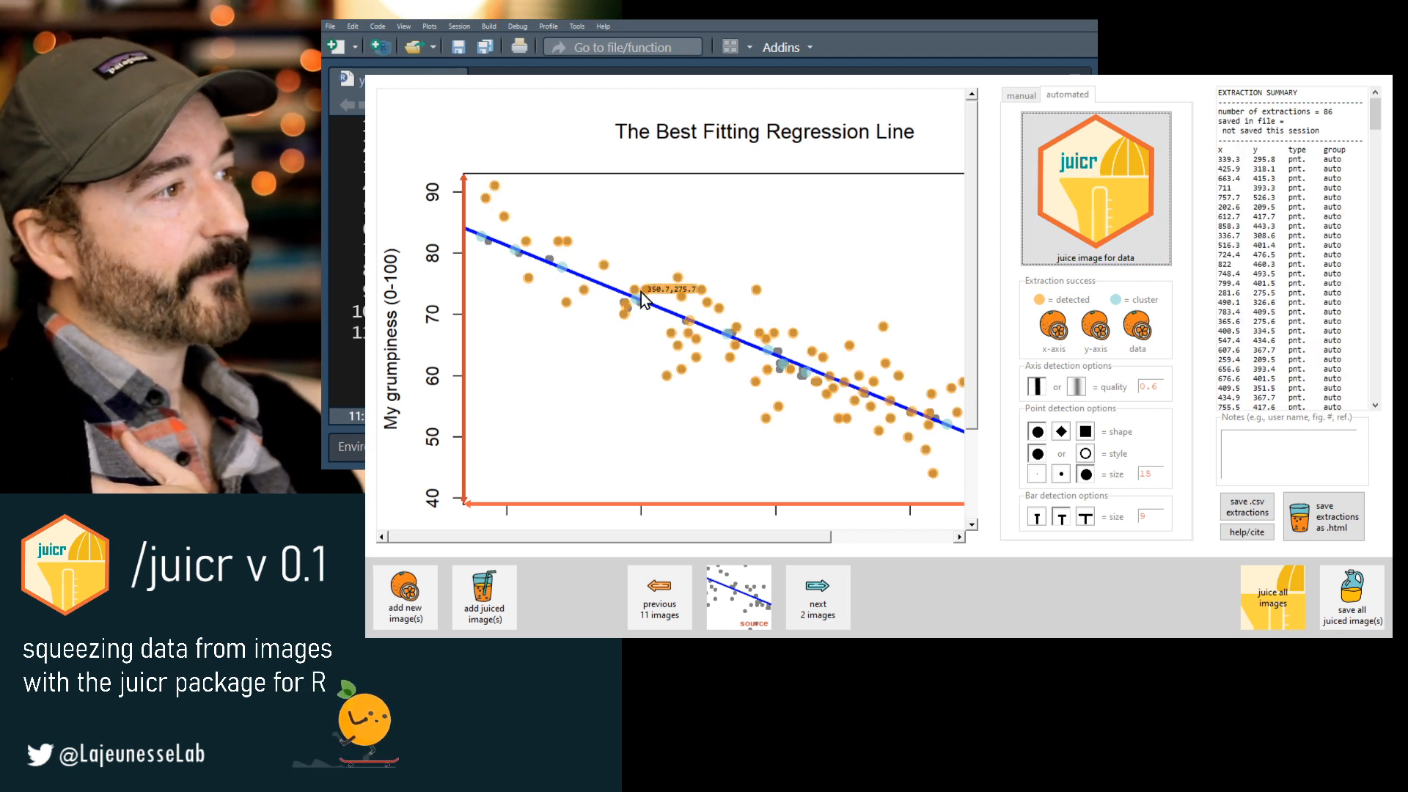
{"action": "mouse_move", "coordinate": [523, 279]}
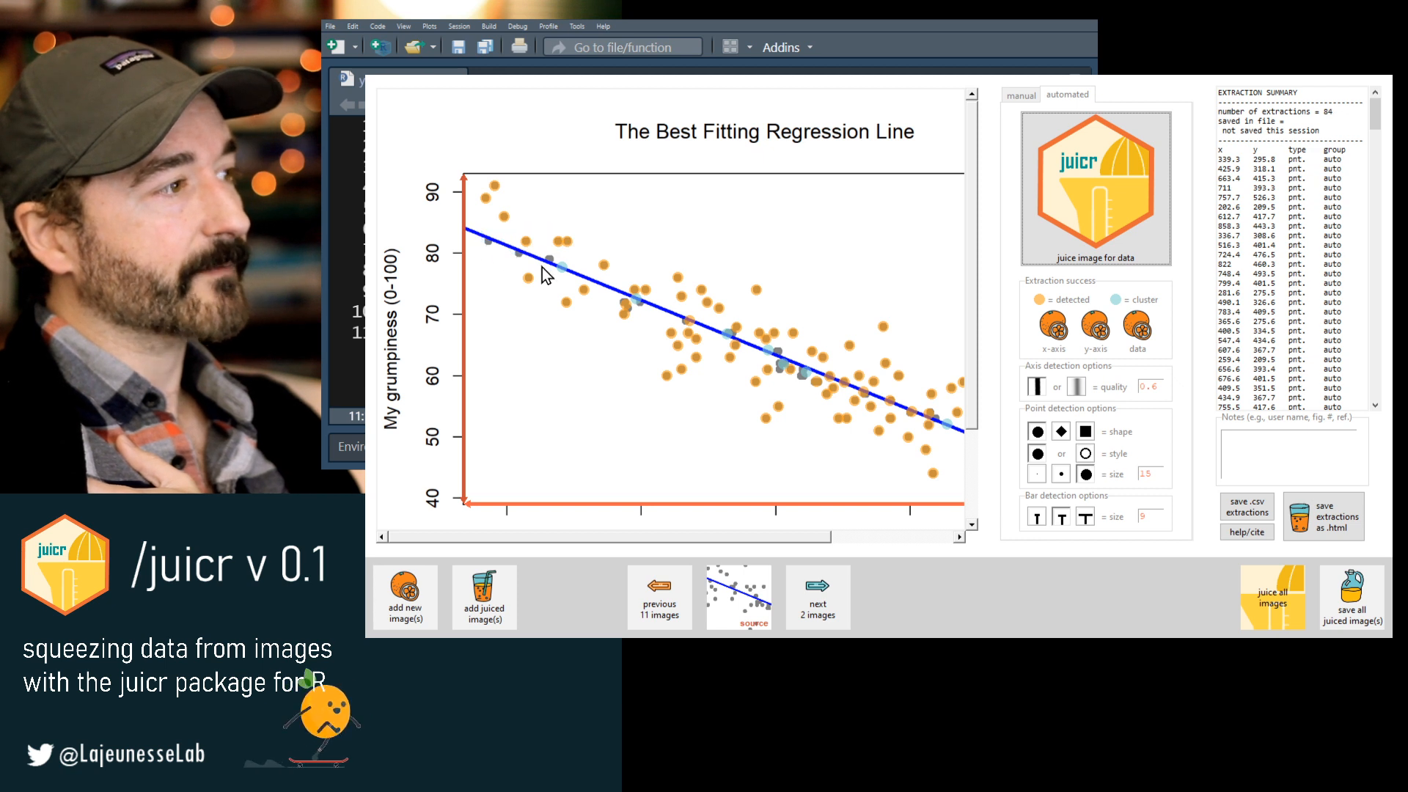
{"action": "left_click", "coordinate": [1020, 94]}
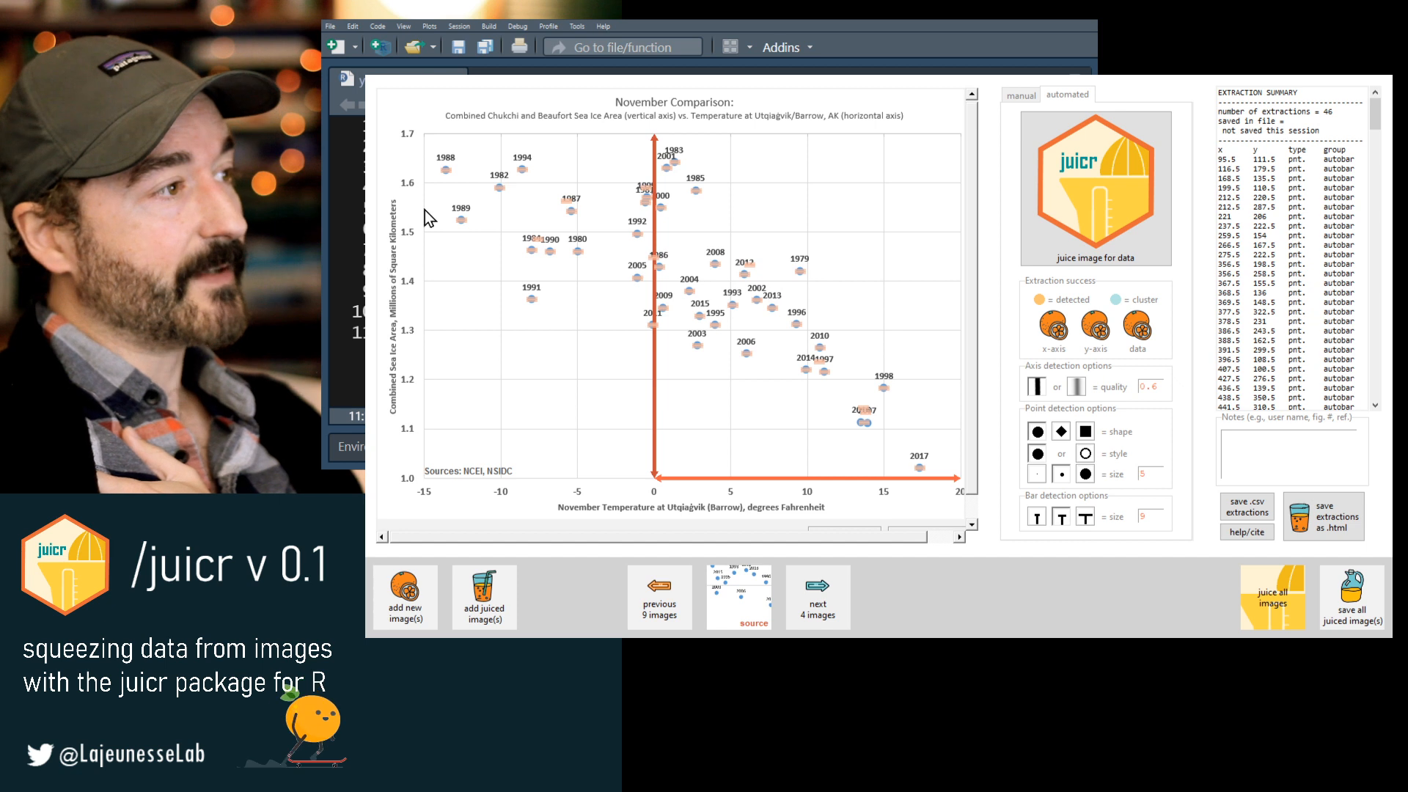
{"action": "mouse_move", "coordinate": [659, 445]}
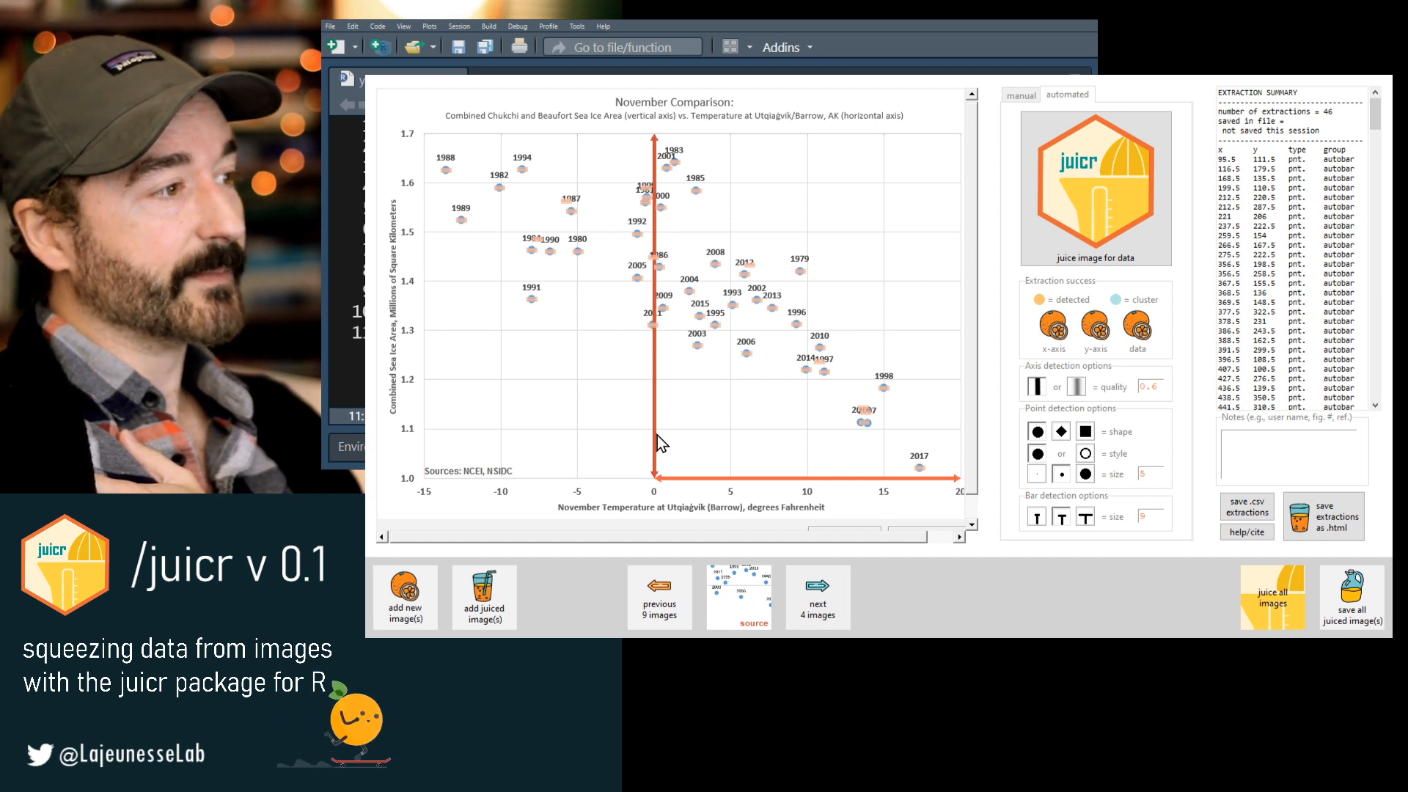
{"action": "mouse_move", "coordinate": [415, 138]}
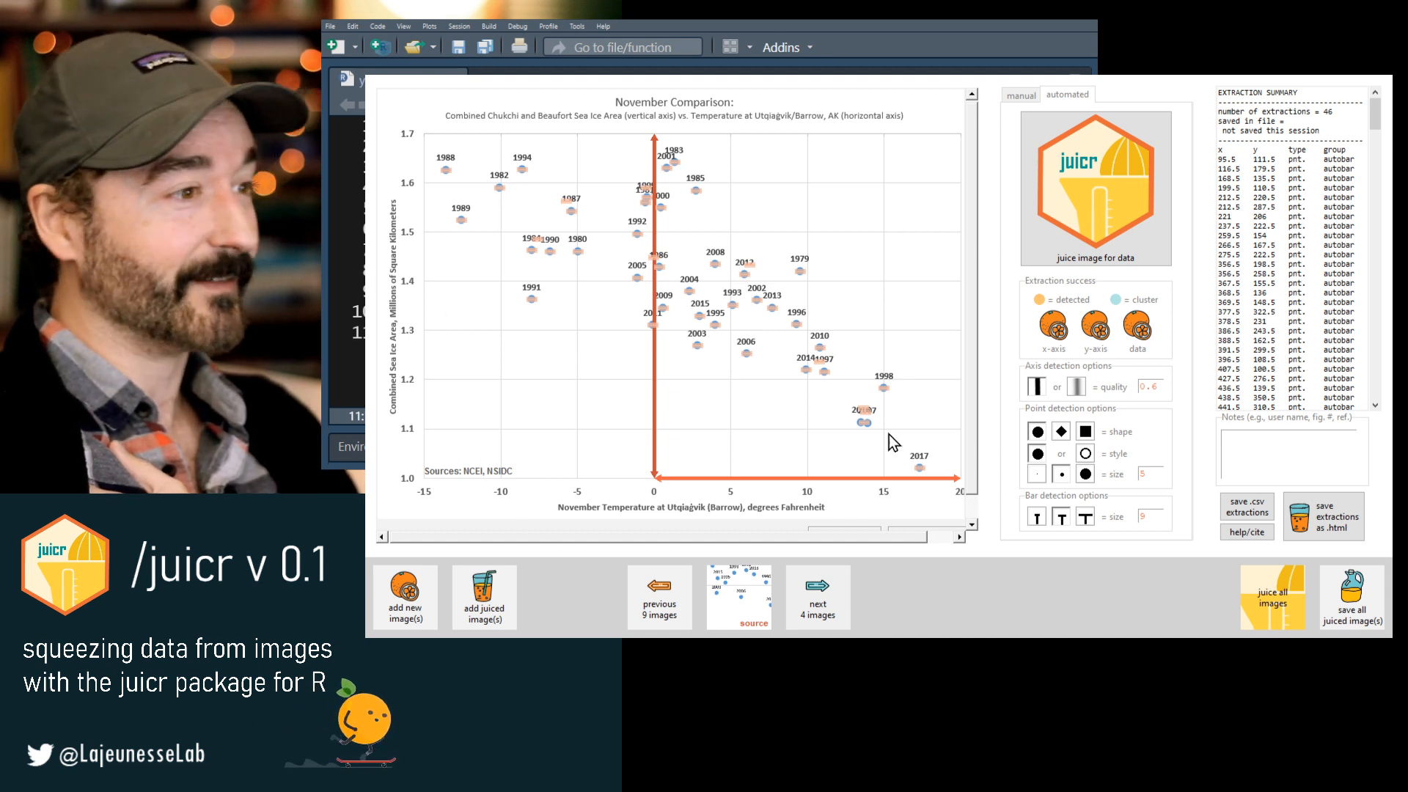
Show the manual calibration tools for the 46-point sea-ice scatterplot.
{"action": "left_click", "coordinate": [1021, 95]}
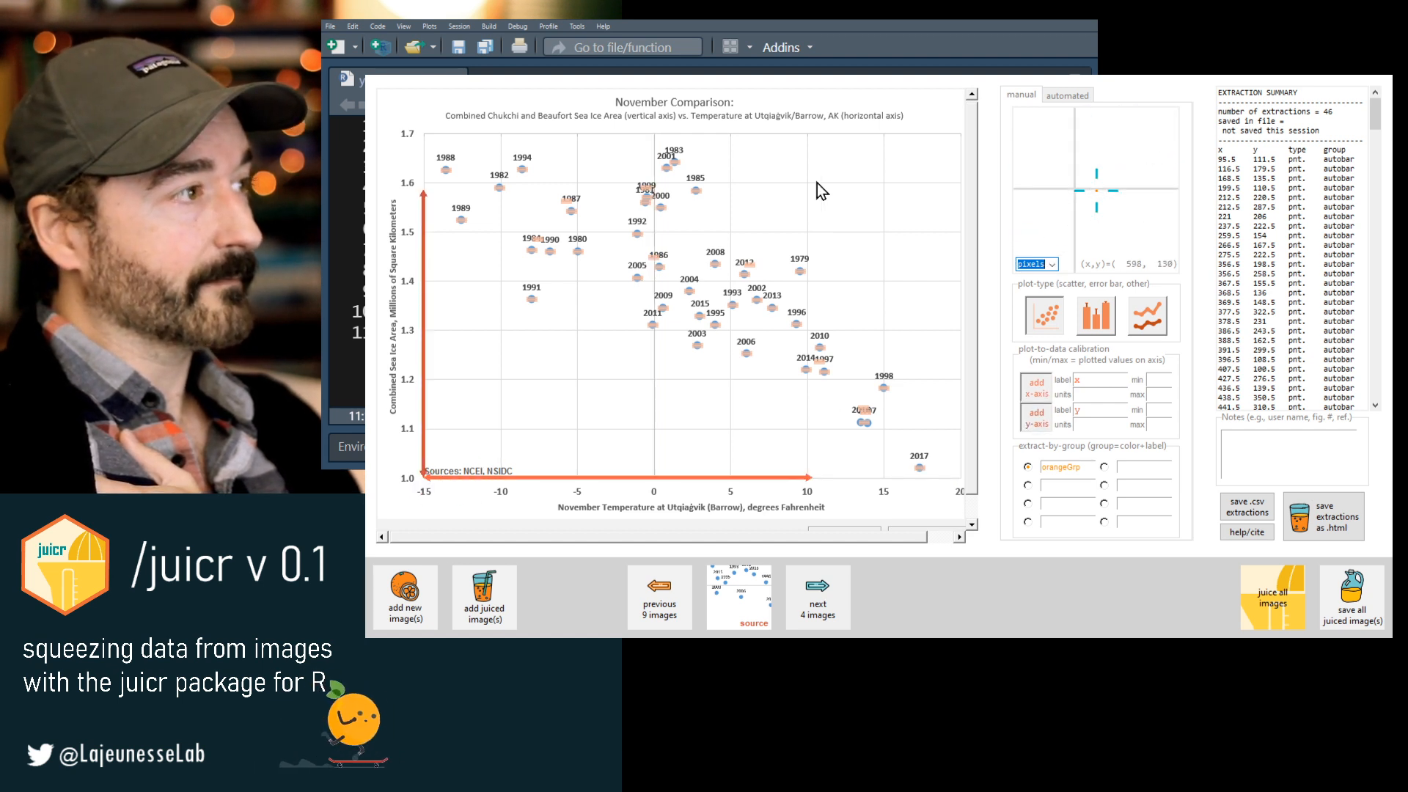
{"action": "mouse_move", "coordinate": [957, 163]}
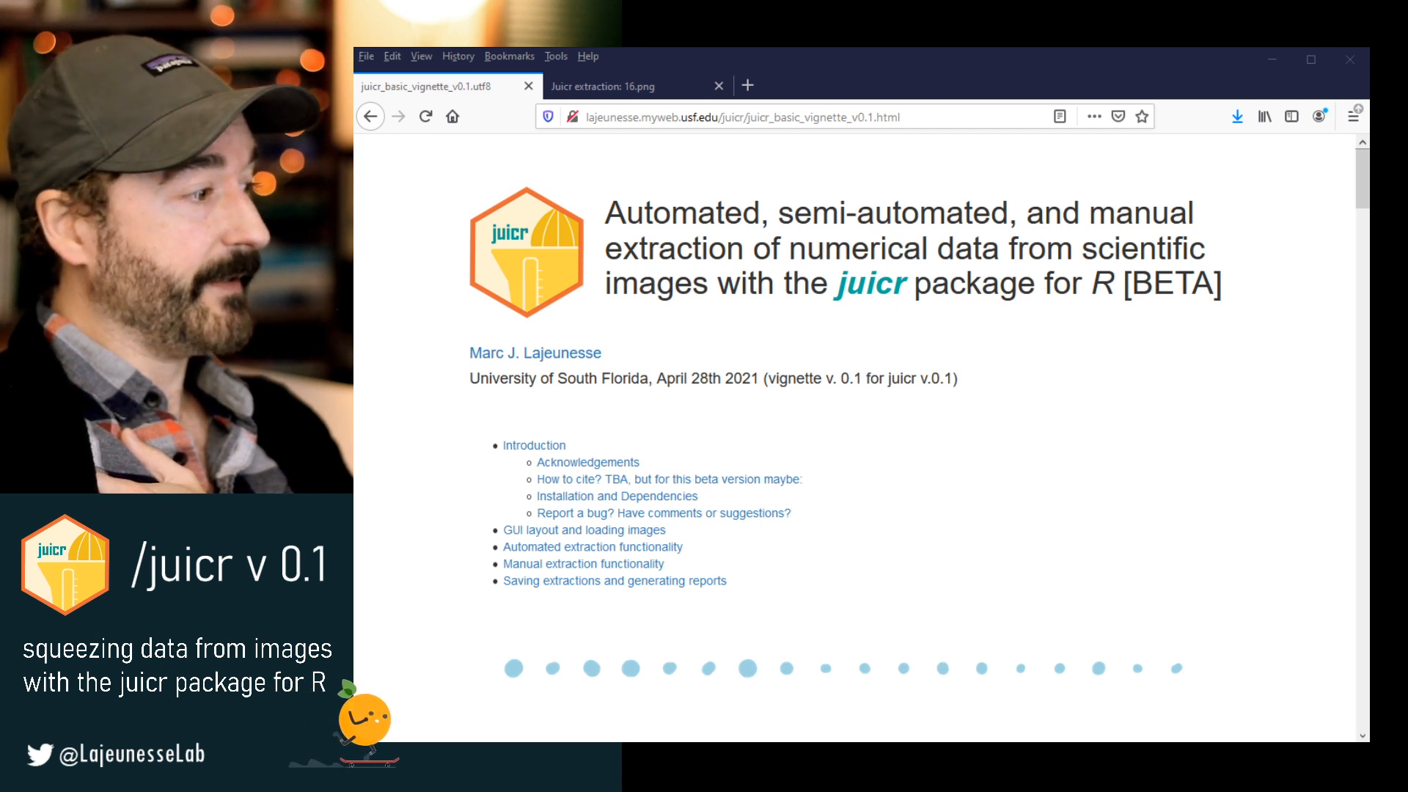
Scroll the juicr vignette, then view the 'Juicr extraction: 16.png' report.
{"action": "scroll", "scroll_direction": "down", "scroll_amount": 3}
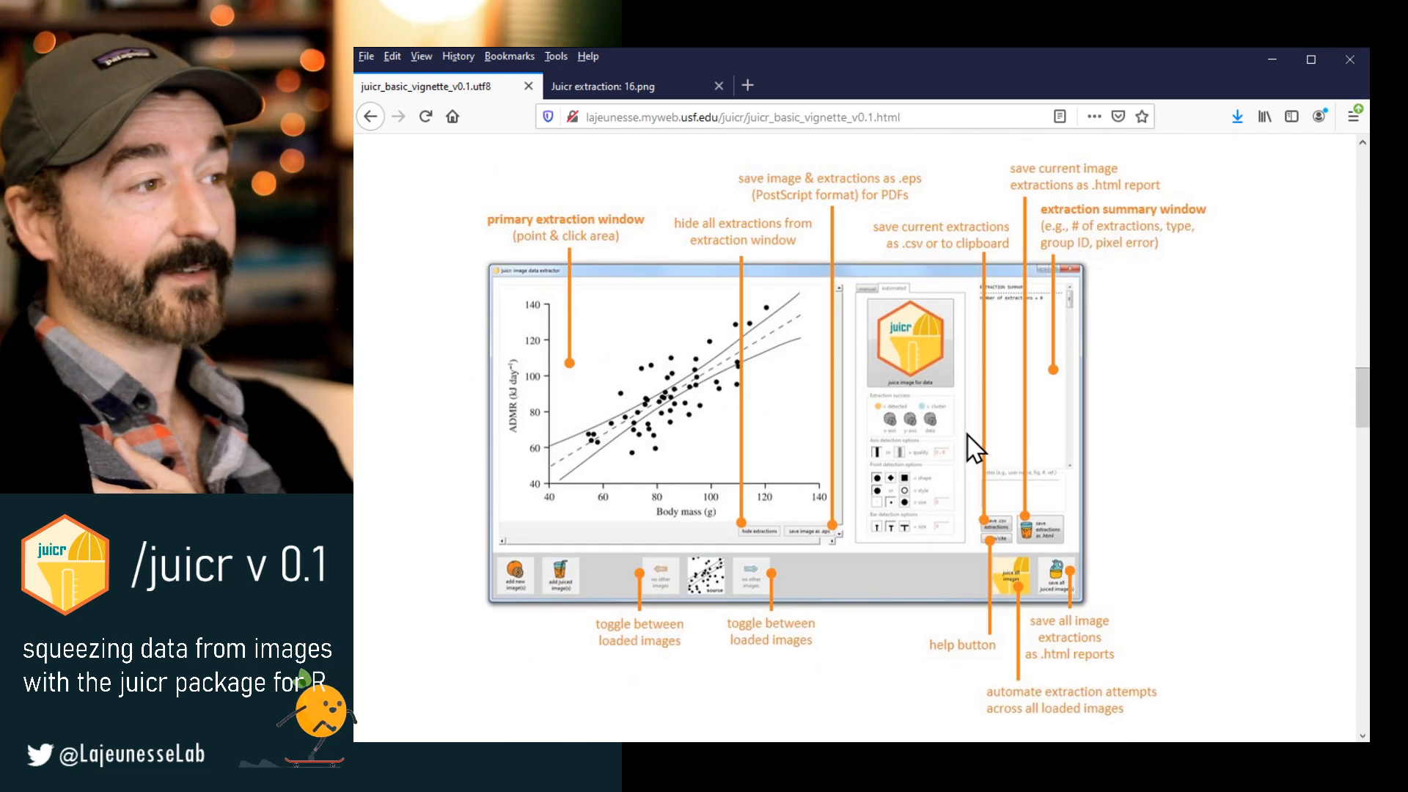
{"action": "scroll", "scroll_direction": "down", "scroll_amount": 3}
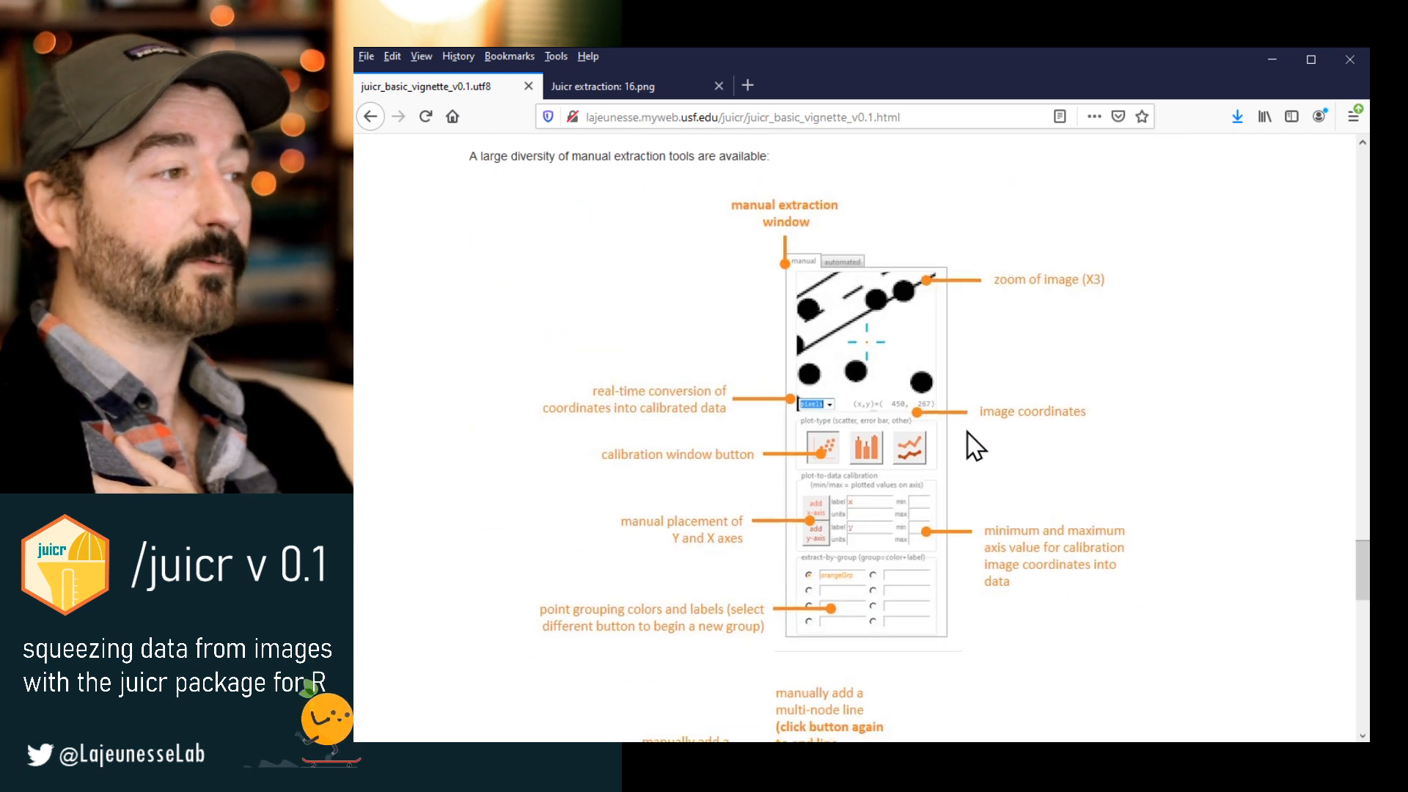
{"action": "scroll", "scroll_direction": "down", "scroll_amount": 3}
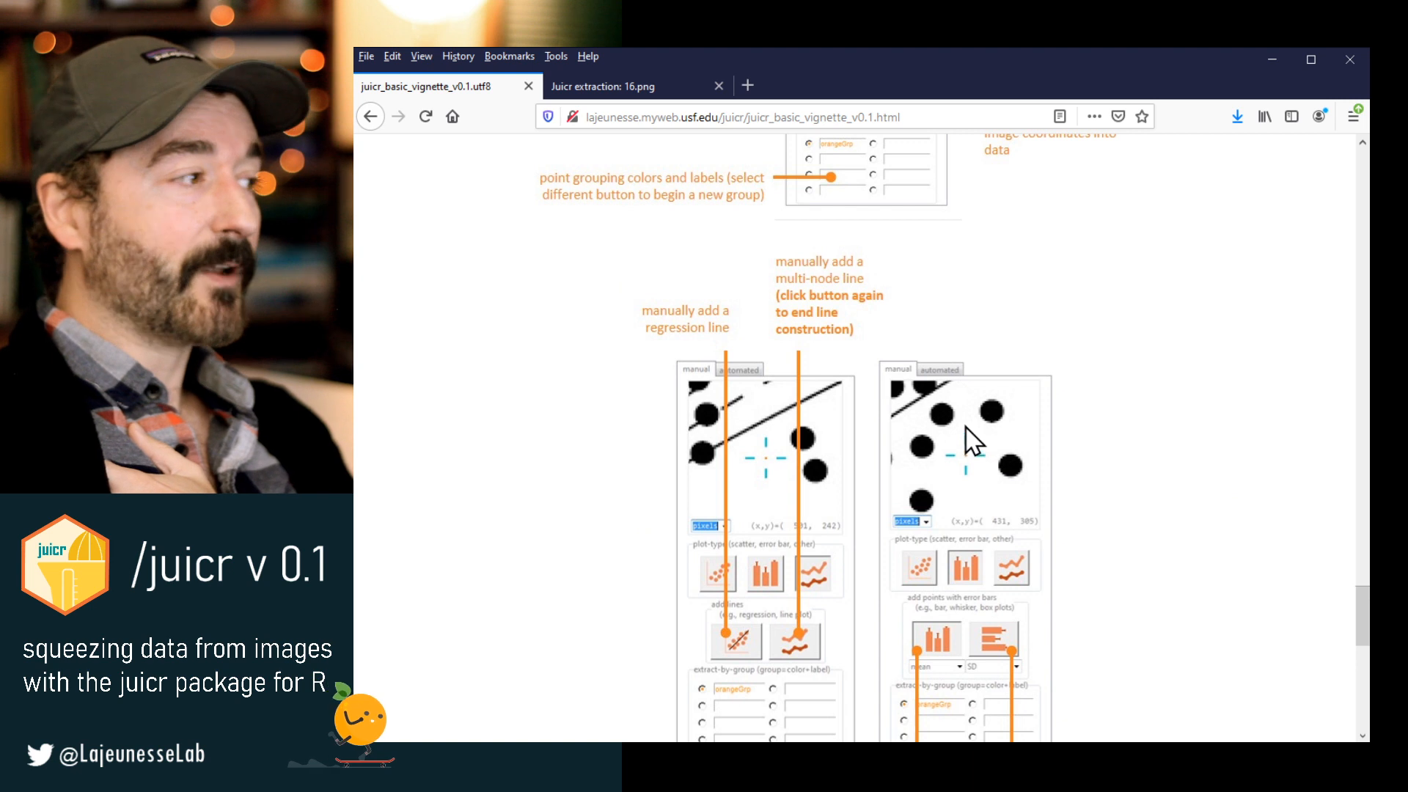
{"action": "left_click", "coordinate": [639, 86]}
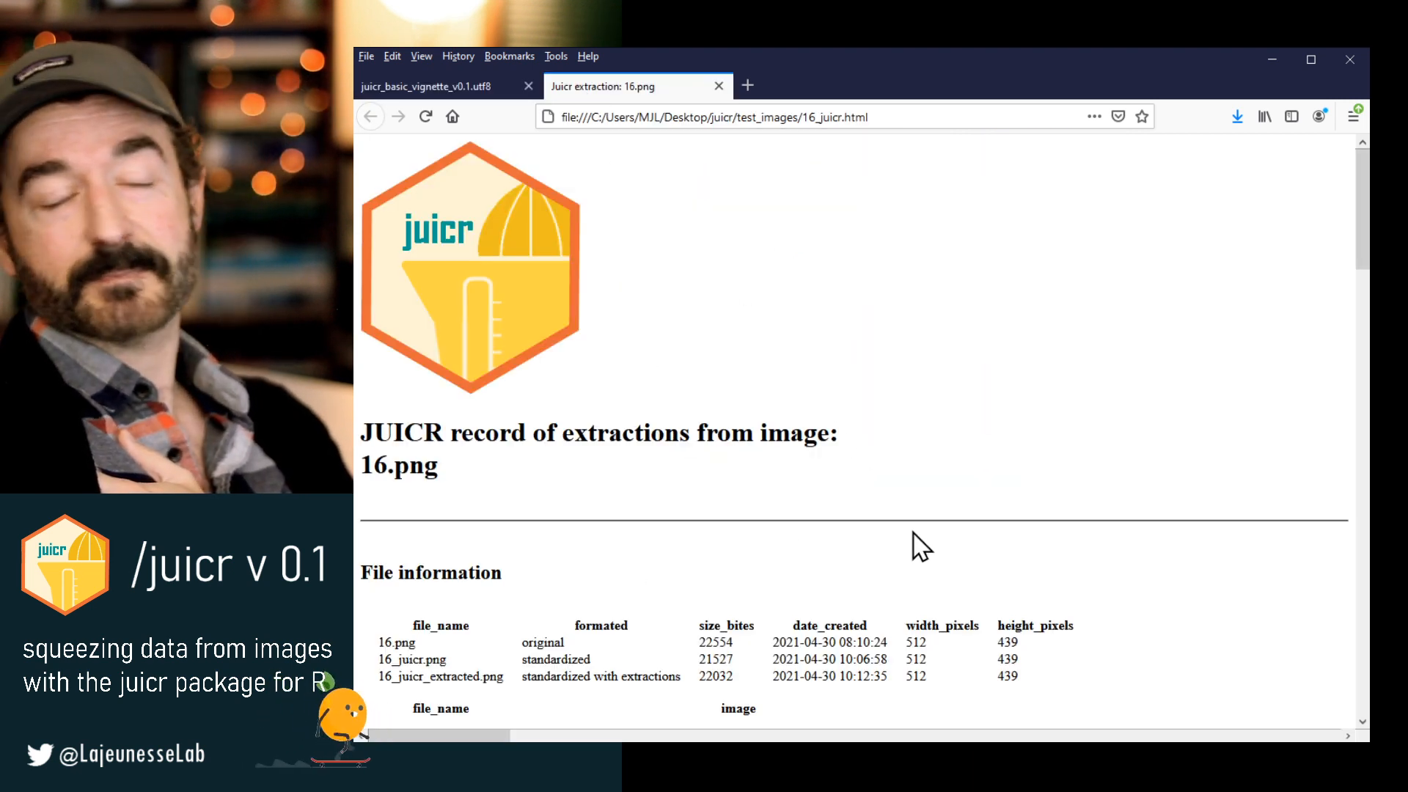
{"action": "scroll", "scroll_direction": "down", "scroll_amount": 3}
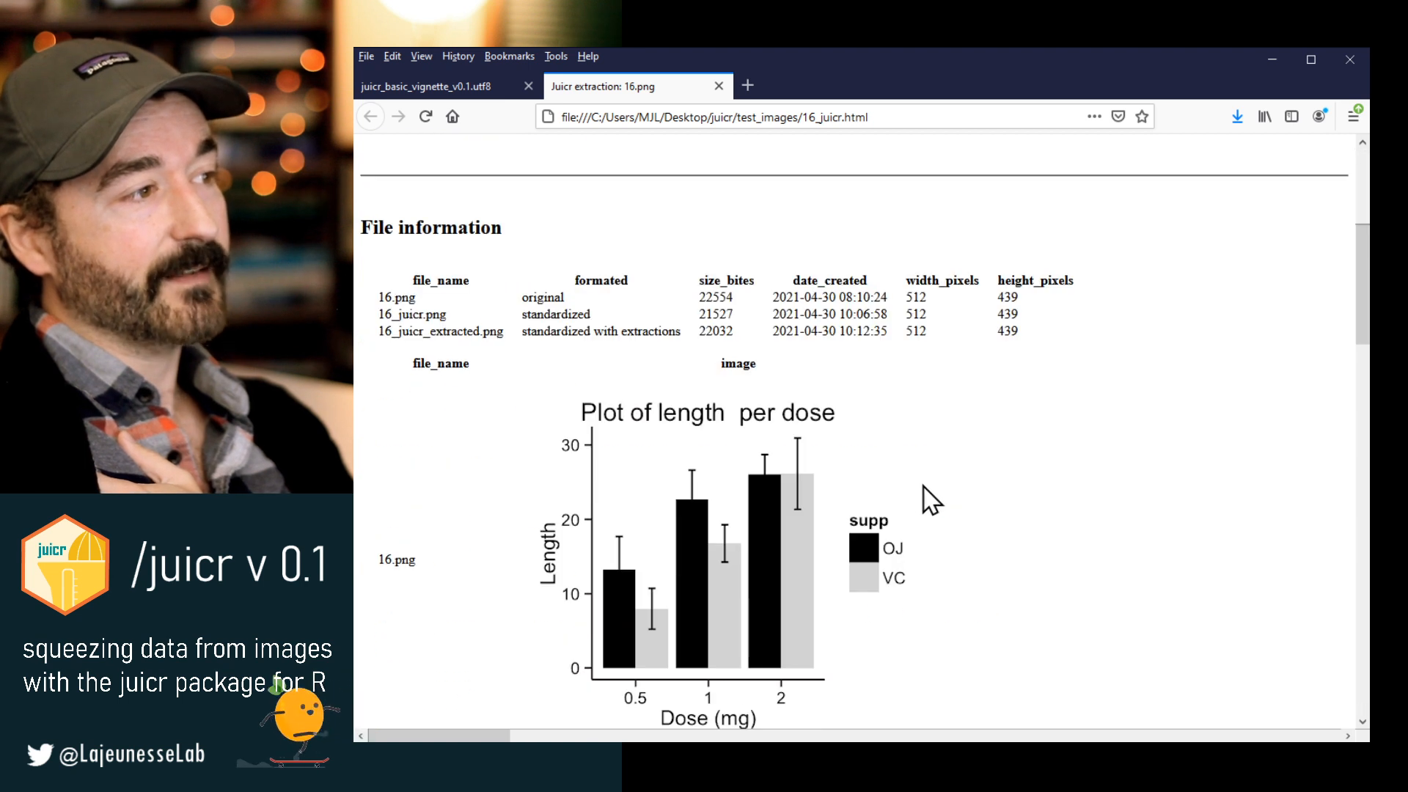
{"action": "scroll", "scroll_direction": "down", "scroll_amount": 3}
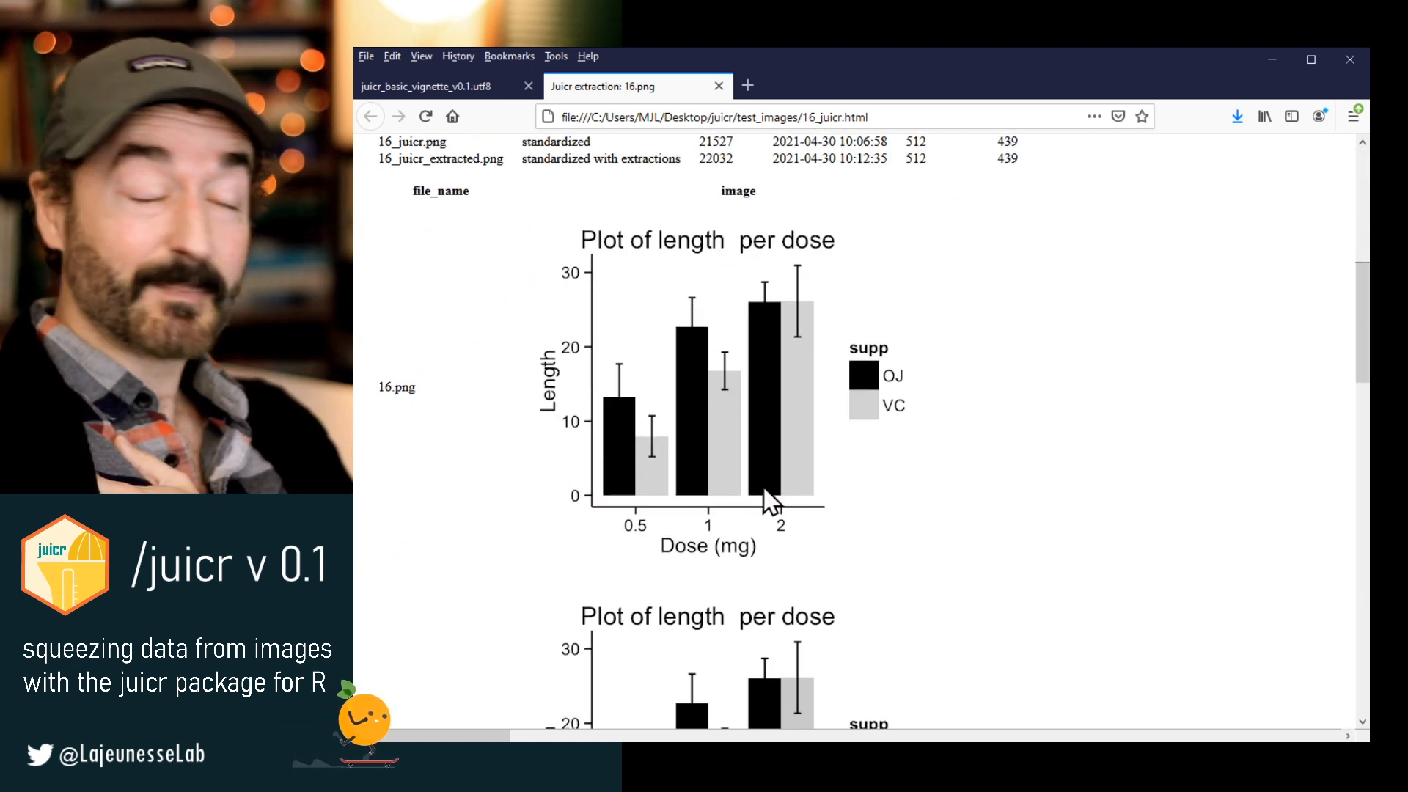
{"action": "scroll", "scroll_direction": "down", "scroll_amount": 3}
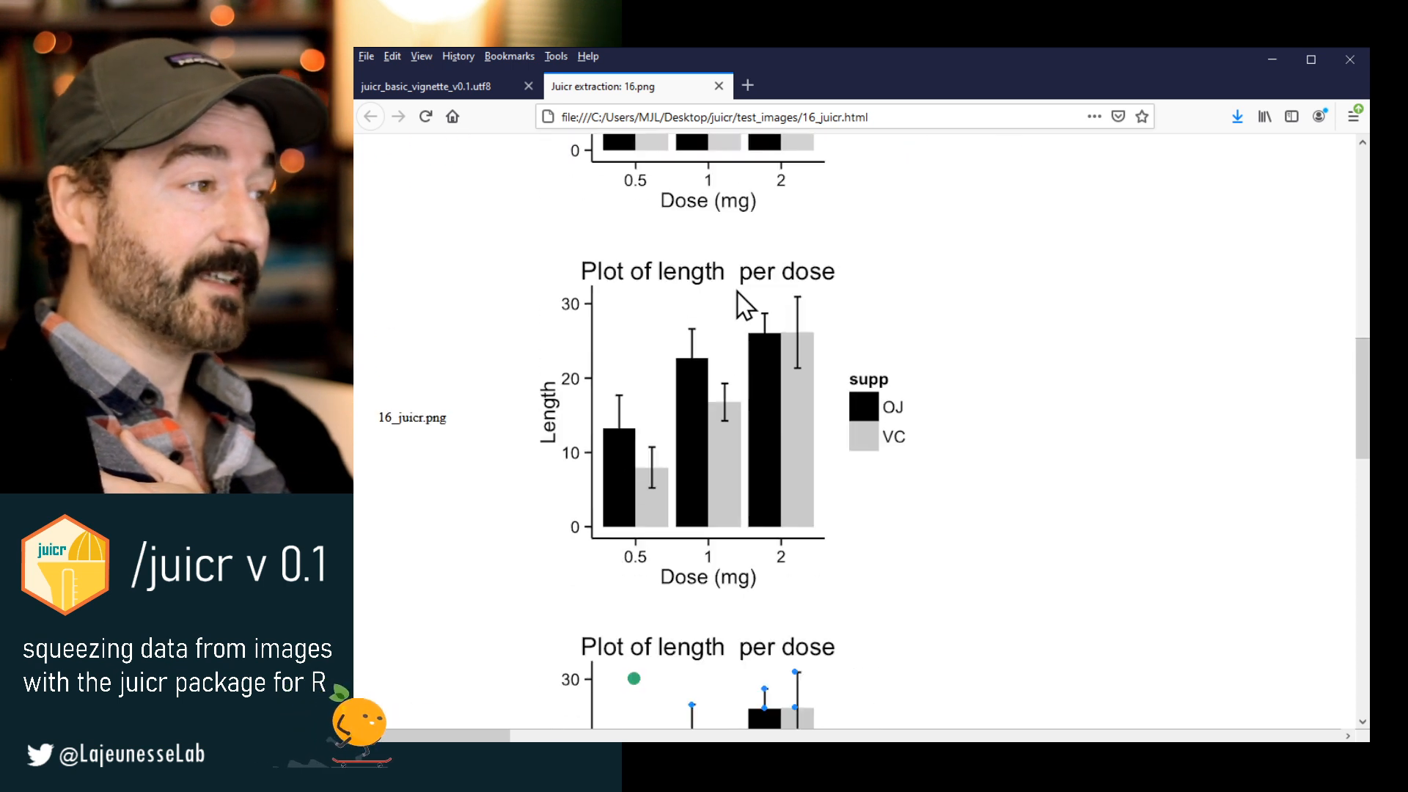
{"action": "scroll", "scroll_direction": "down", "scroll_amount": 3}
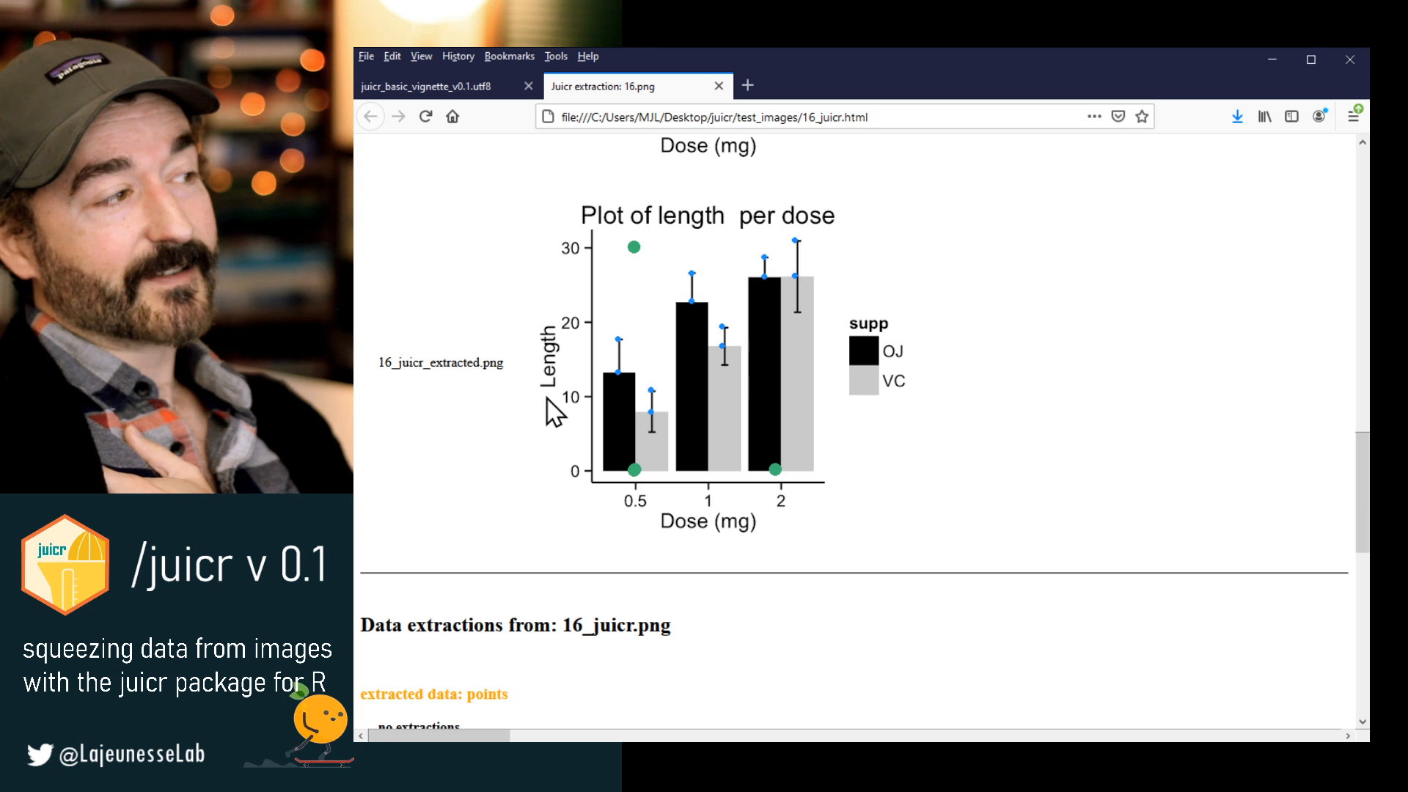
{"action": "mouse_move", "coordinate": [450, 414]}
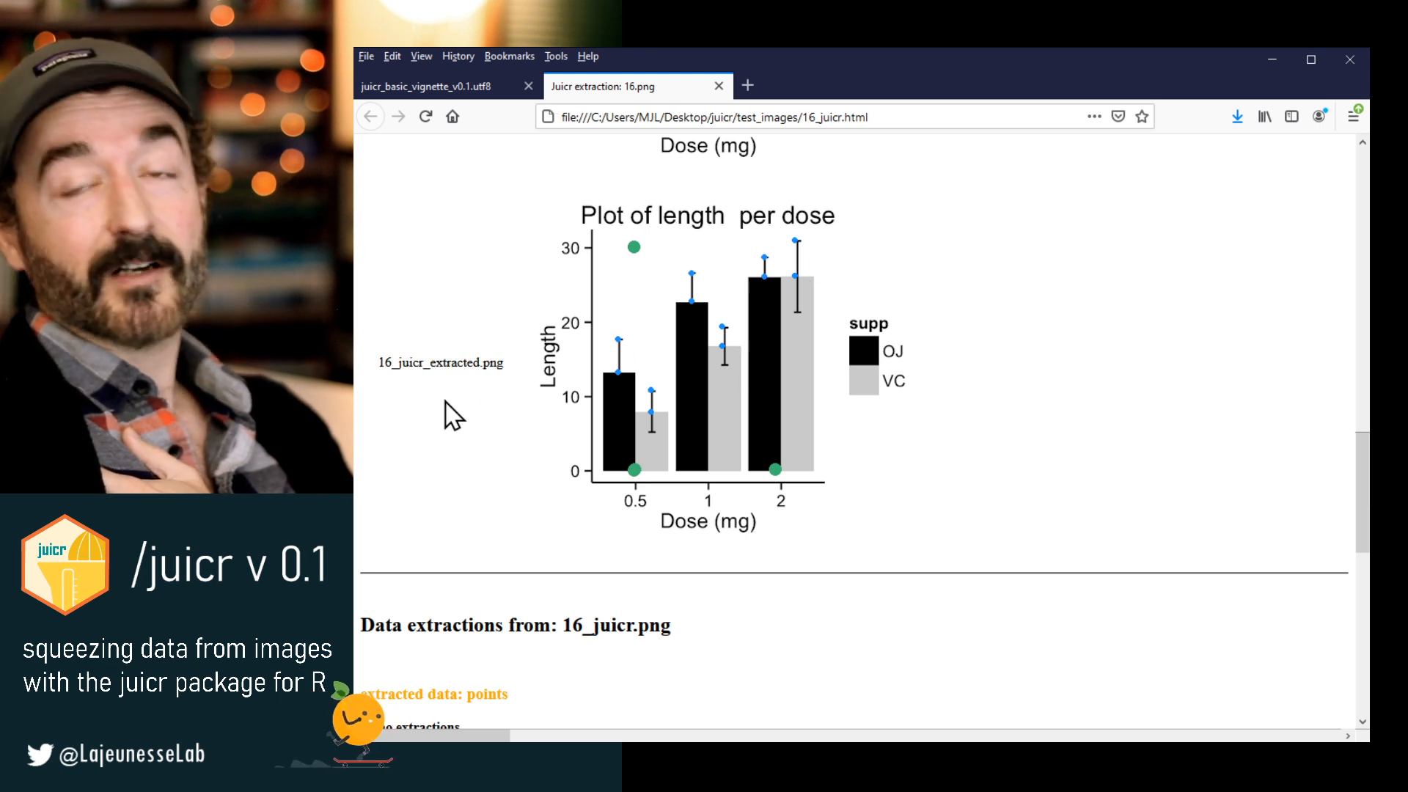
{"action": "mouse_move", "coordinate": [804, 376]}
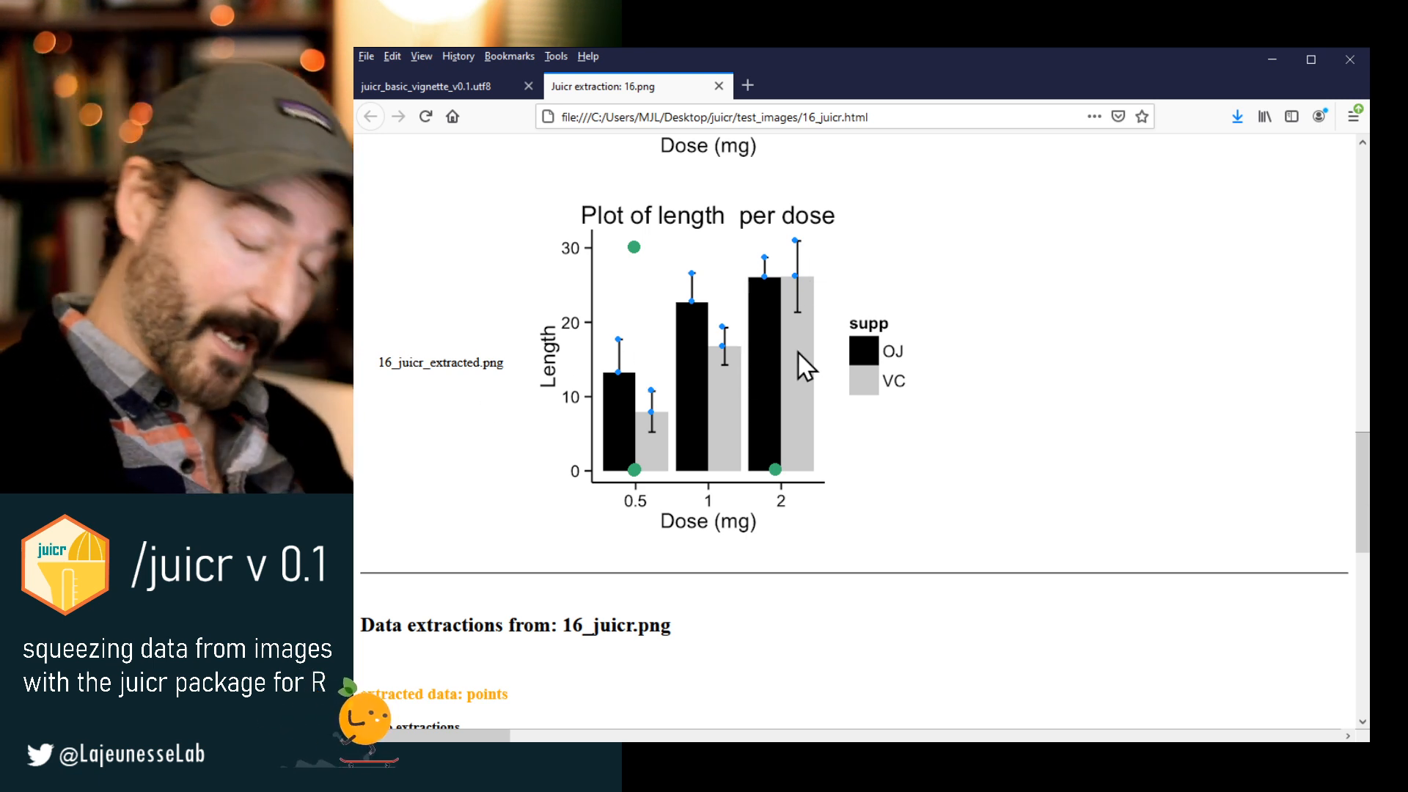
{"action": "scroll", "scroll_direction": "down", "scroll_amount": 3}
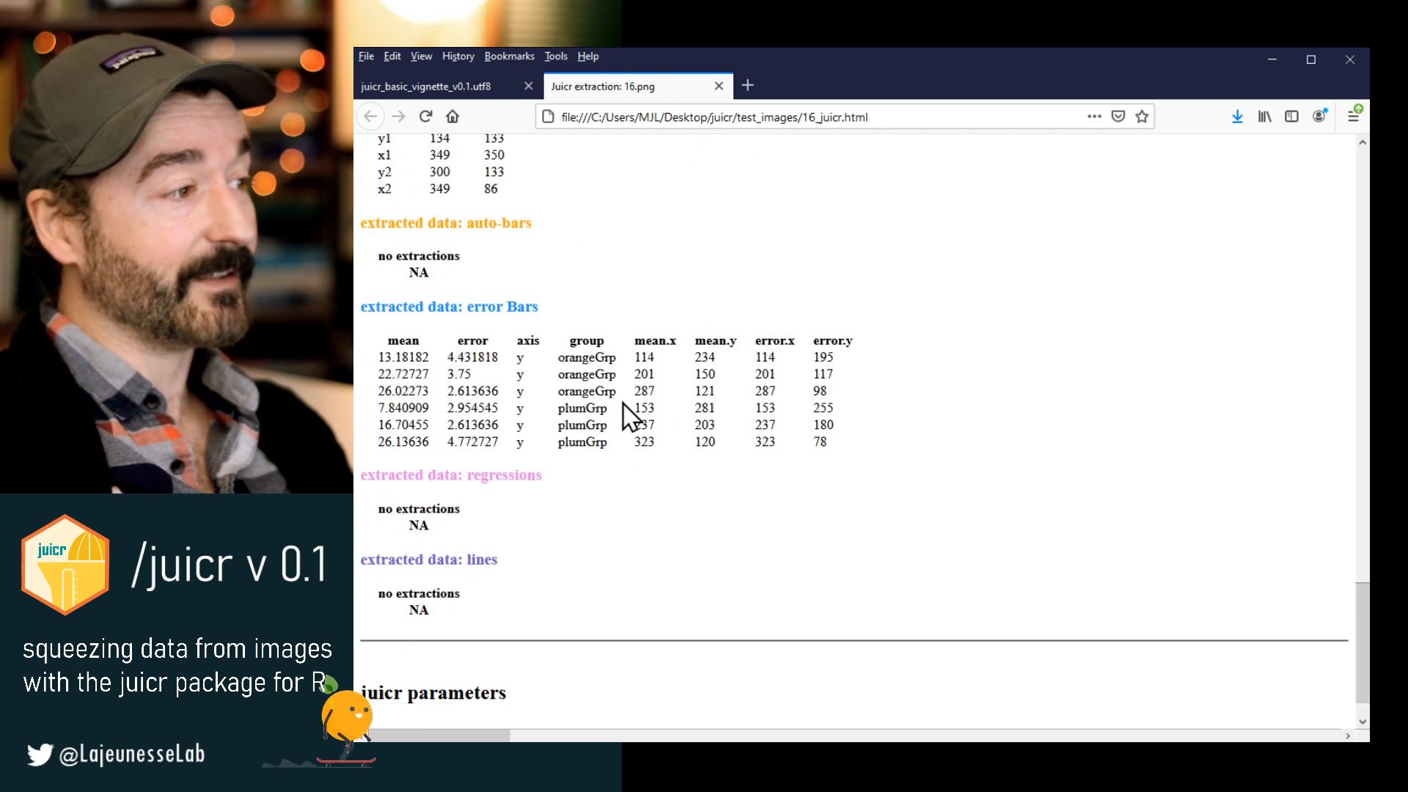
{"action": "scroll", "scroll_direction": "down", "scroll_amount": 3}
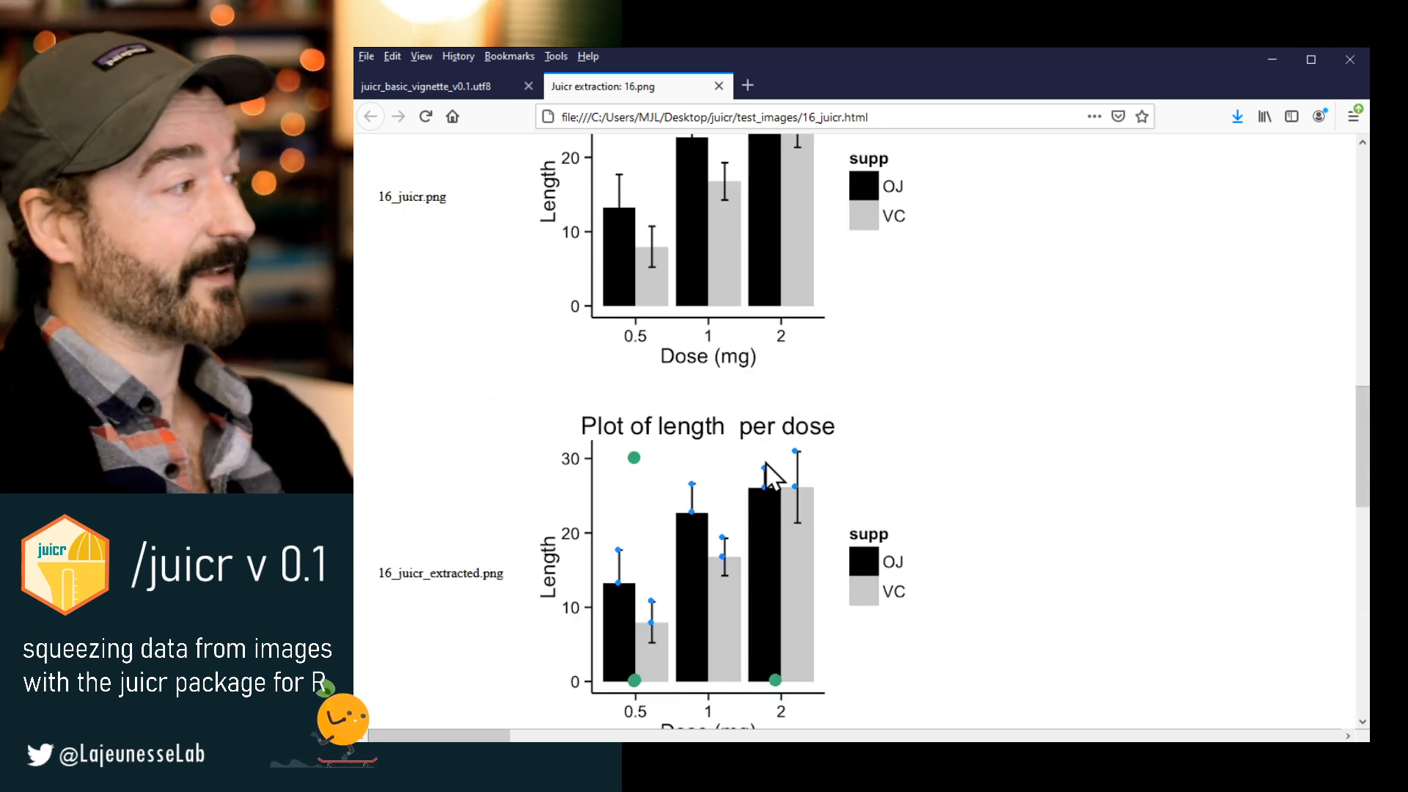
{"action": "scroll", "scroll_direction": "up", "scroll_amount": 3}
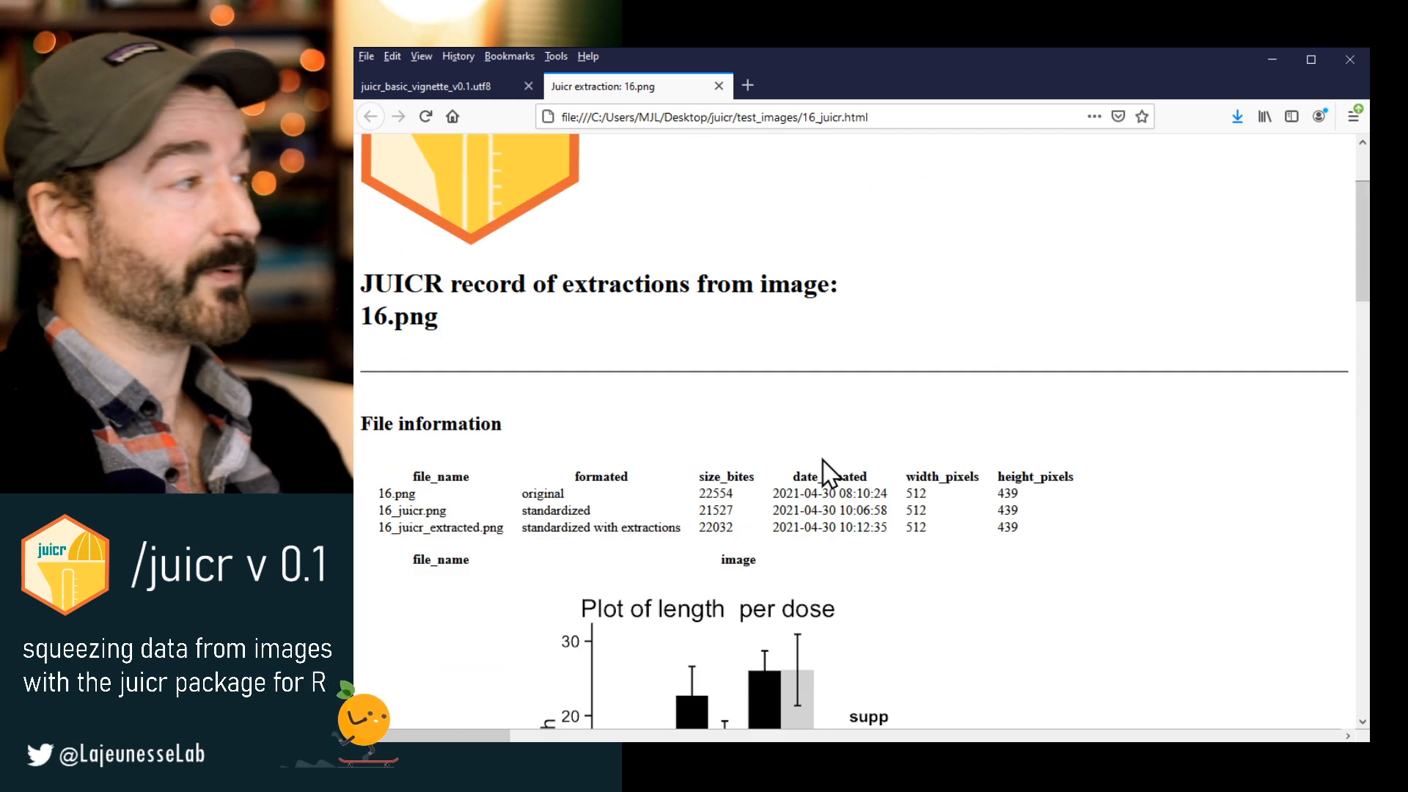
{"action": "scroll", "scroll_direction": "up", "scroll_amount": 3}
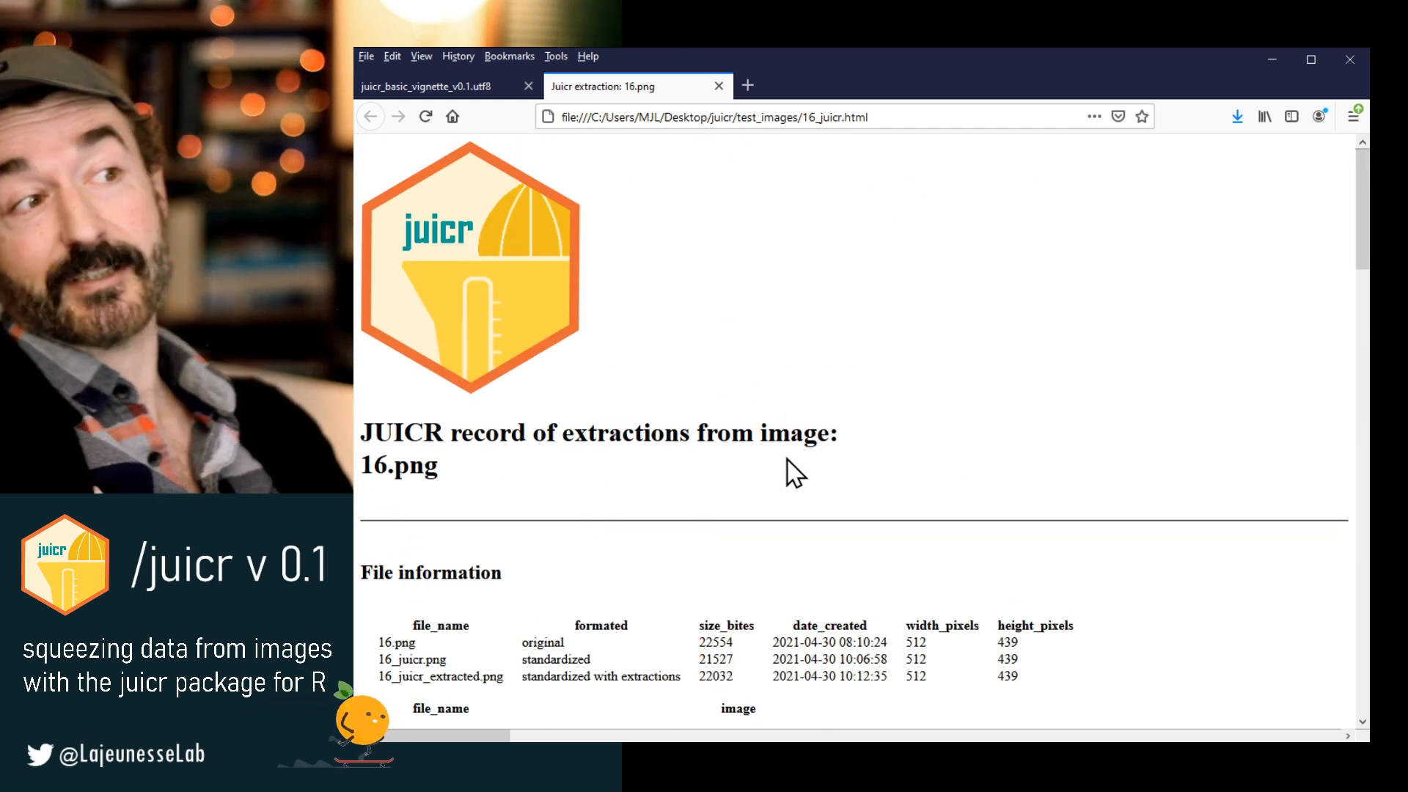